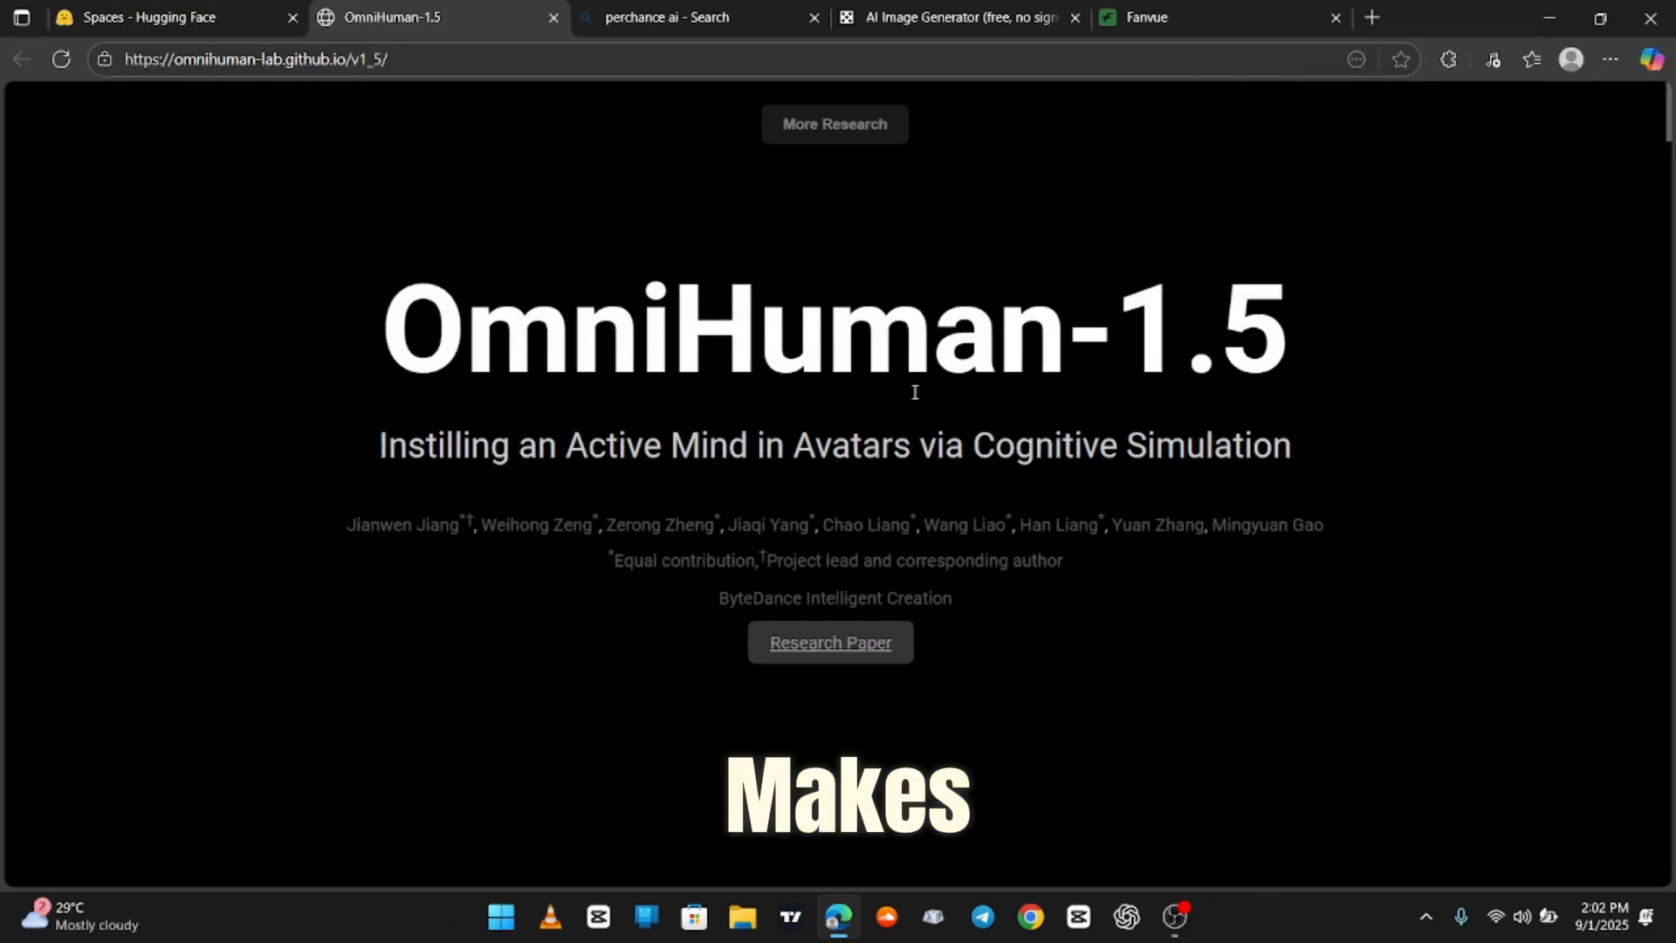
Scroll from the OmniHuman-1.5 title to the Introducing Dual-System Avatars description and demo videos
{"action": "scroll", "scroll_direction": "down", "scroll_amount": 3}
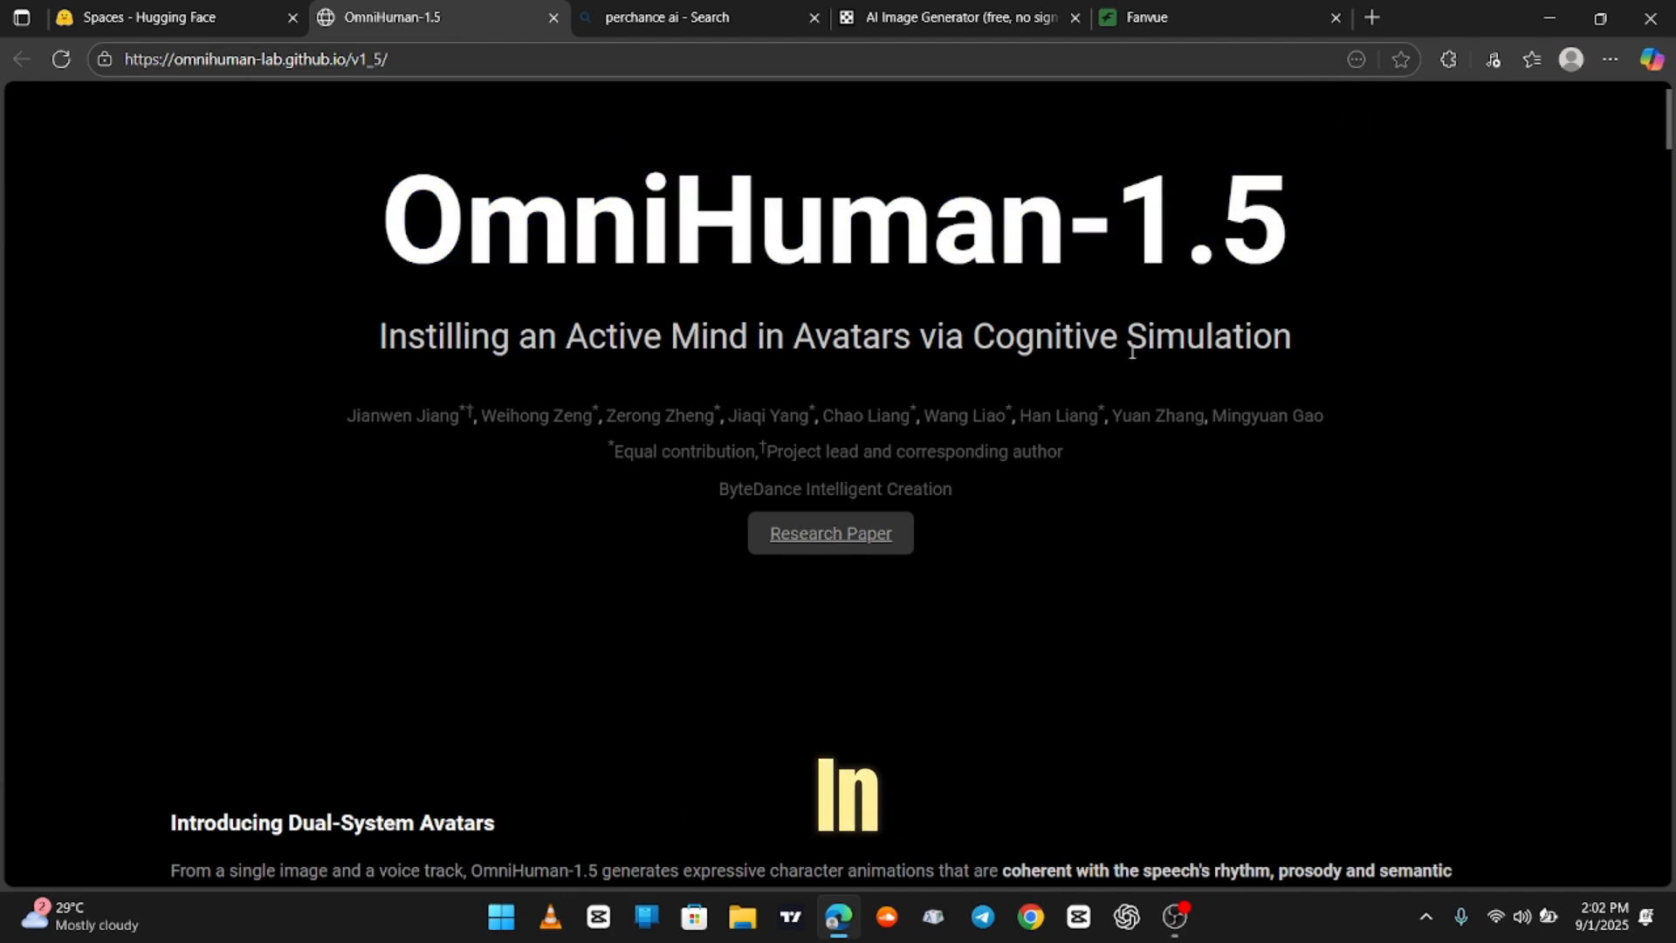
{"action": "scroll", "scroll_direction": "down", "scroll_amount": 3}
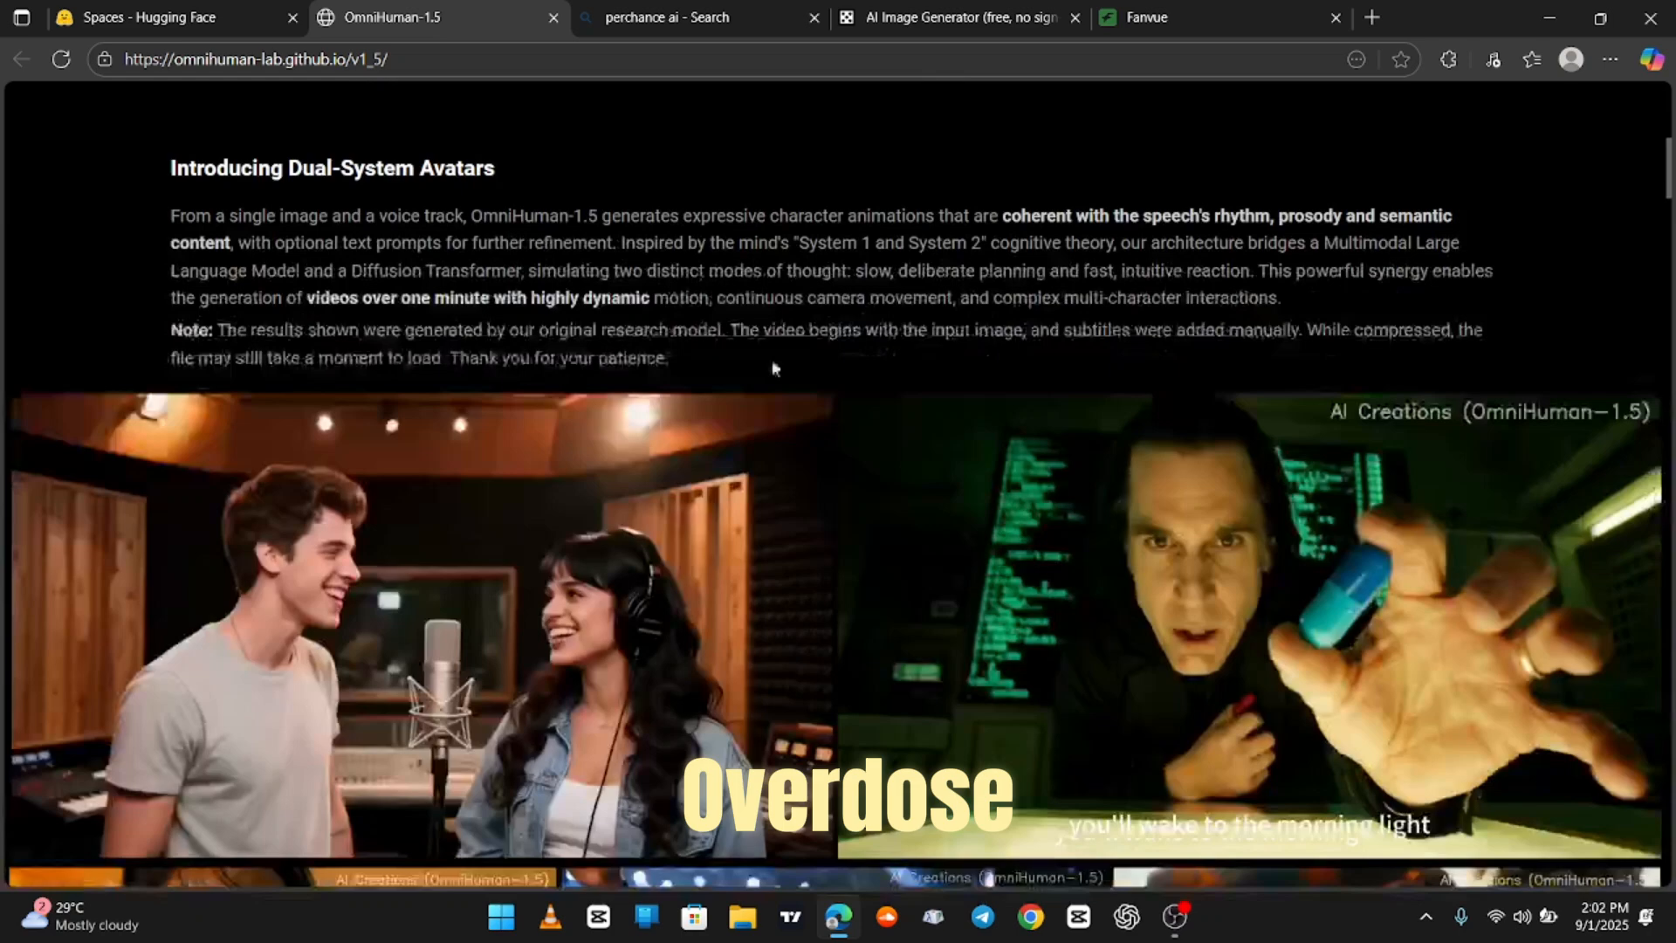
{"action": "scroll", "scroll_direction": "down", "scroll_amount": 3}
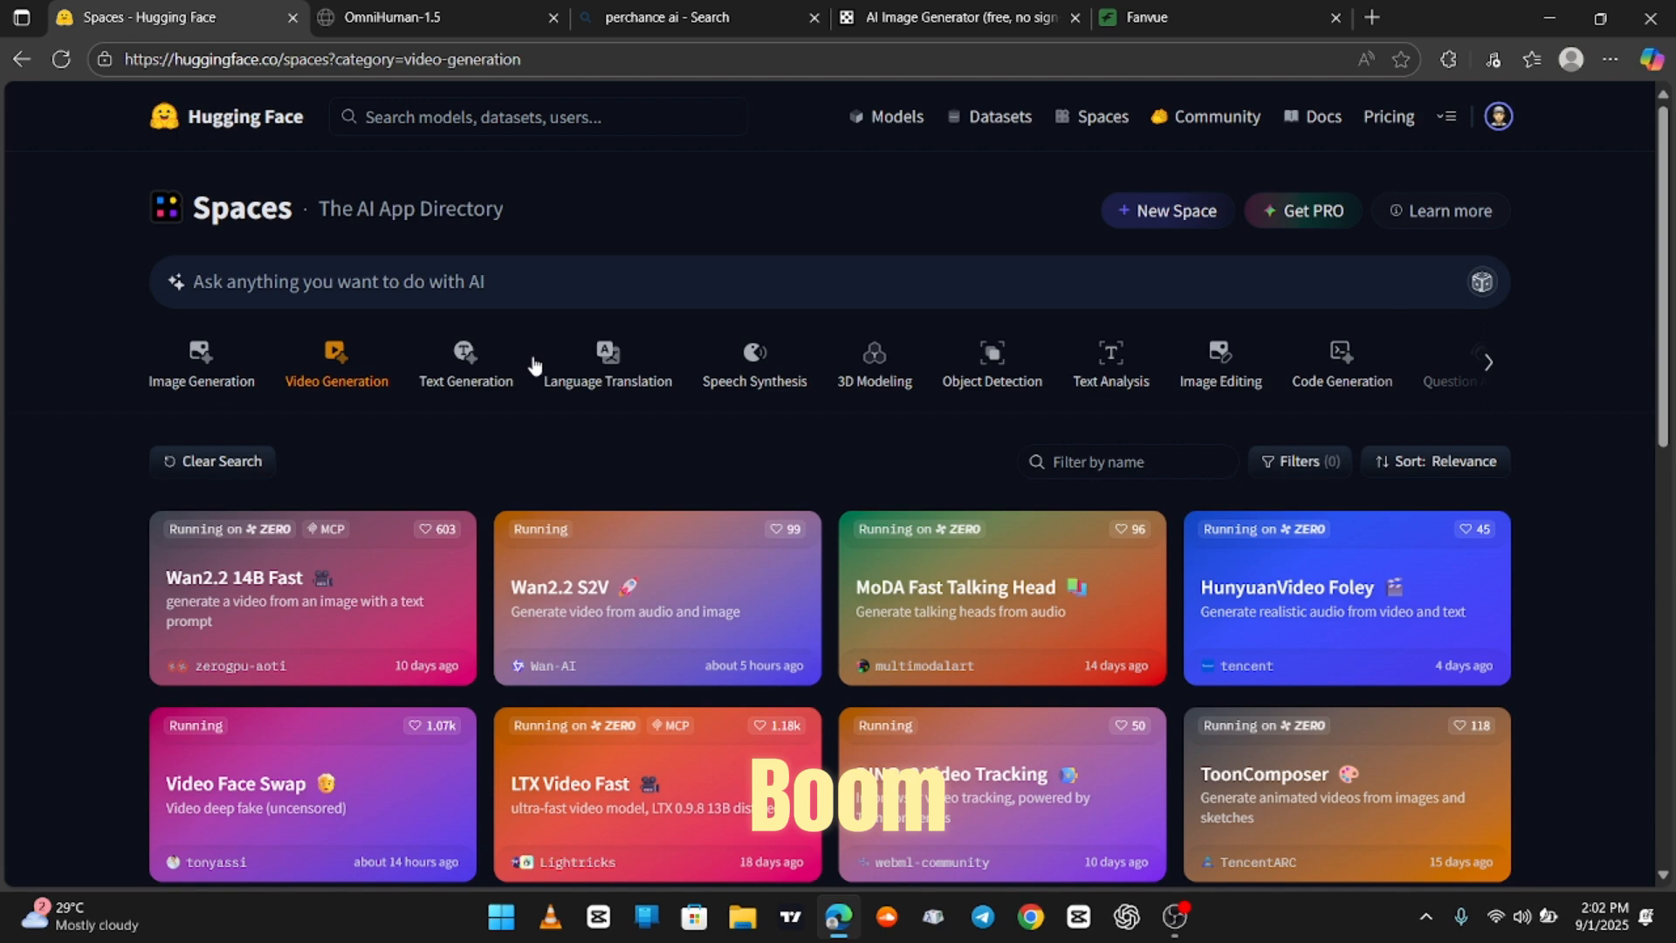
Browse the Video Generation Space cards, including OmniAvatar, down to the pagination
{"action": "scroll", "scroll_direction": "down", "scroll_amount": 3}
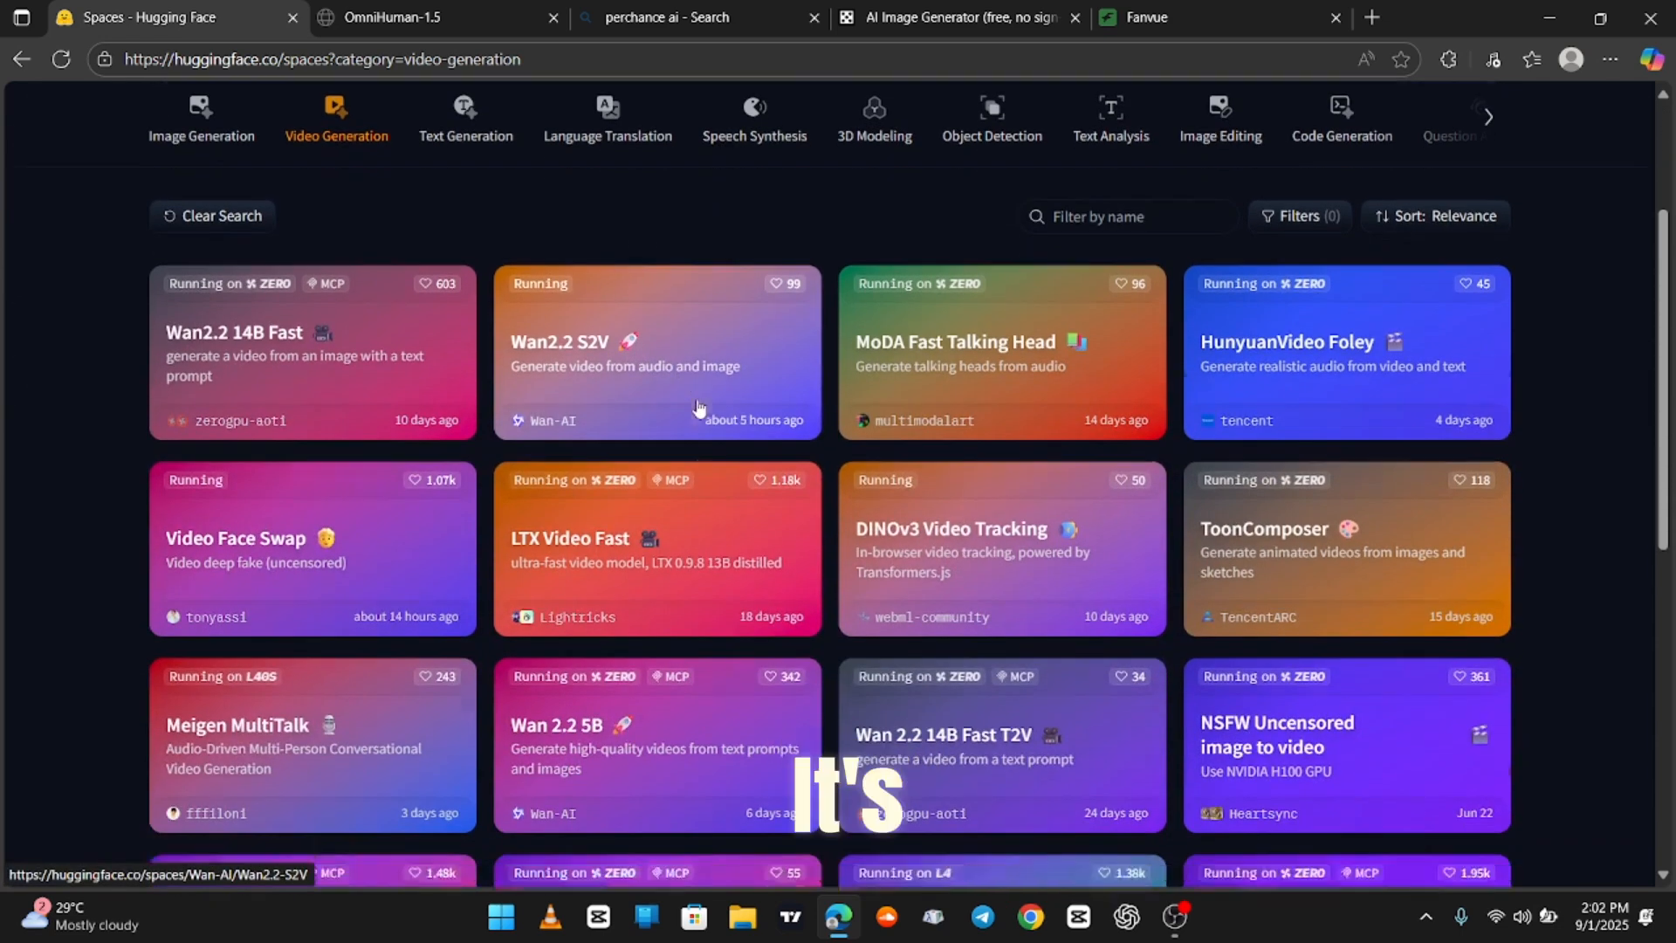
{"action": "scroll", "scroll_direction": "down", "scroll_amount": 3}
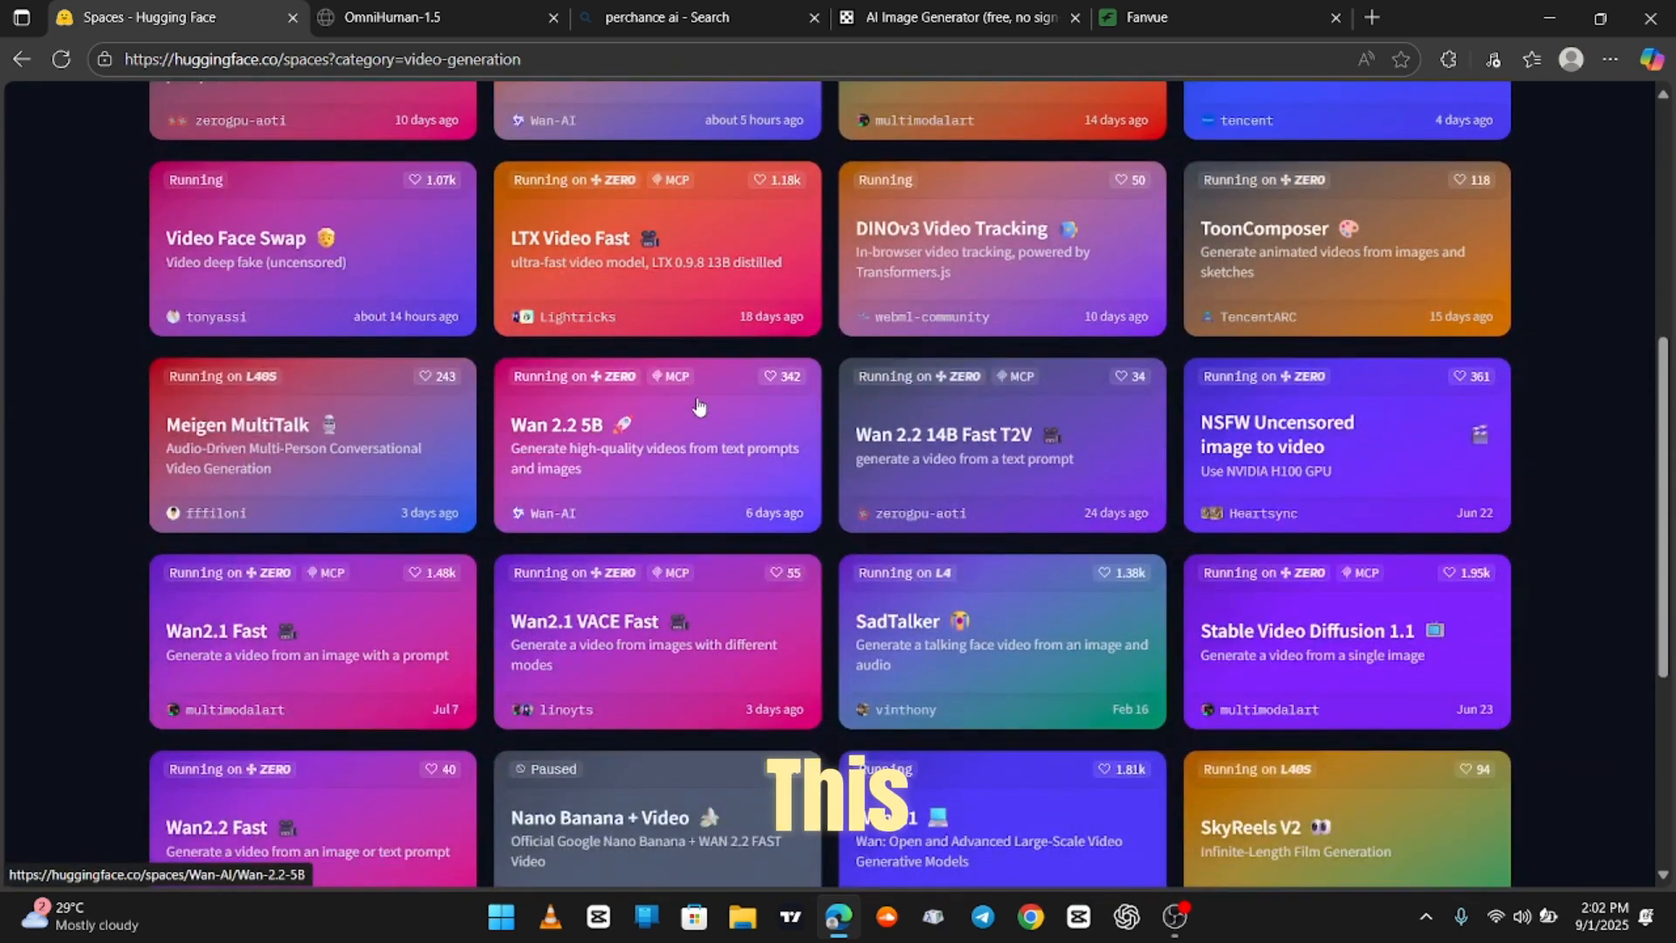
{"action": "scroll", "scroll_direction": "down", "scroll_amount": 3}
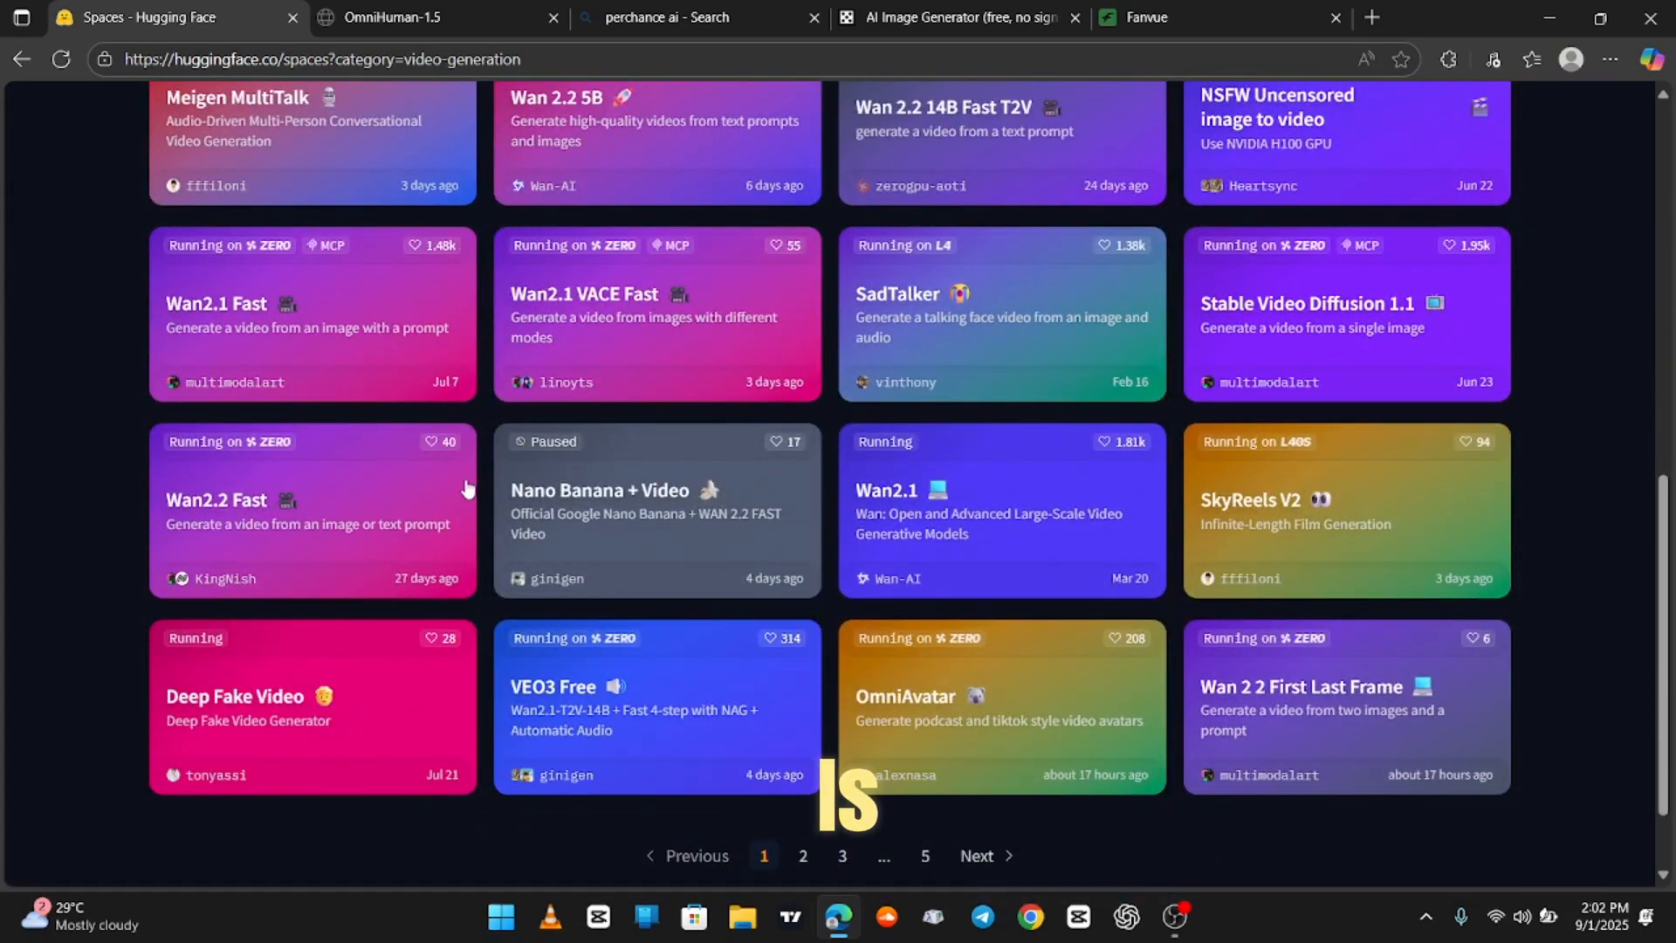
{"action": "scroll", "scroll_direction": "down", "scroll_amount": 3}
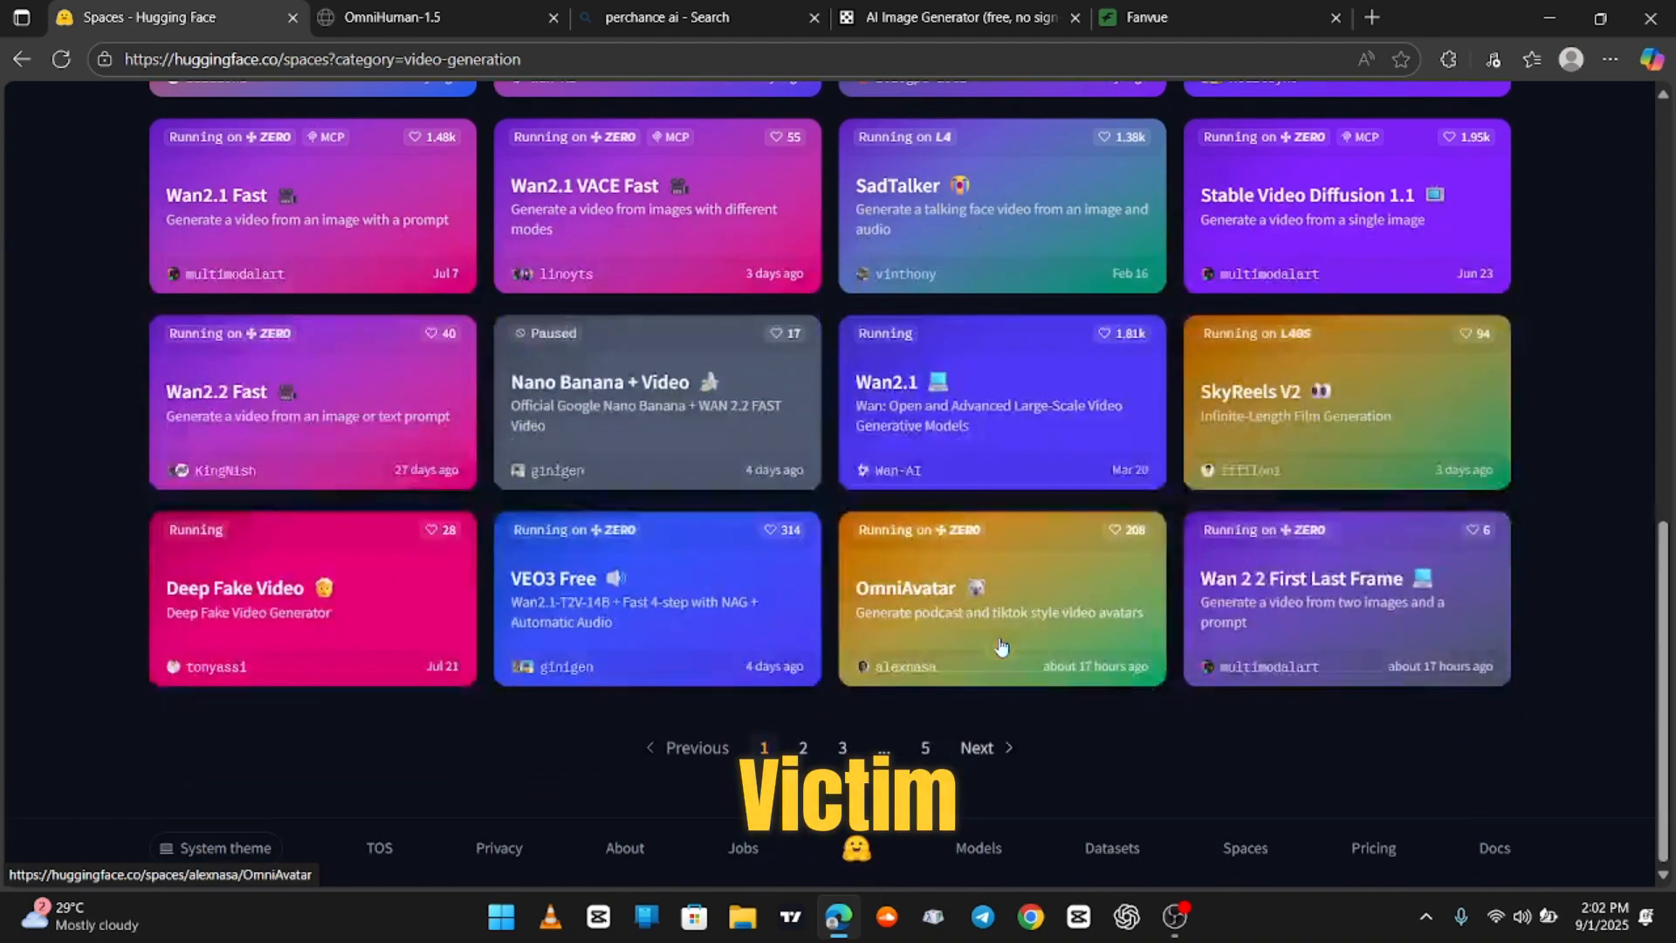
Switch back to the OmniHuman-1.5 project page and select its title text
{"action": "left_click", "coordinate": [392, 17]}
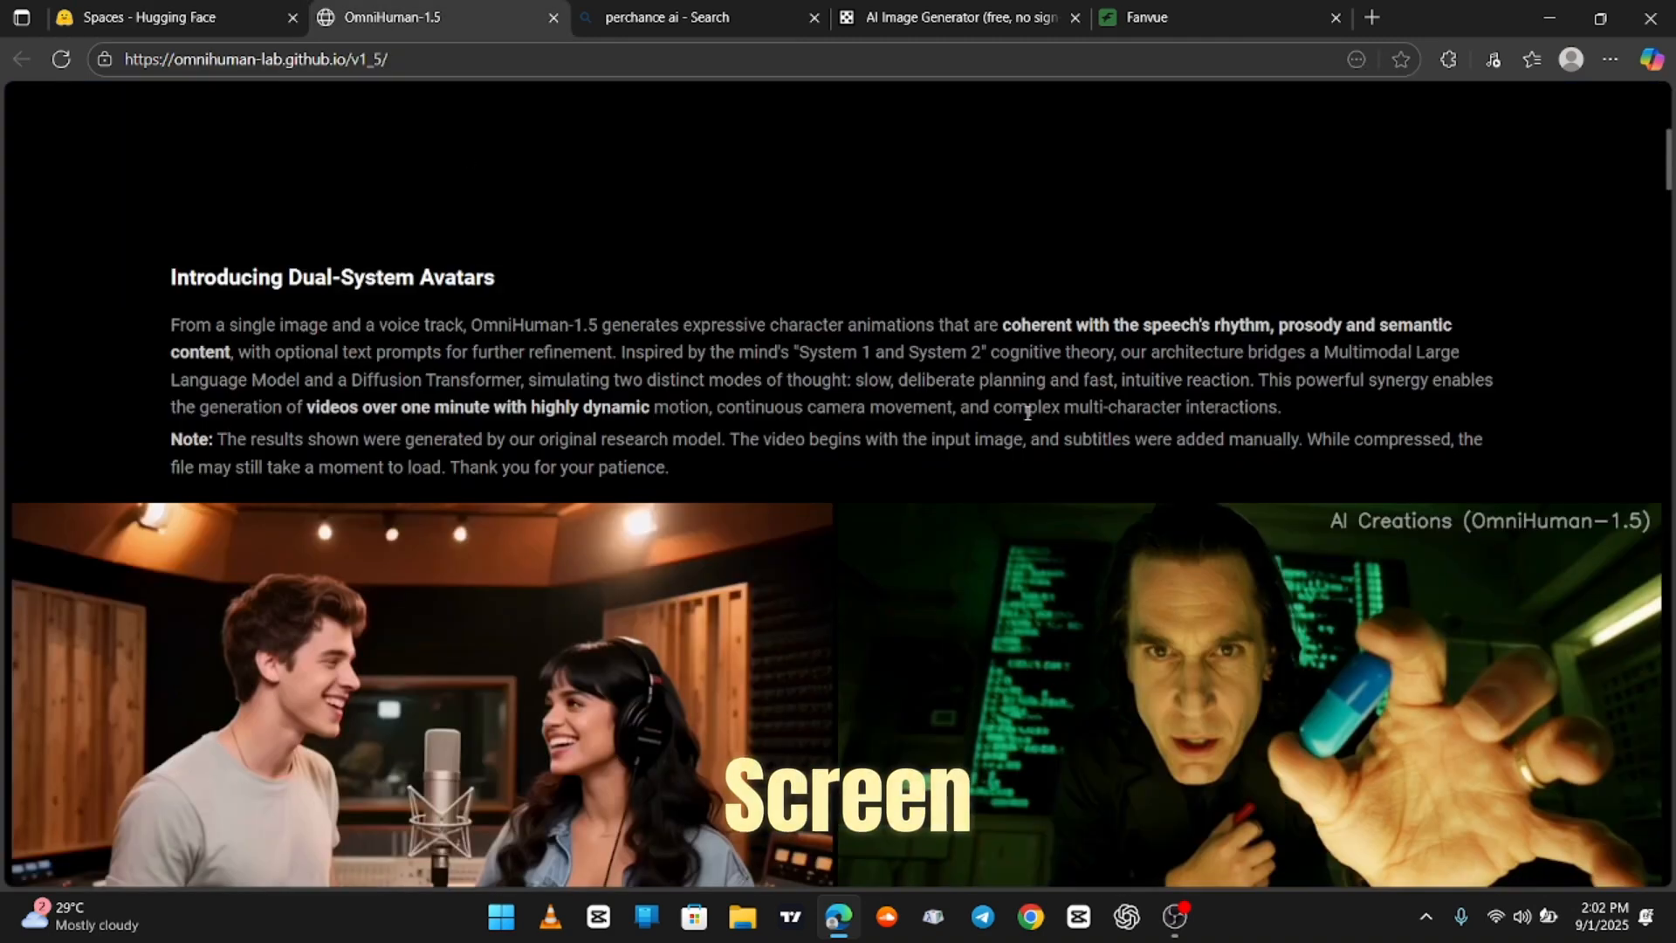
{"action": "scroll", "scroll_direction": "up", "scroll_amount": 3}
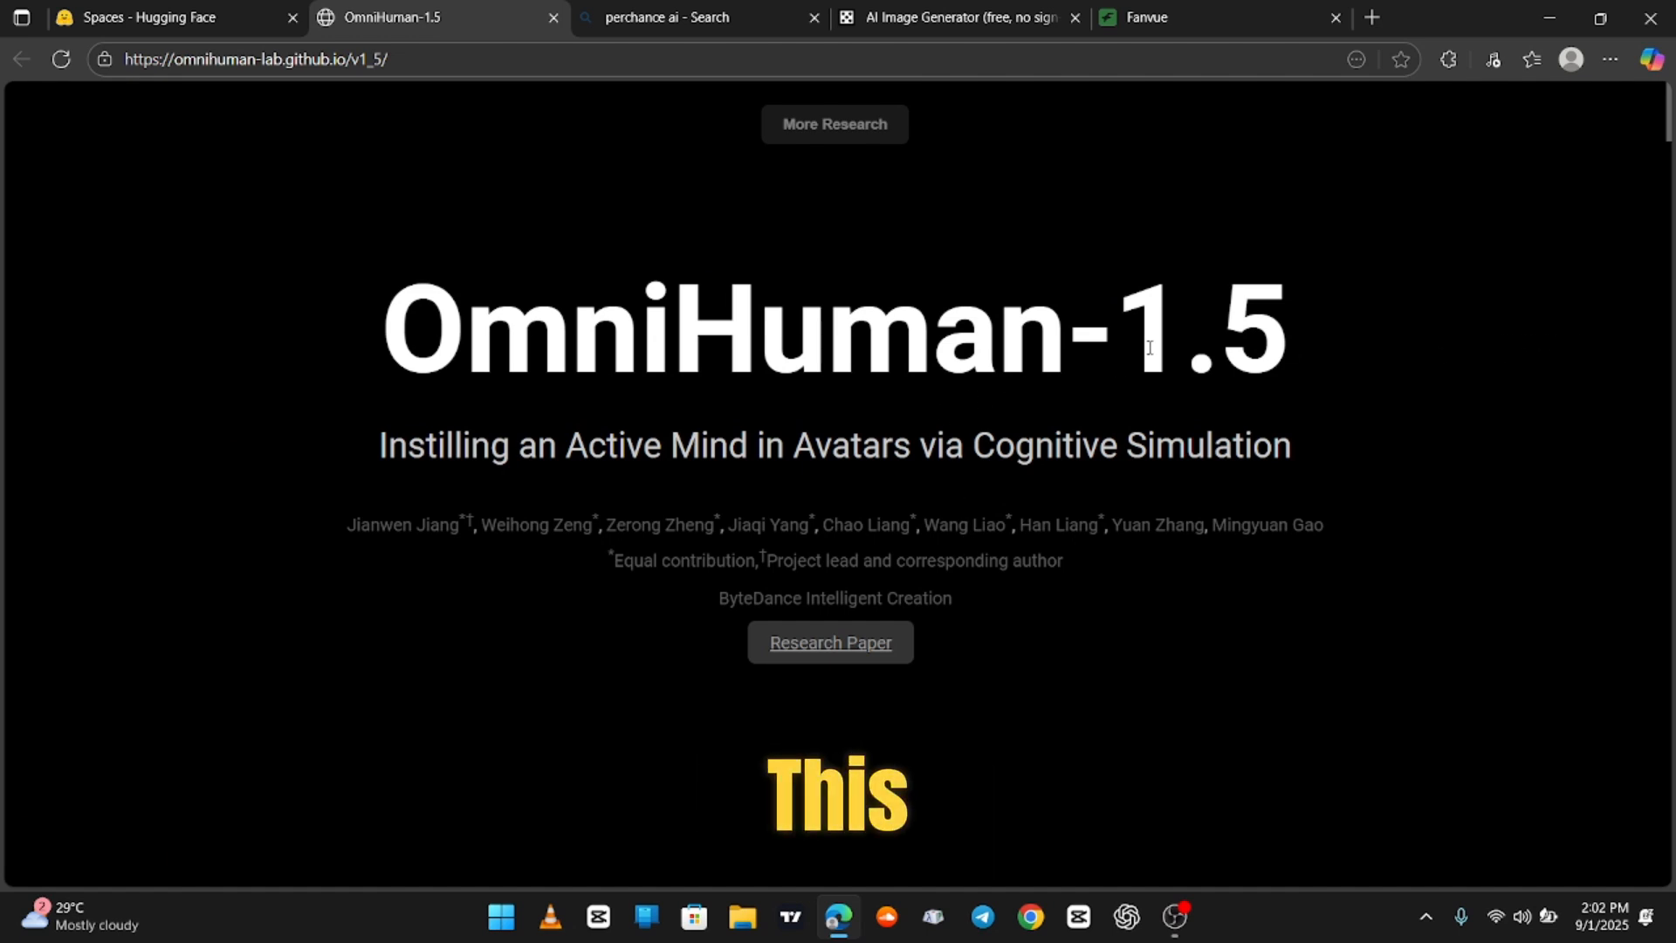
{"action": "scroll", "scroll_direction": "down", "scroll_amount": 3}
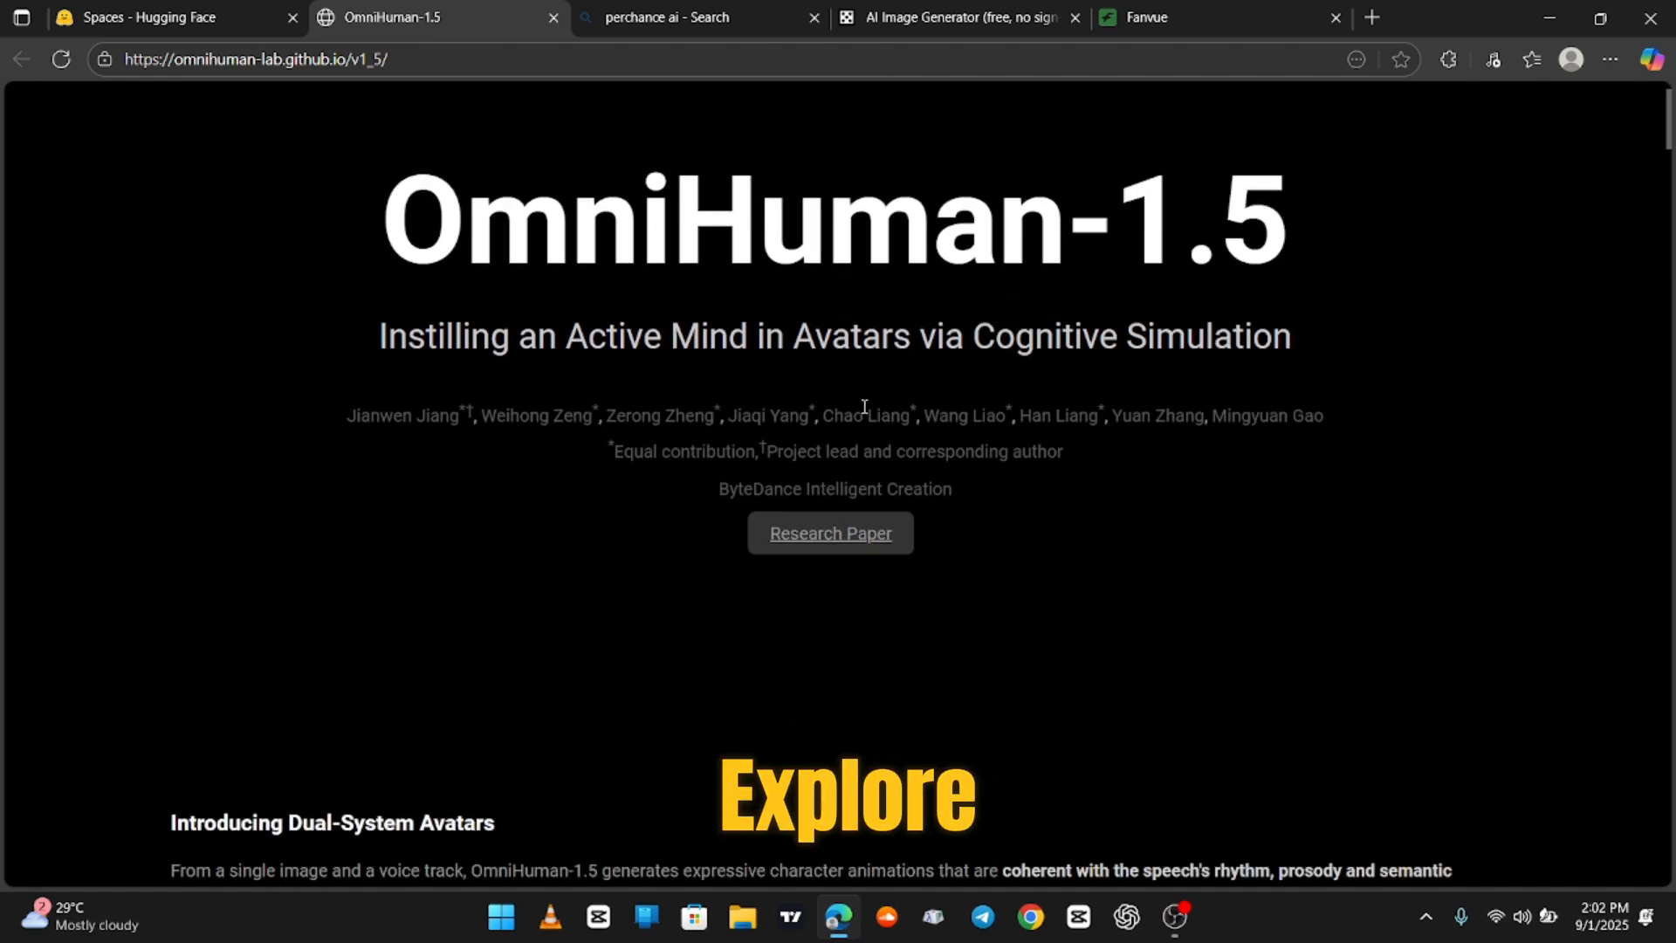
{"action": "double_click", "coordinate": [508, 219]}
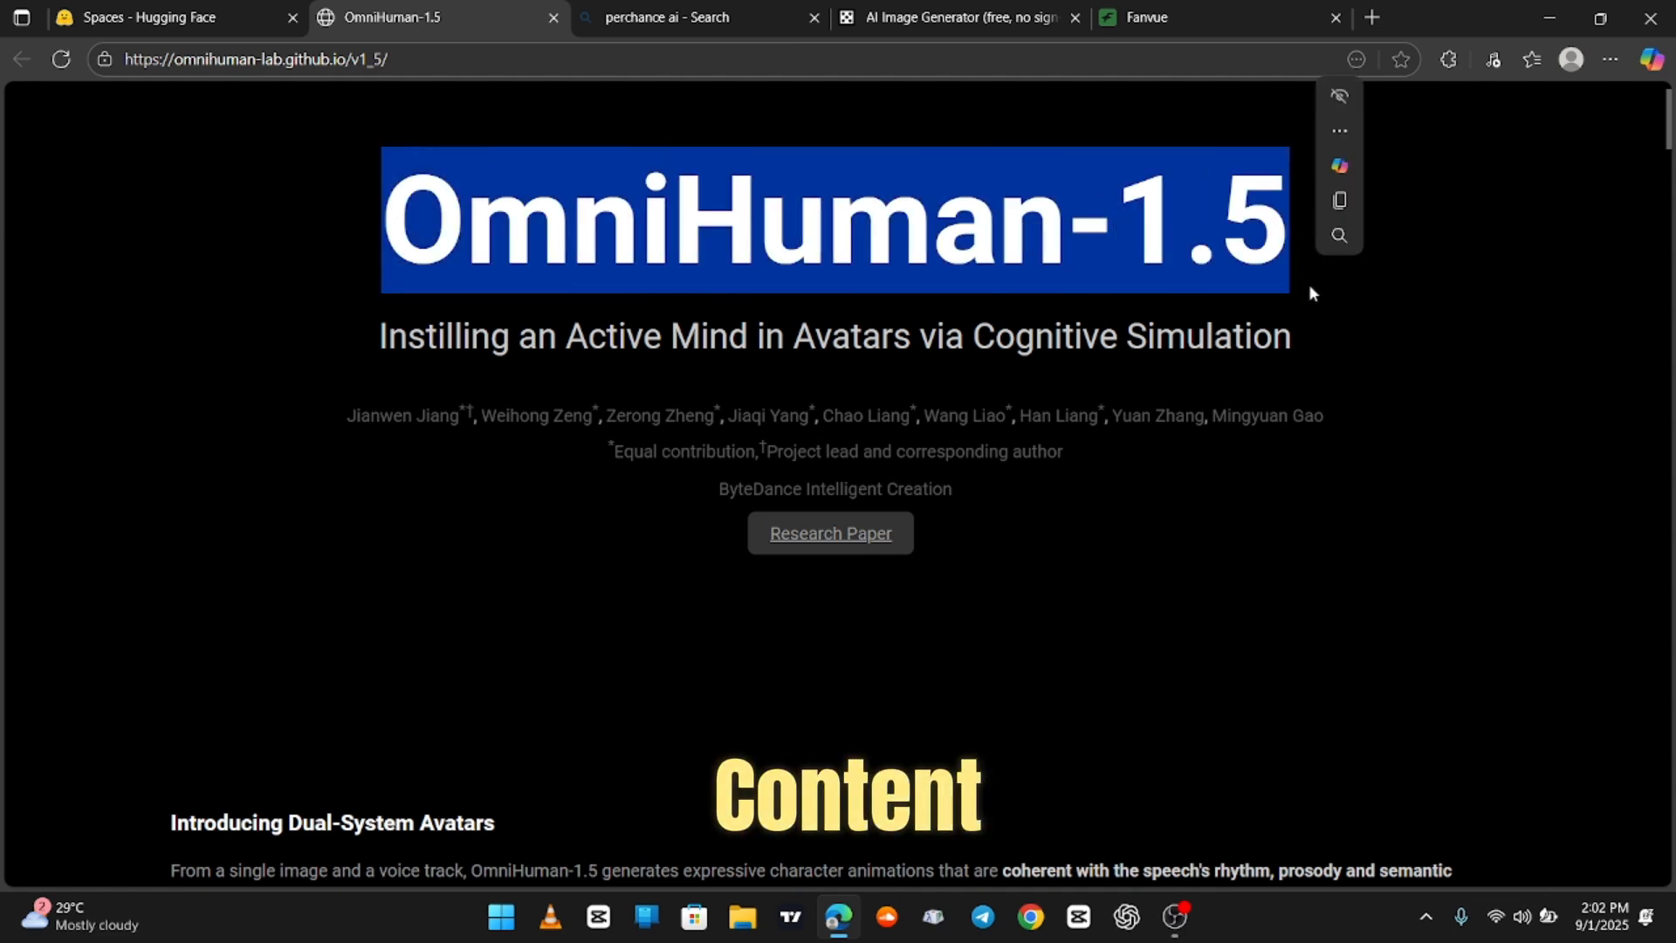
Scroll through the dual-system avatar demos and watch the man-holding-a-pill video play
{"action": "scroll", "scroll_direction": "down", "scroll_amount": 3}
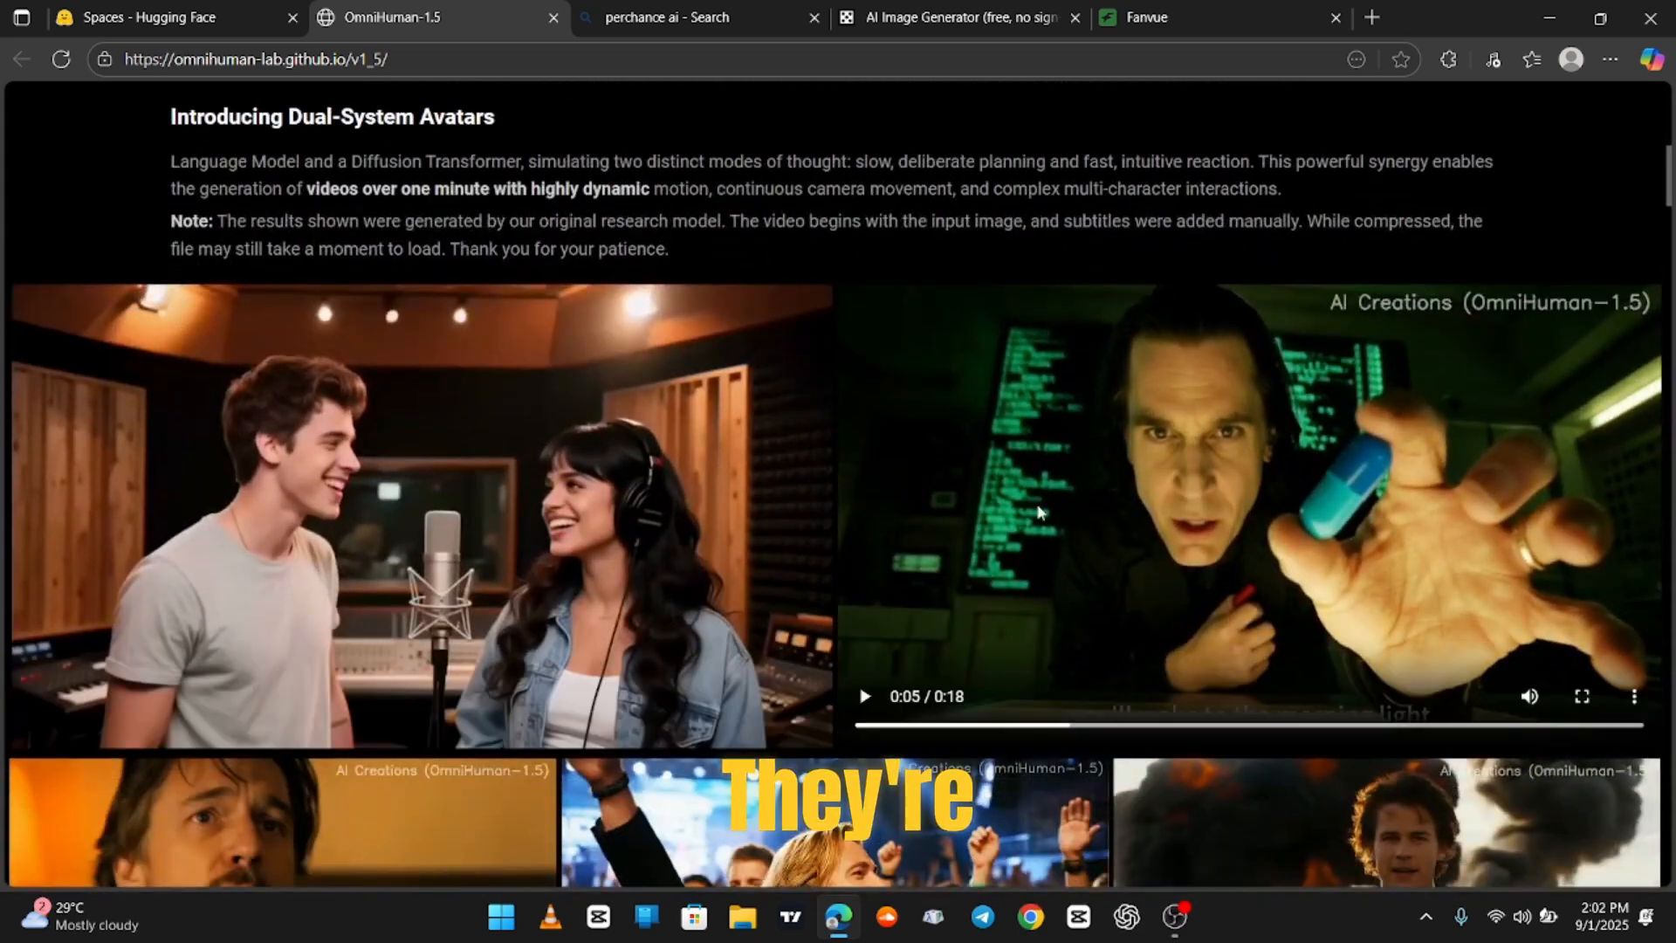
{"action": "scroll", "scroll_direction": "down", "scroll_amount": 3}
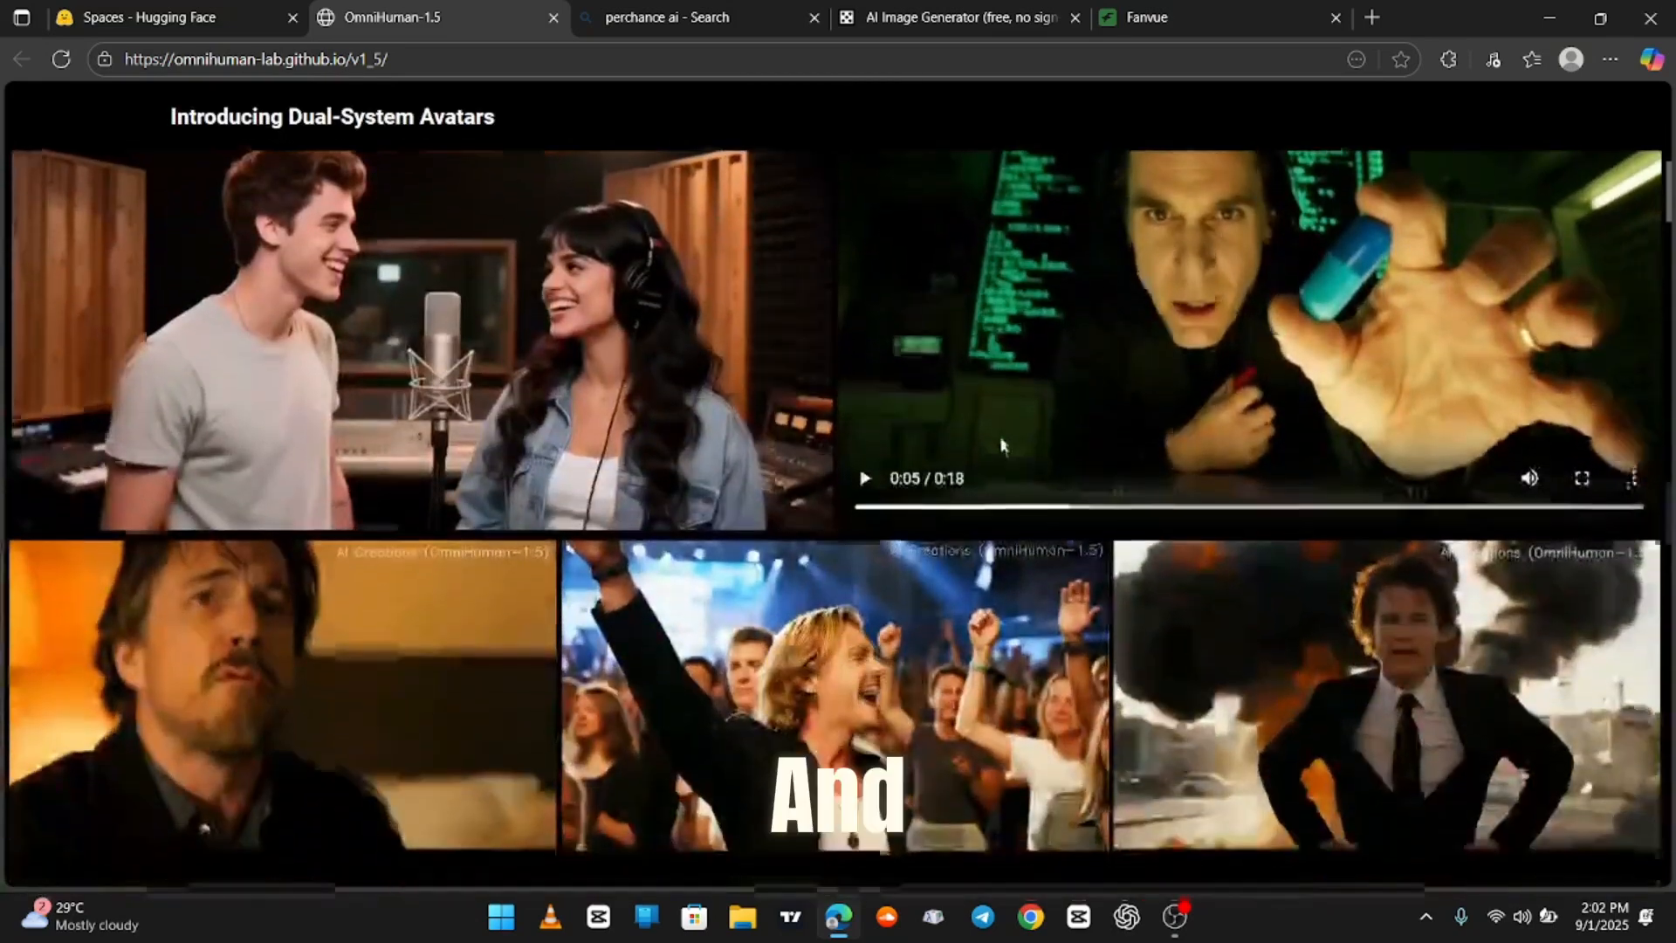
{"action": "scroll", "scroll_direction": "down", "scroll_amount": 3}
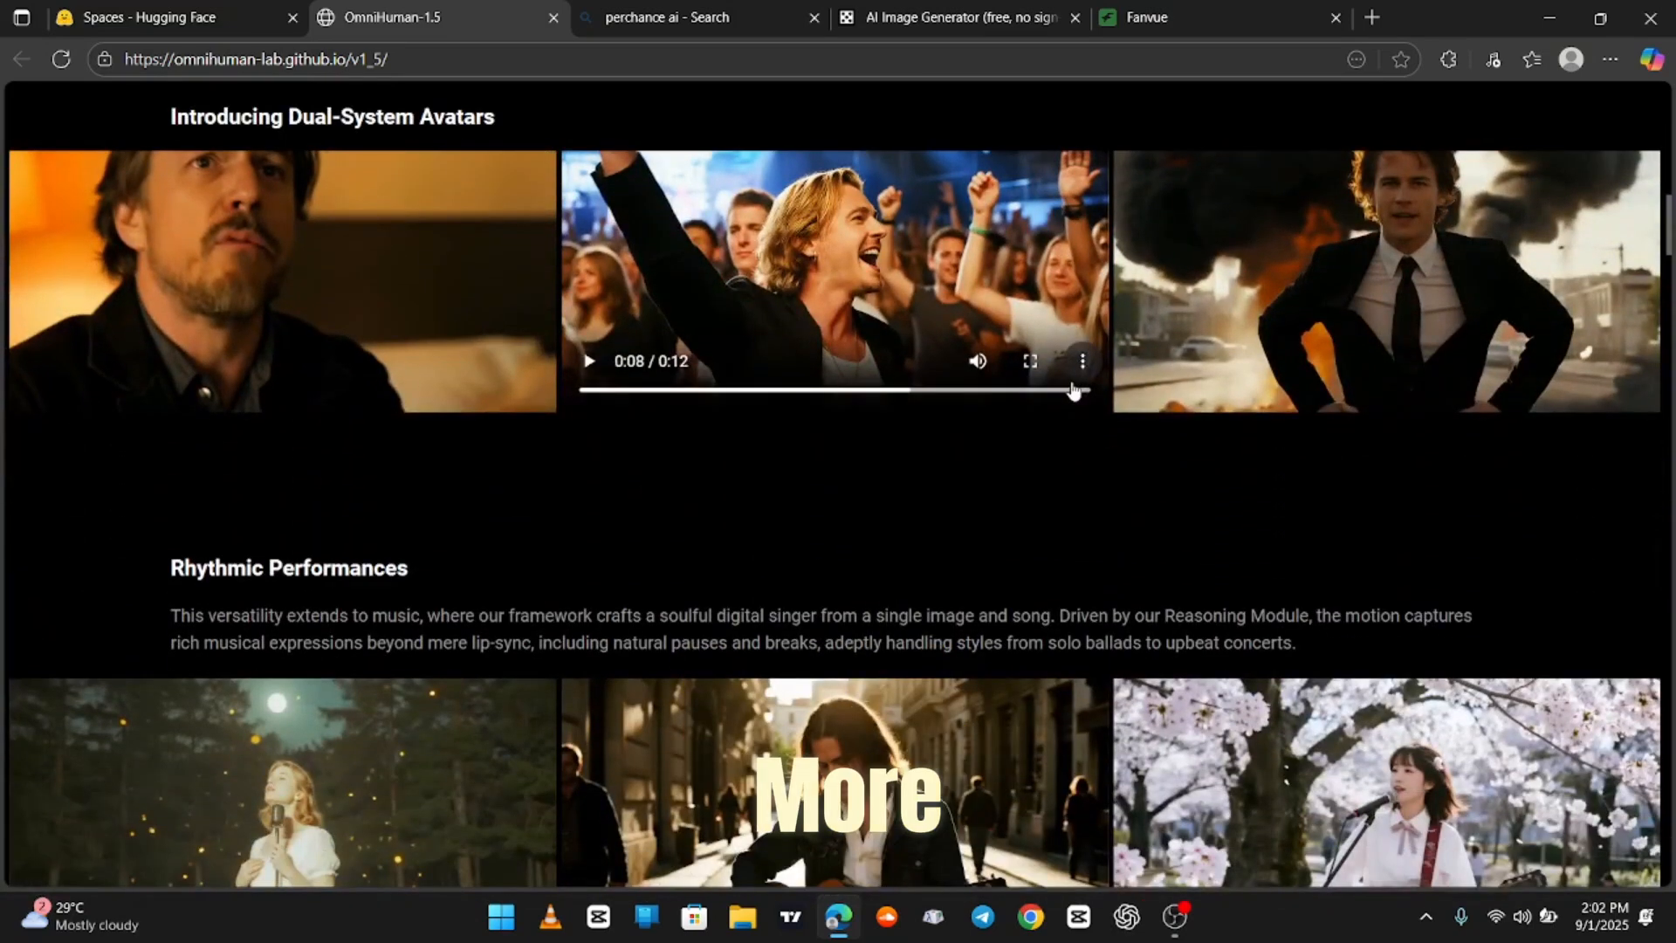
{"action": "scroll", "scroll_direction": "down", "scroll_amount": 3}
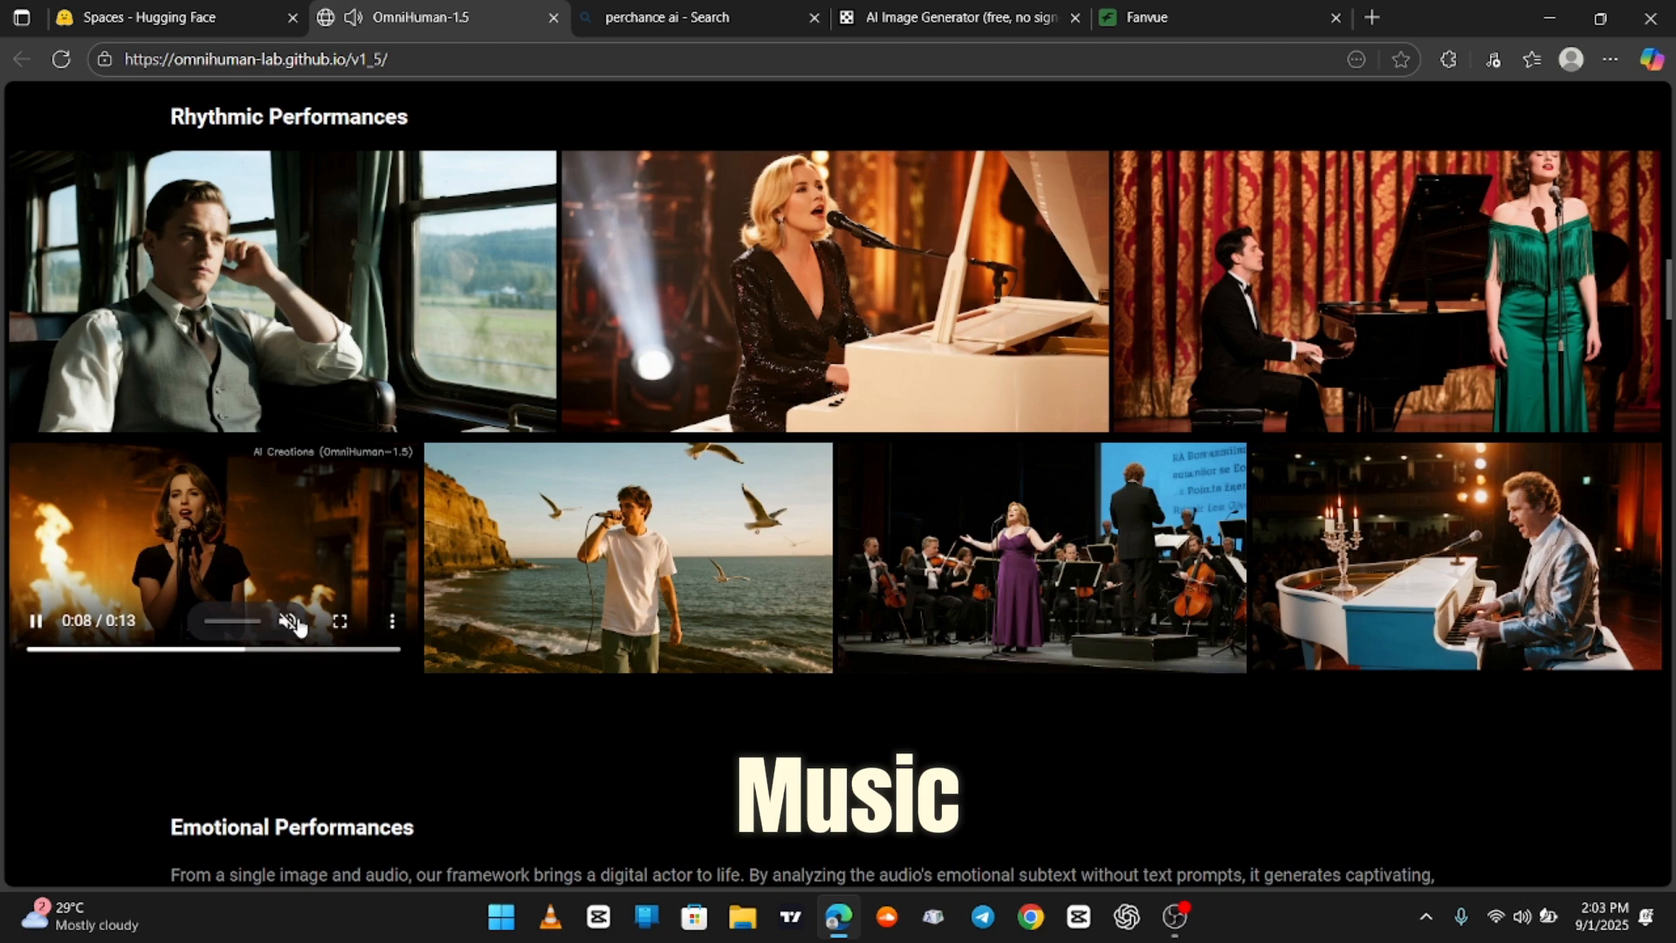
{"action": "scroll", "scroll_direction": "down", "scroll_amount": 3}
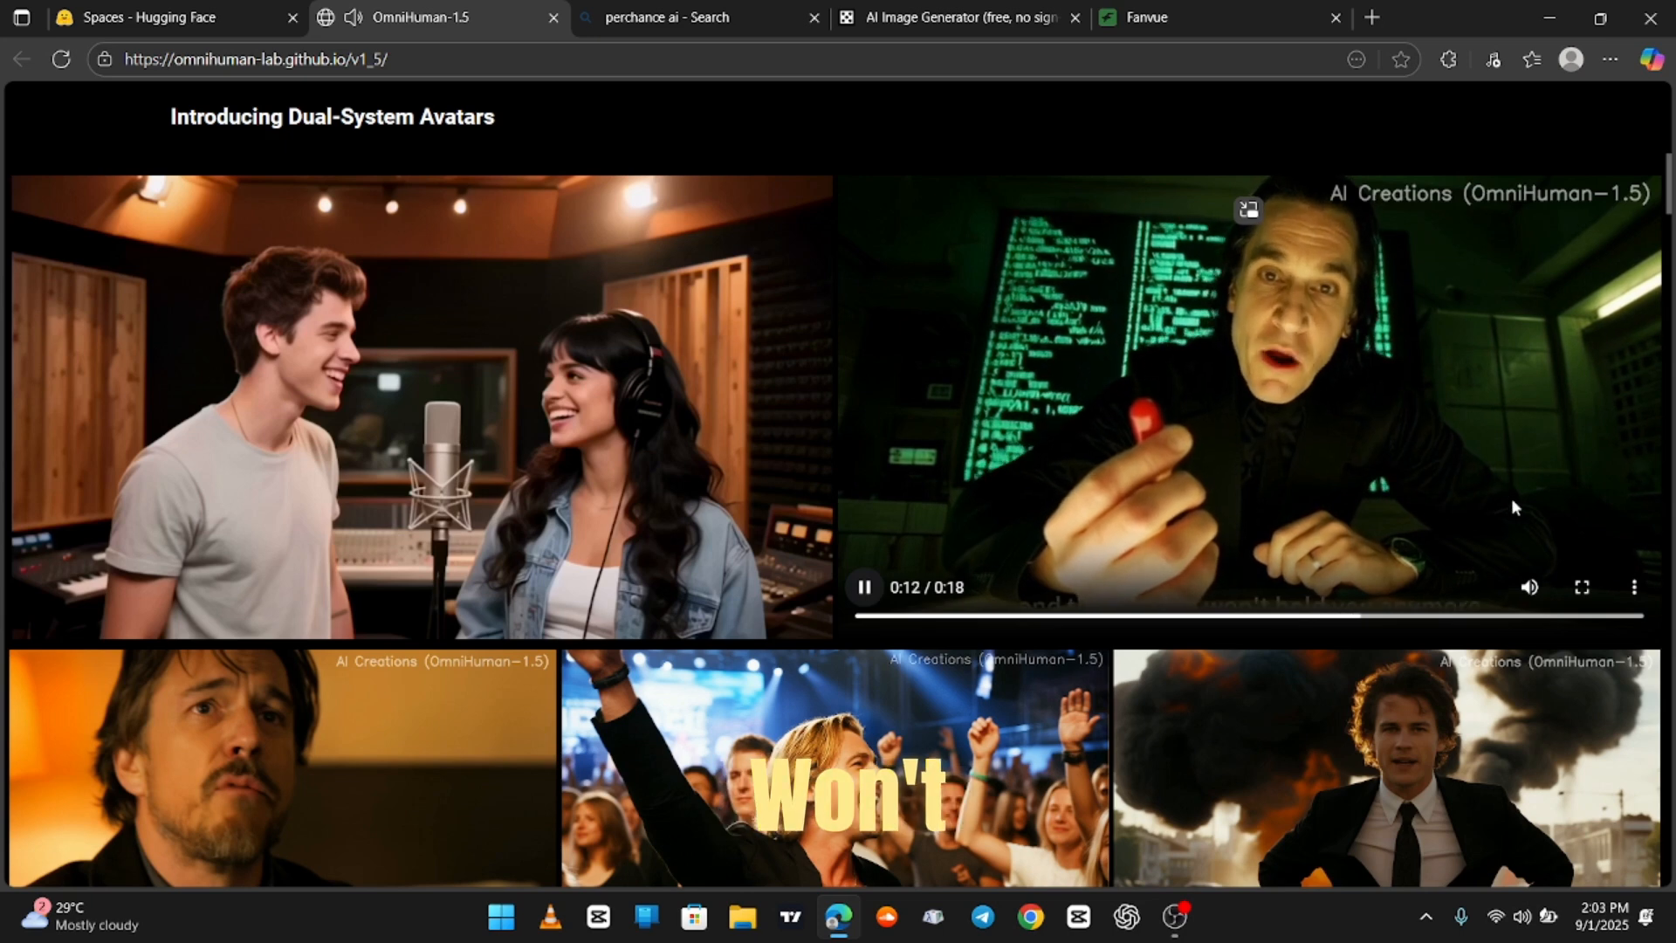
{"action": "mouse_move", "coordinate": [1400, 549]}
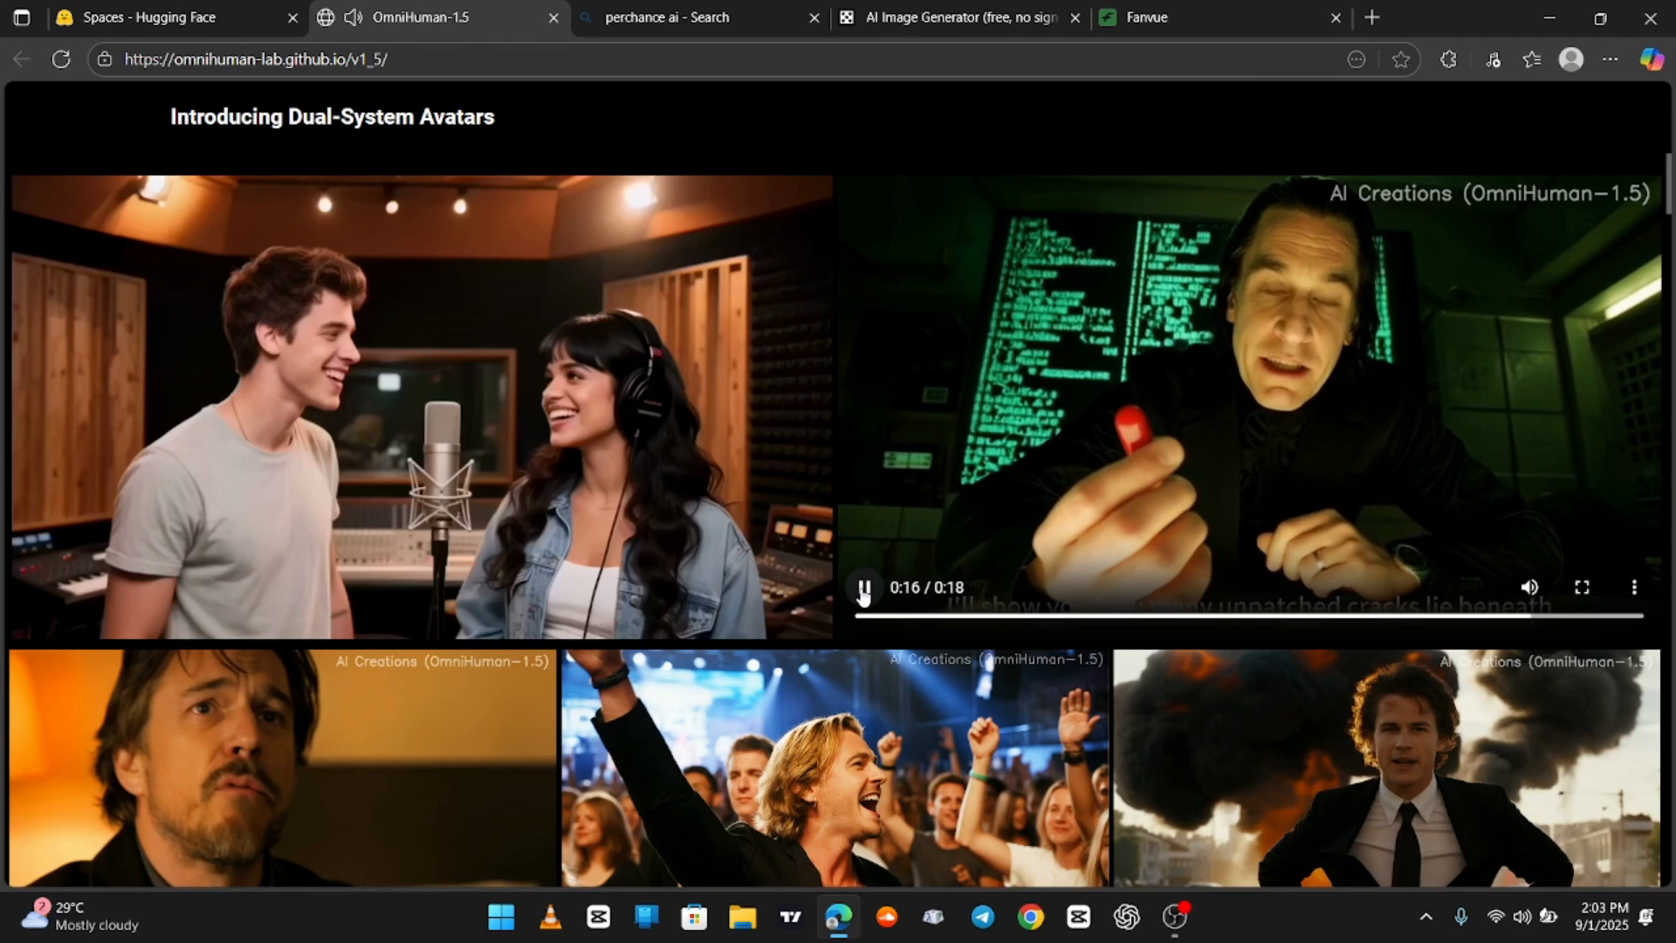
Scroll down to Emotional Performances and select its heading
{"action": "scroll", "scroll_direction": "down", "scroll_amount": 3}
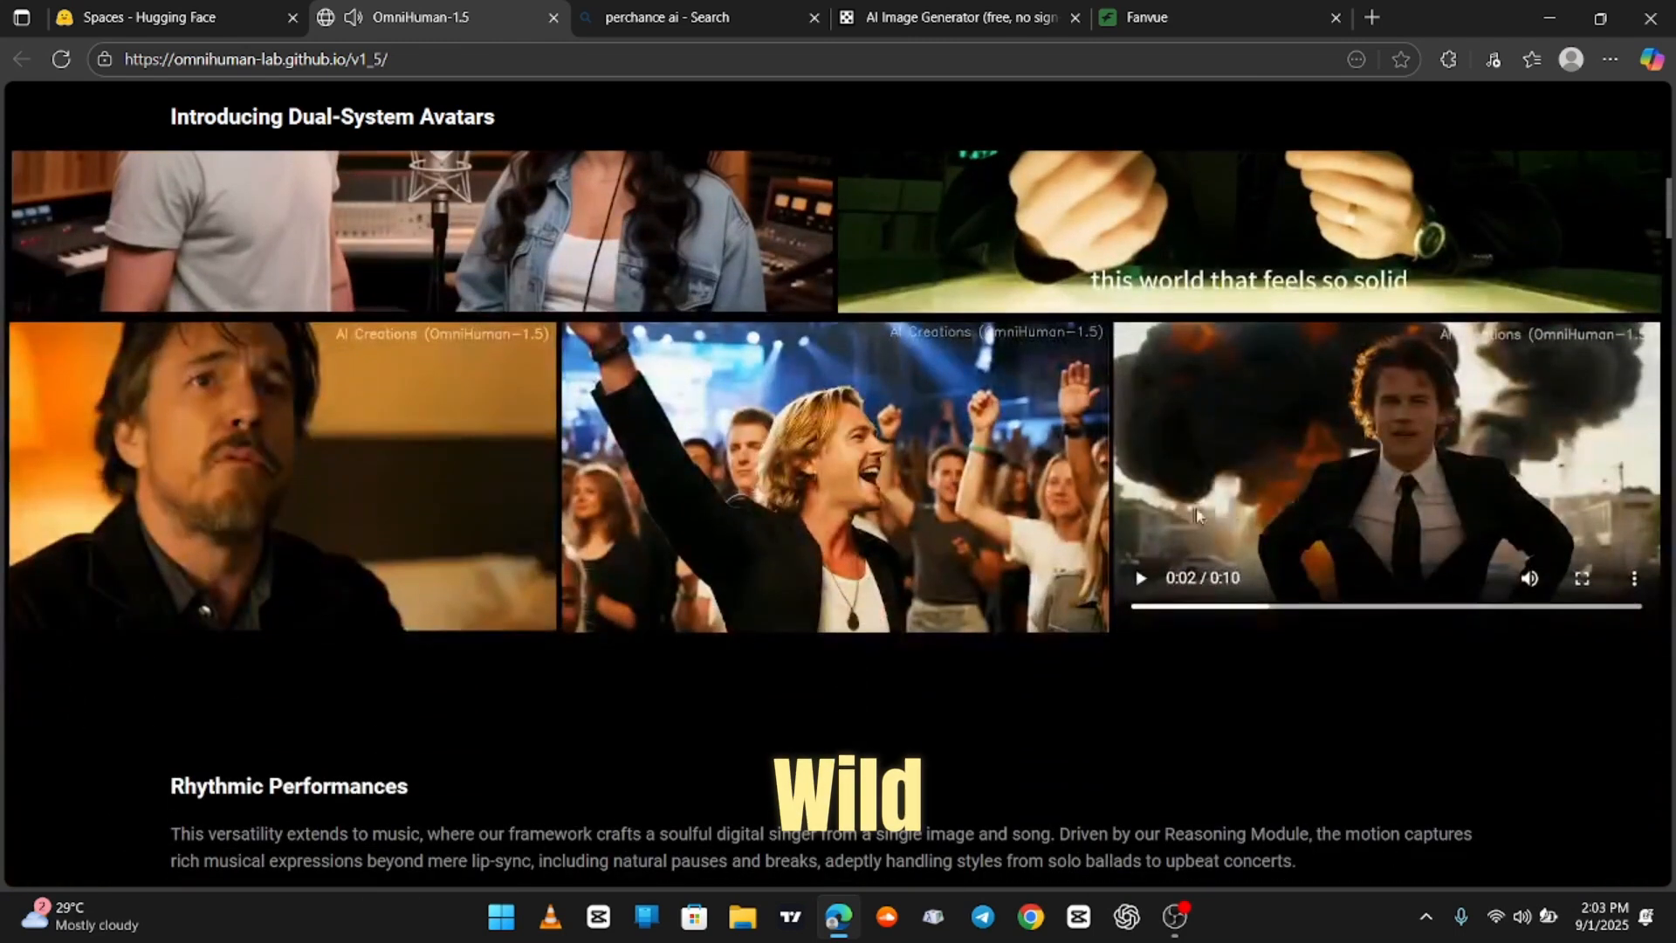
{"action": "scroll", "scroll_direction": "down", "scroll_amount": 3}
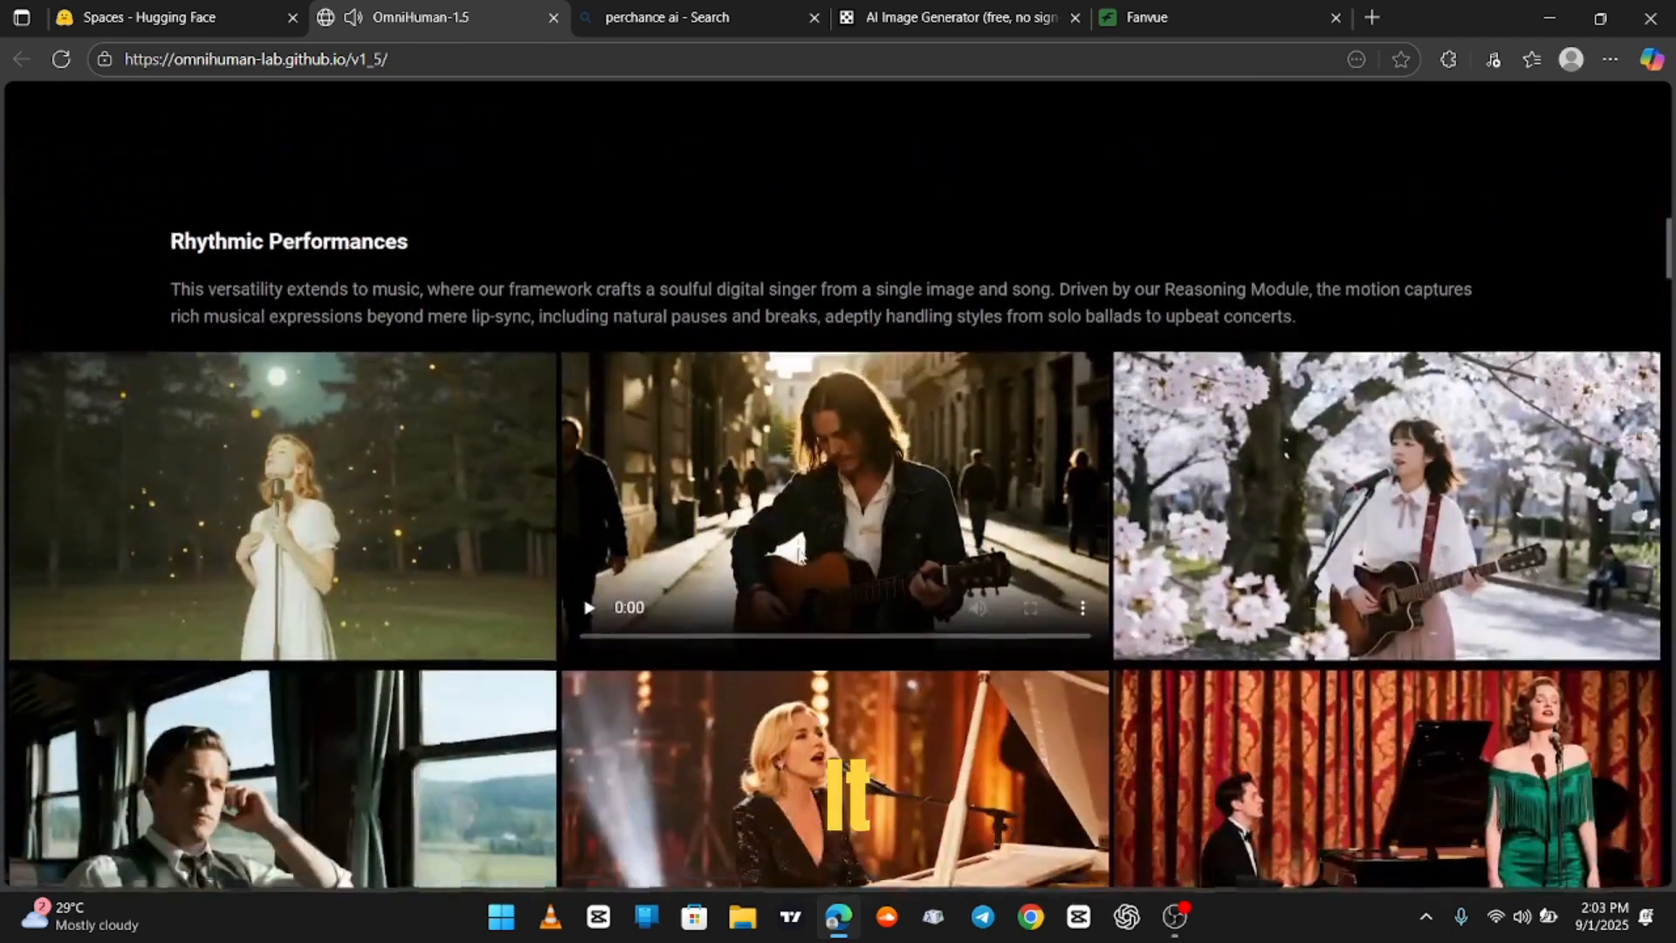
{"action": "scroll", "scroll_direction": "down", "scroll_amount": 3}
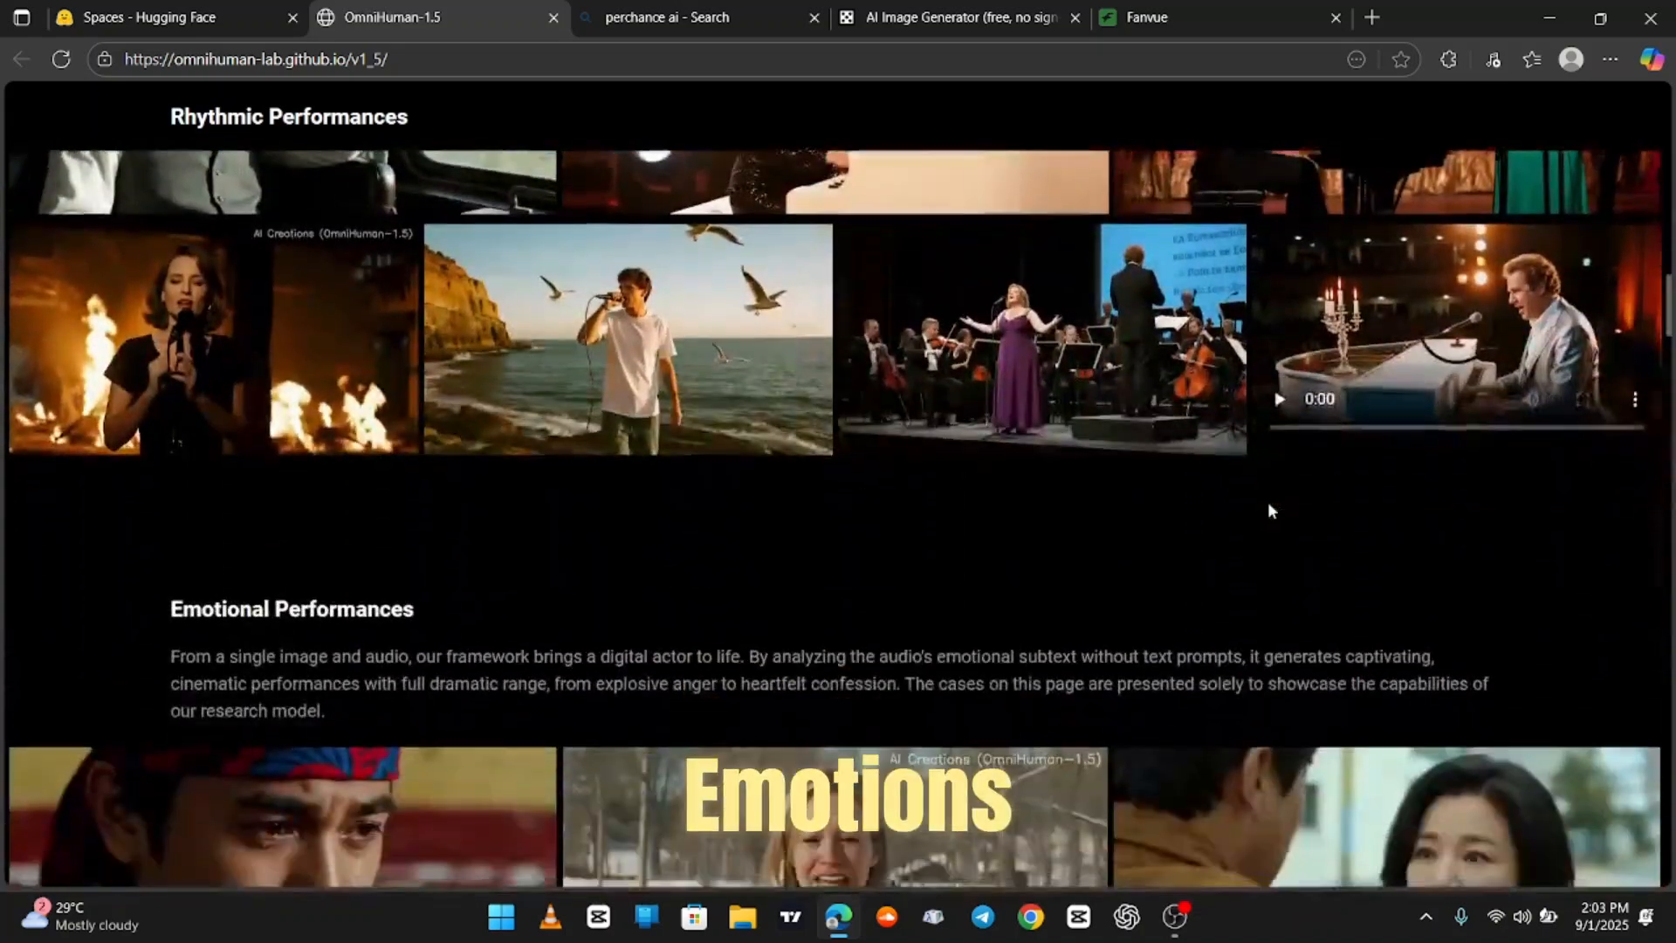
{"action": "scroll", "scroll_direction": "down", "scroll_amount": 3}
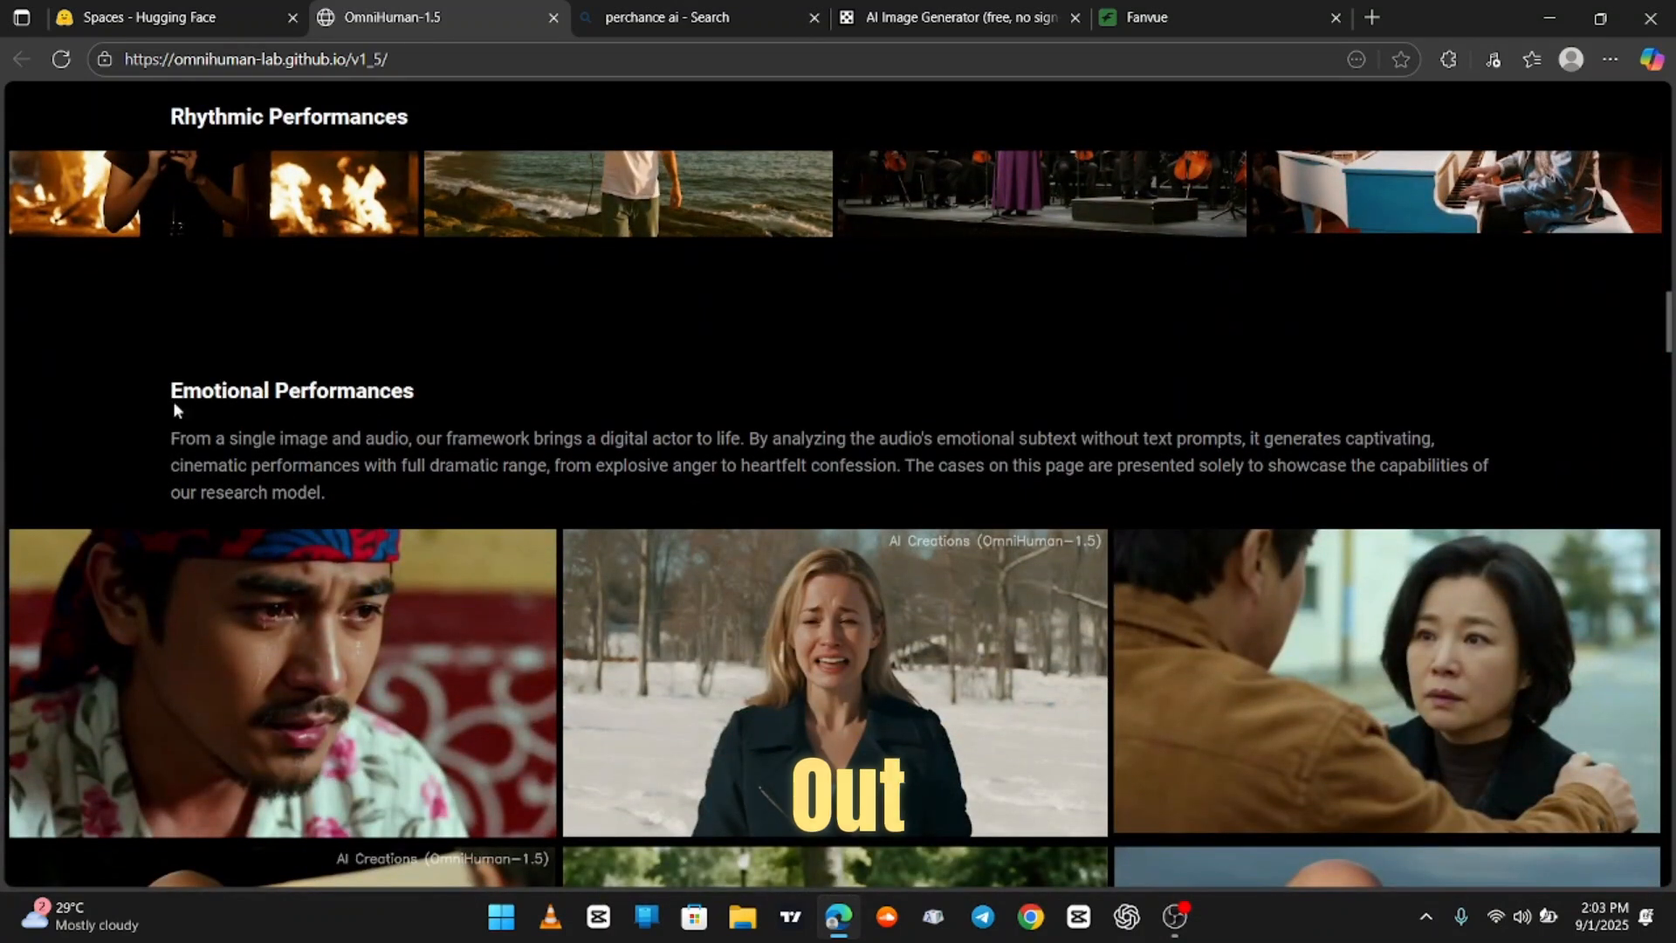
{"action": "double_click", "coordinate": [290, 390]}
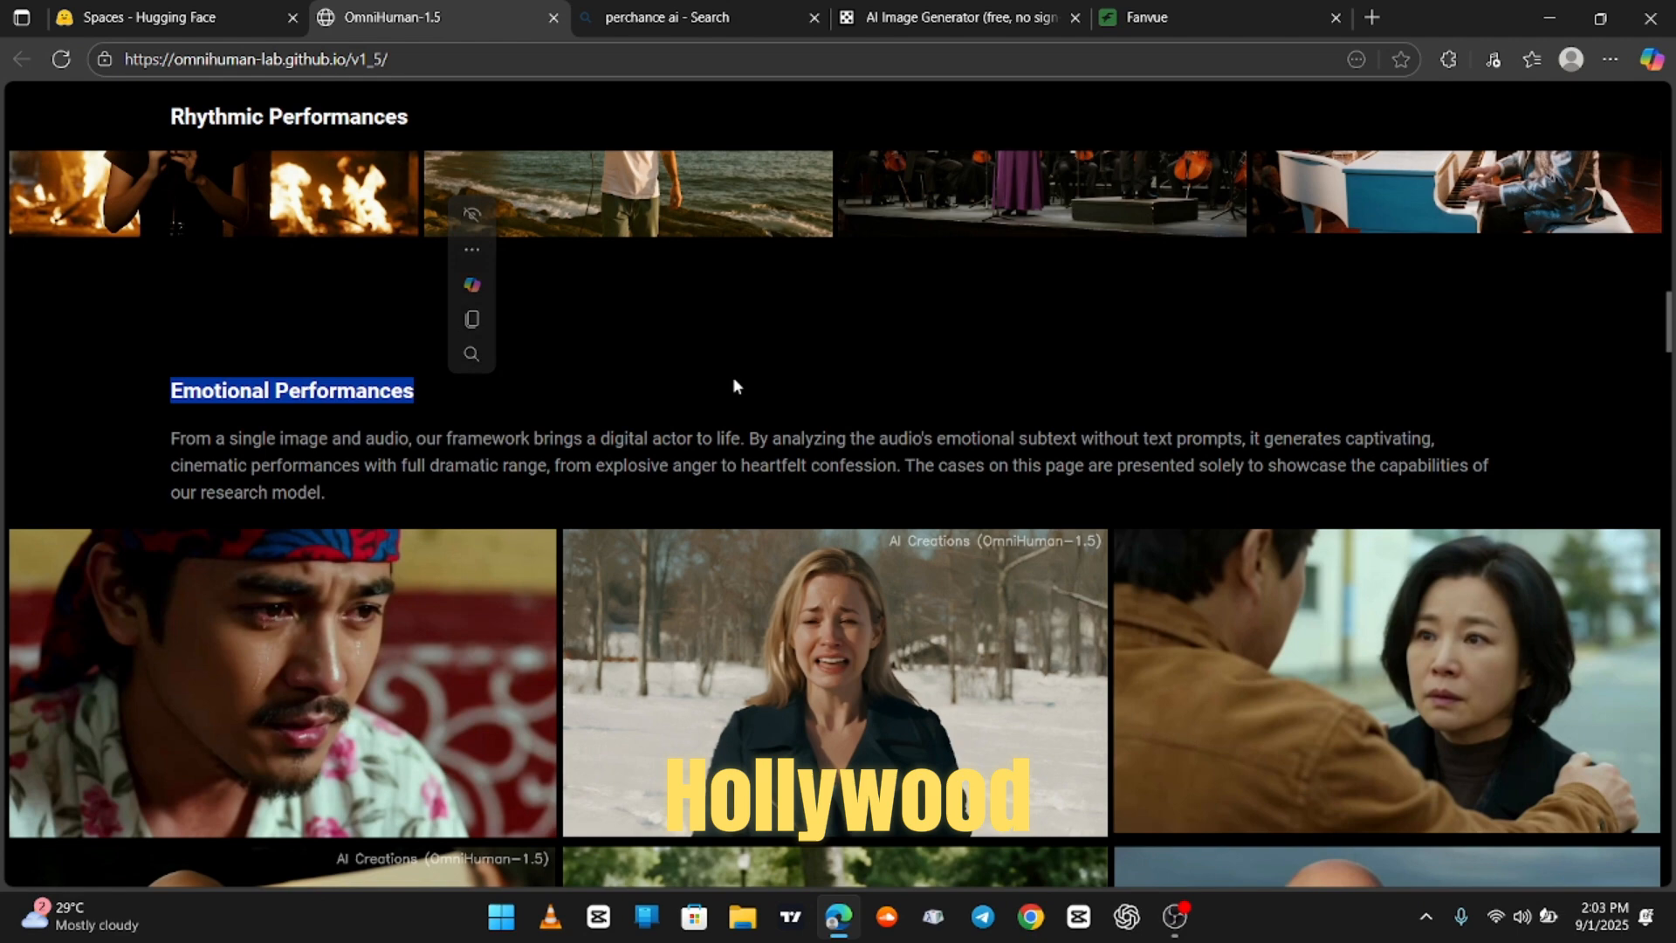
Browse the remaining Emotional Performances clips down to Context-Aware Audio-Driven Animation
{"action": "scroll", "scroll_direction": "down", "scroll_amount": 3}
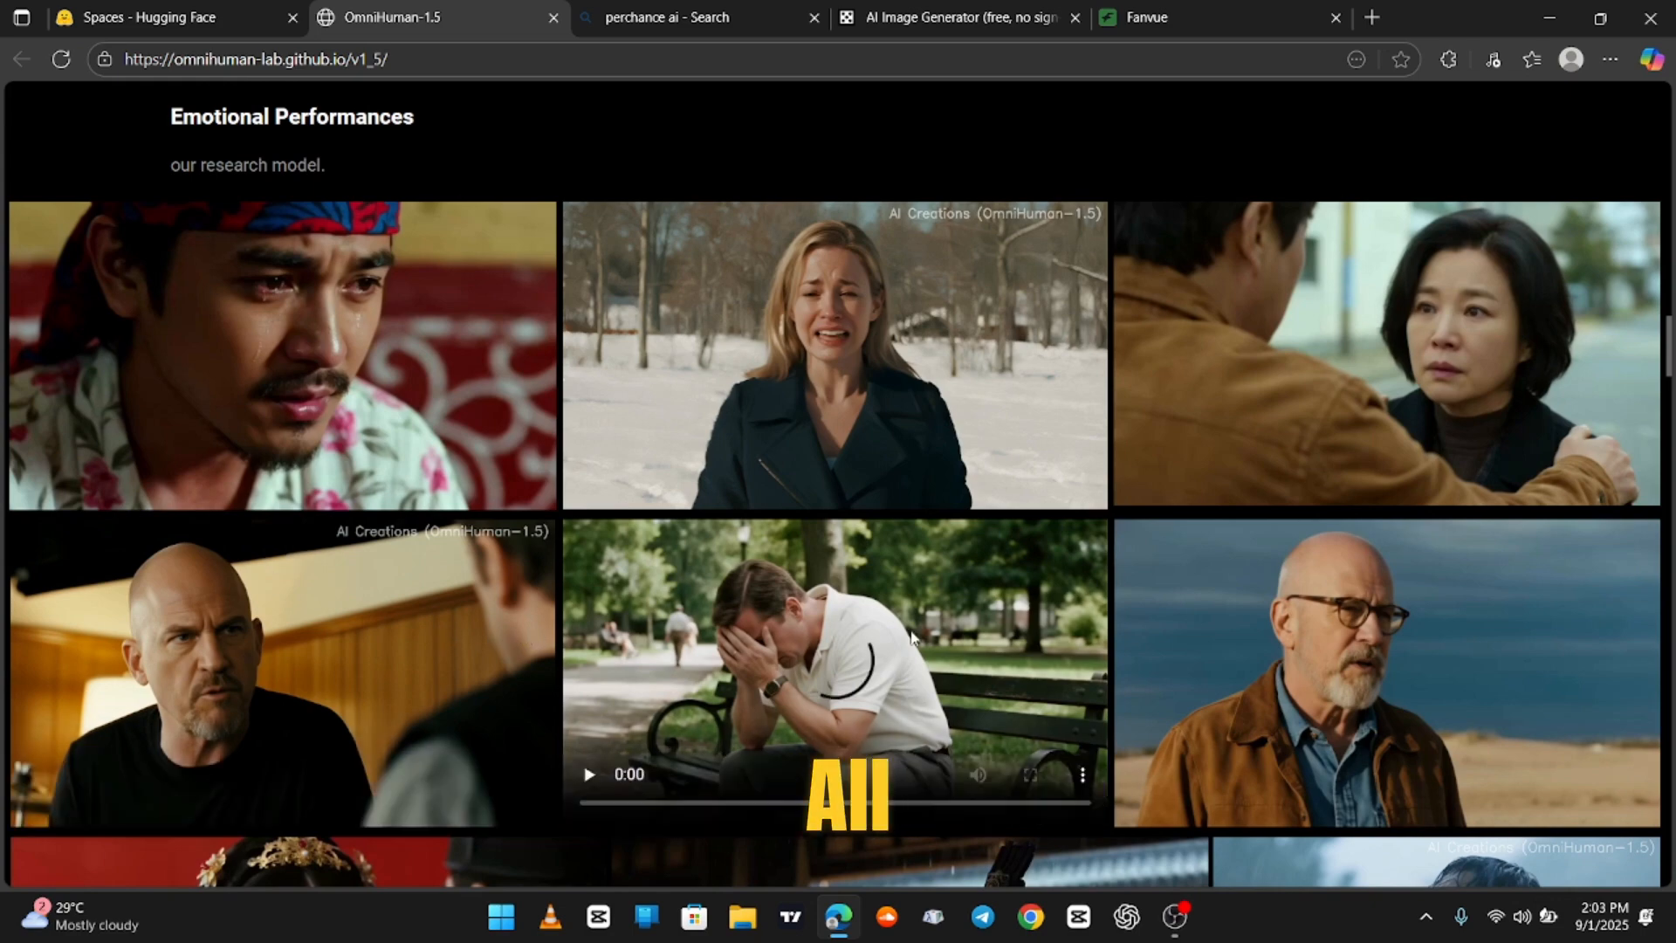
{"action": "scroll", "scroll_direction": "down", "scroll_amount": 3}
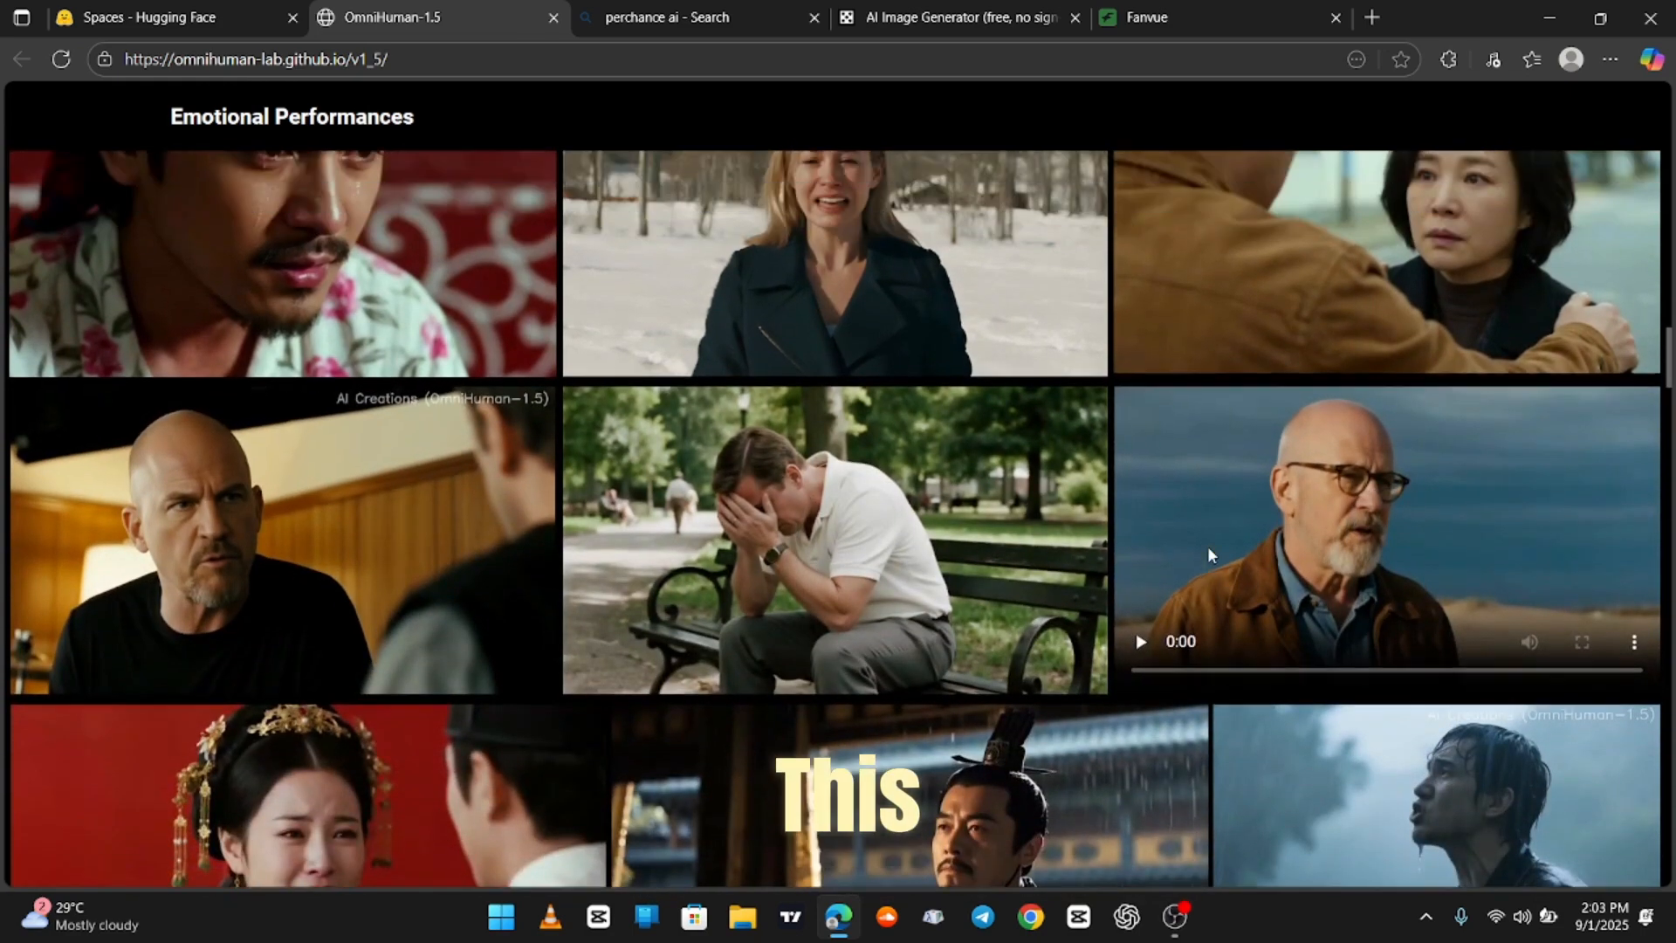
{"action": "left_click", "coordinate": [833, 263]}
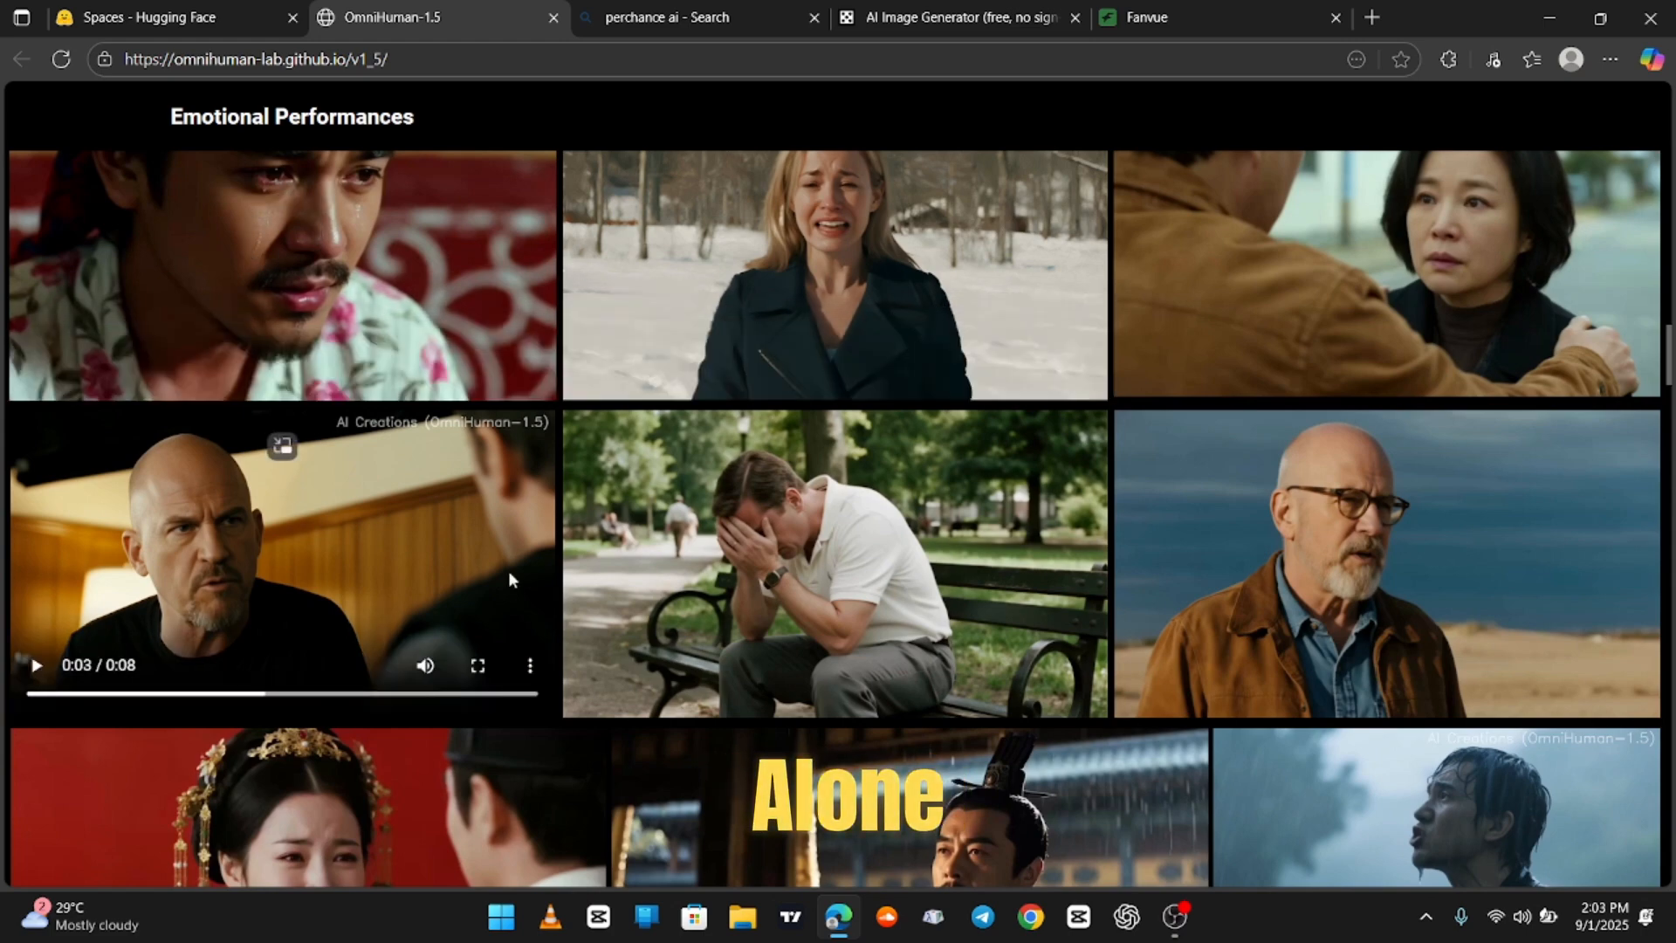
{"action": "scroll", "scroll_direction": "down", "scroll_amount": 3}
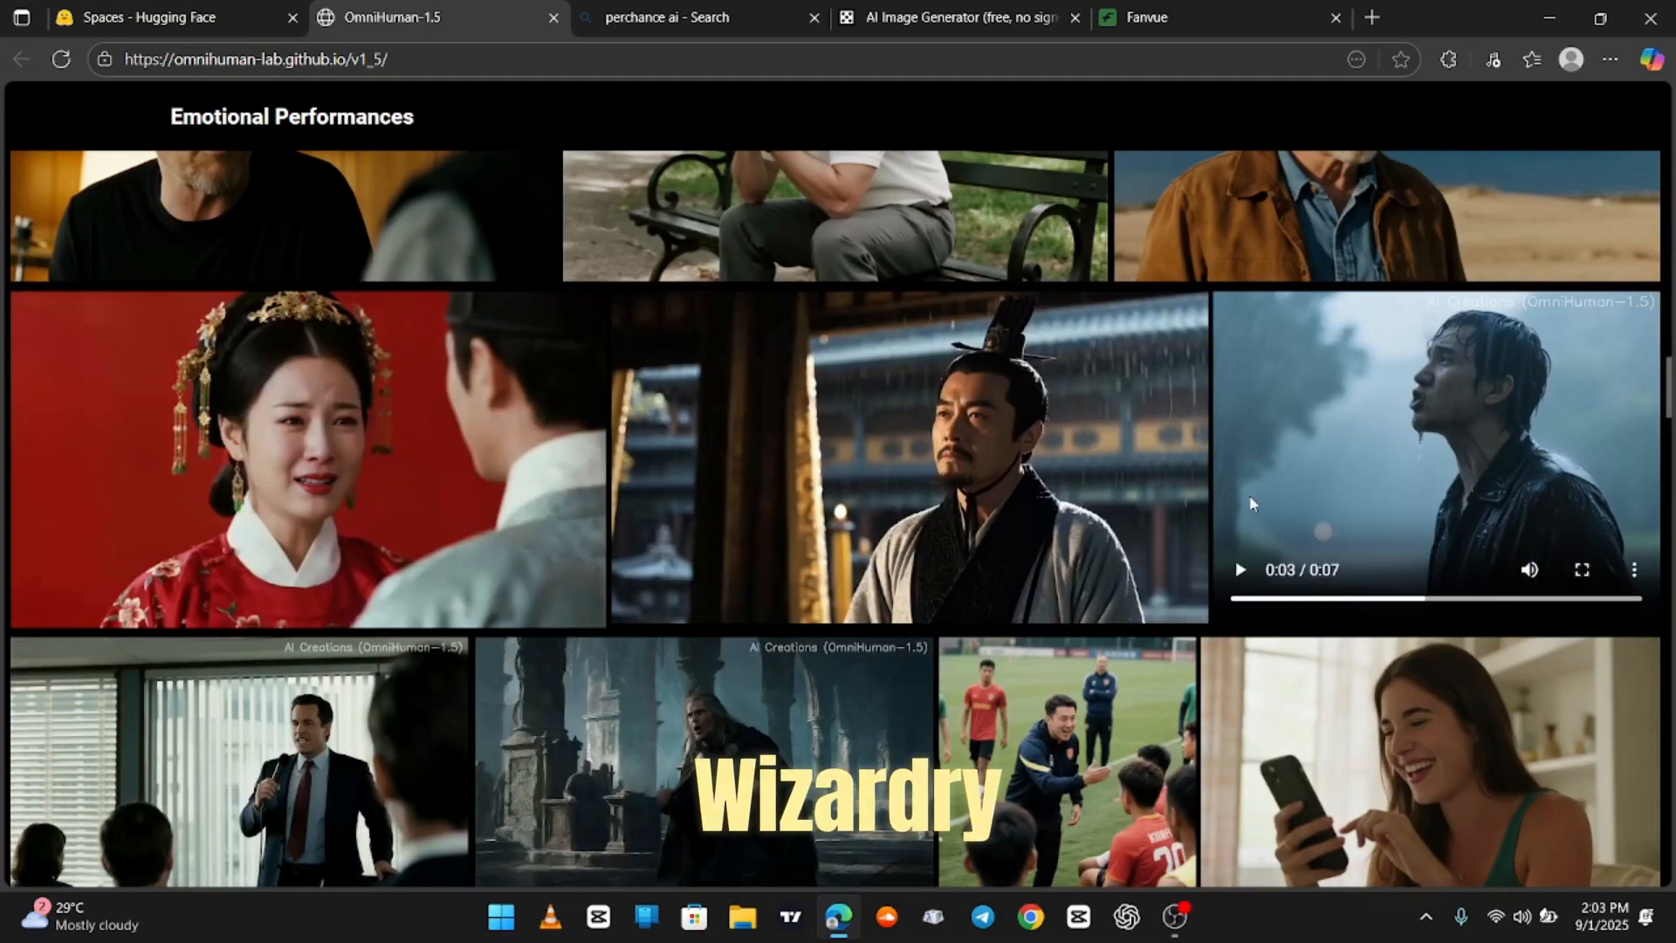
{"action": "scroll", "scroll_direction": "down", "scroll_amount": 3}
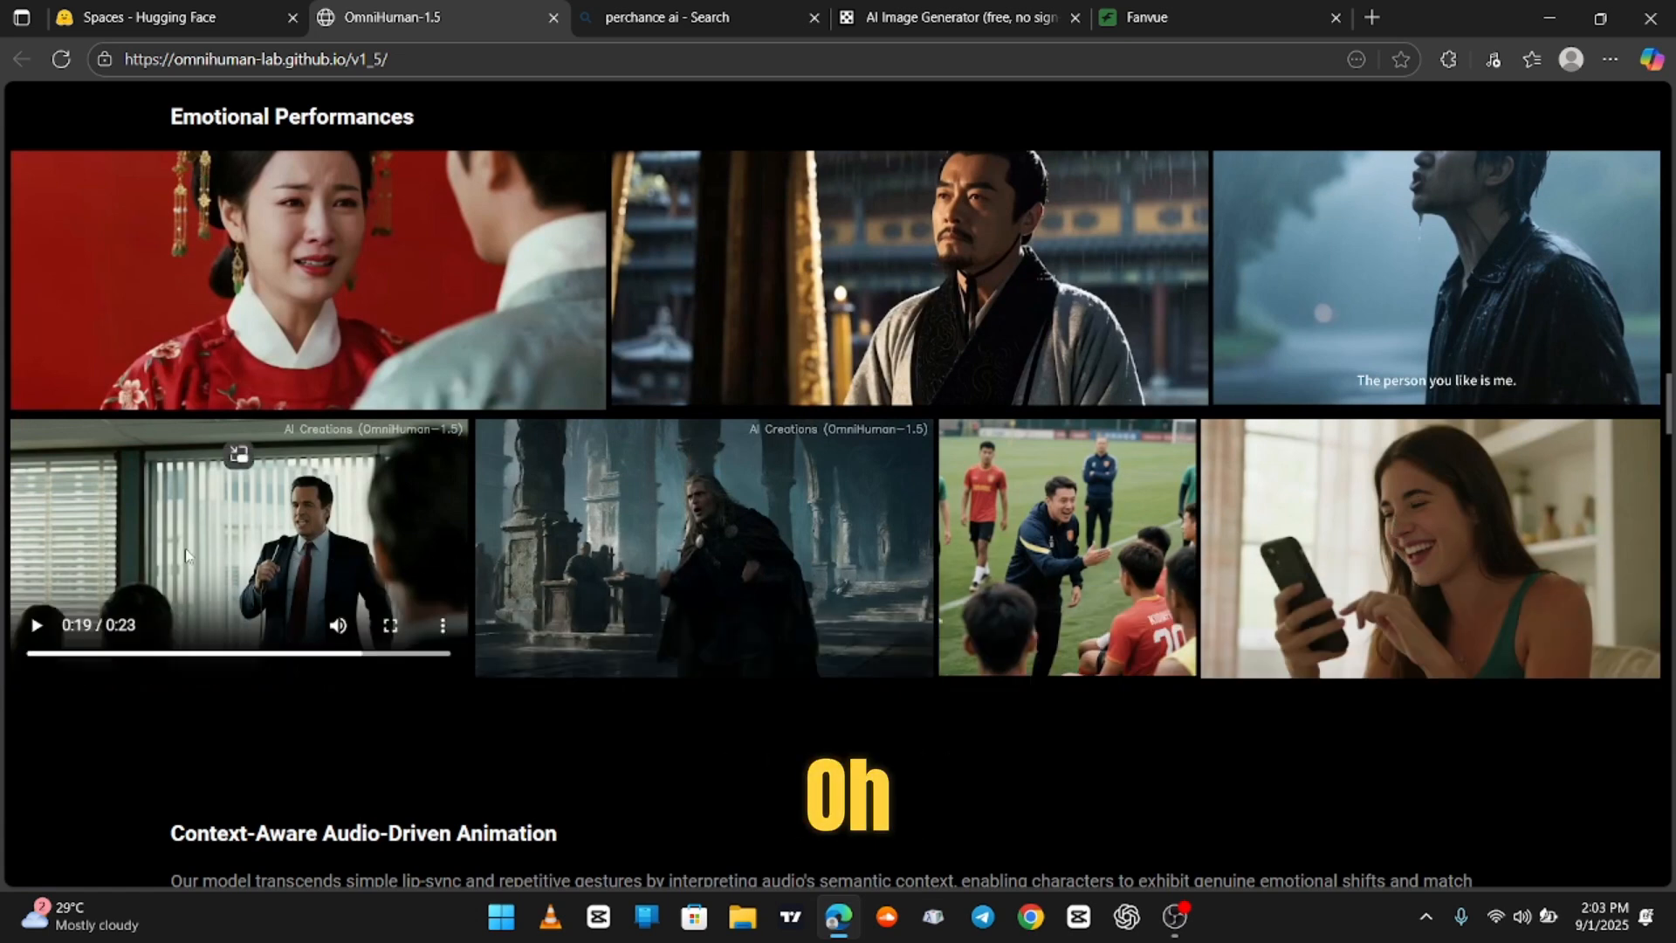
Scroll to the Context-Aware Audio-Driven Animation grid and play the man-in-cap demo
{"action": "scroll", "scroll_direction": "down", "scroll_amount": 3}
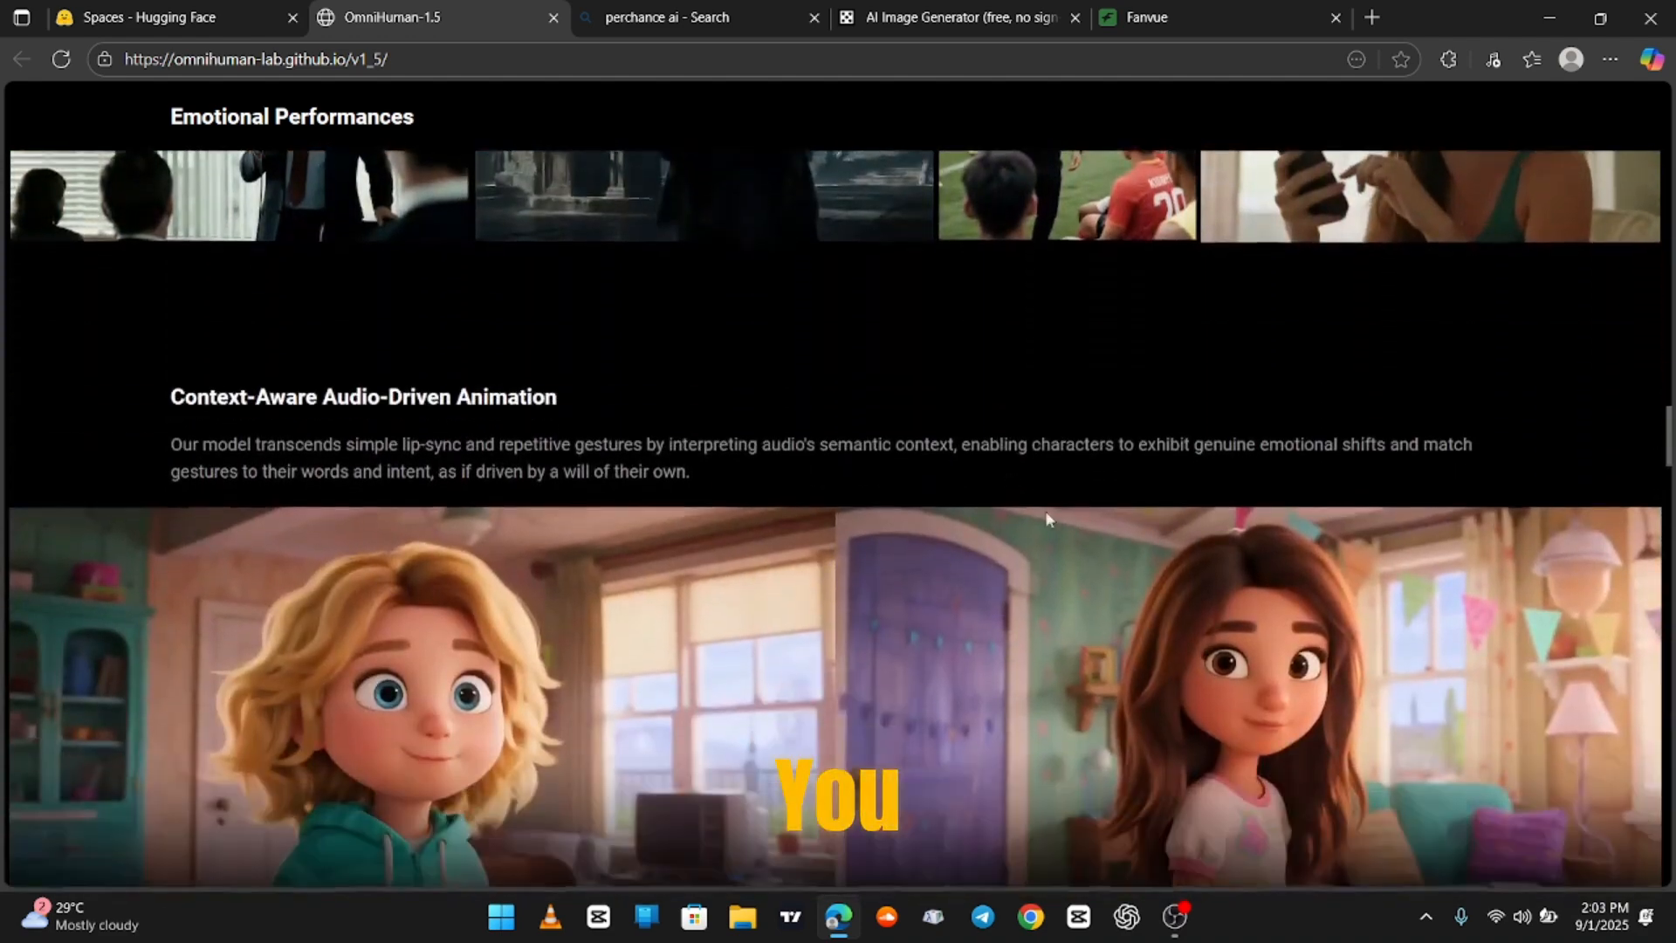
{"action": "scroll", "scroll_direction": "down", "scroll_amount": 3}
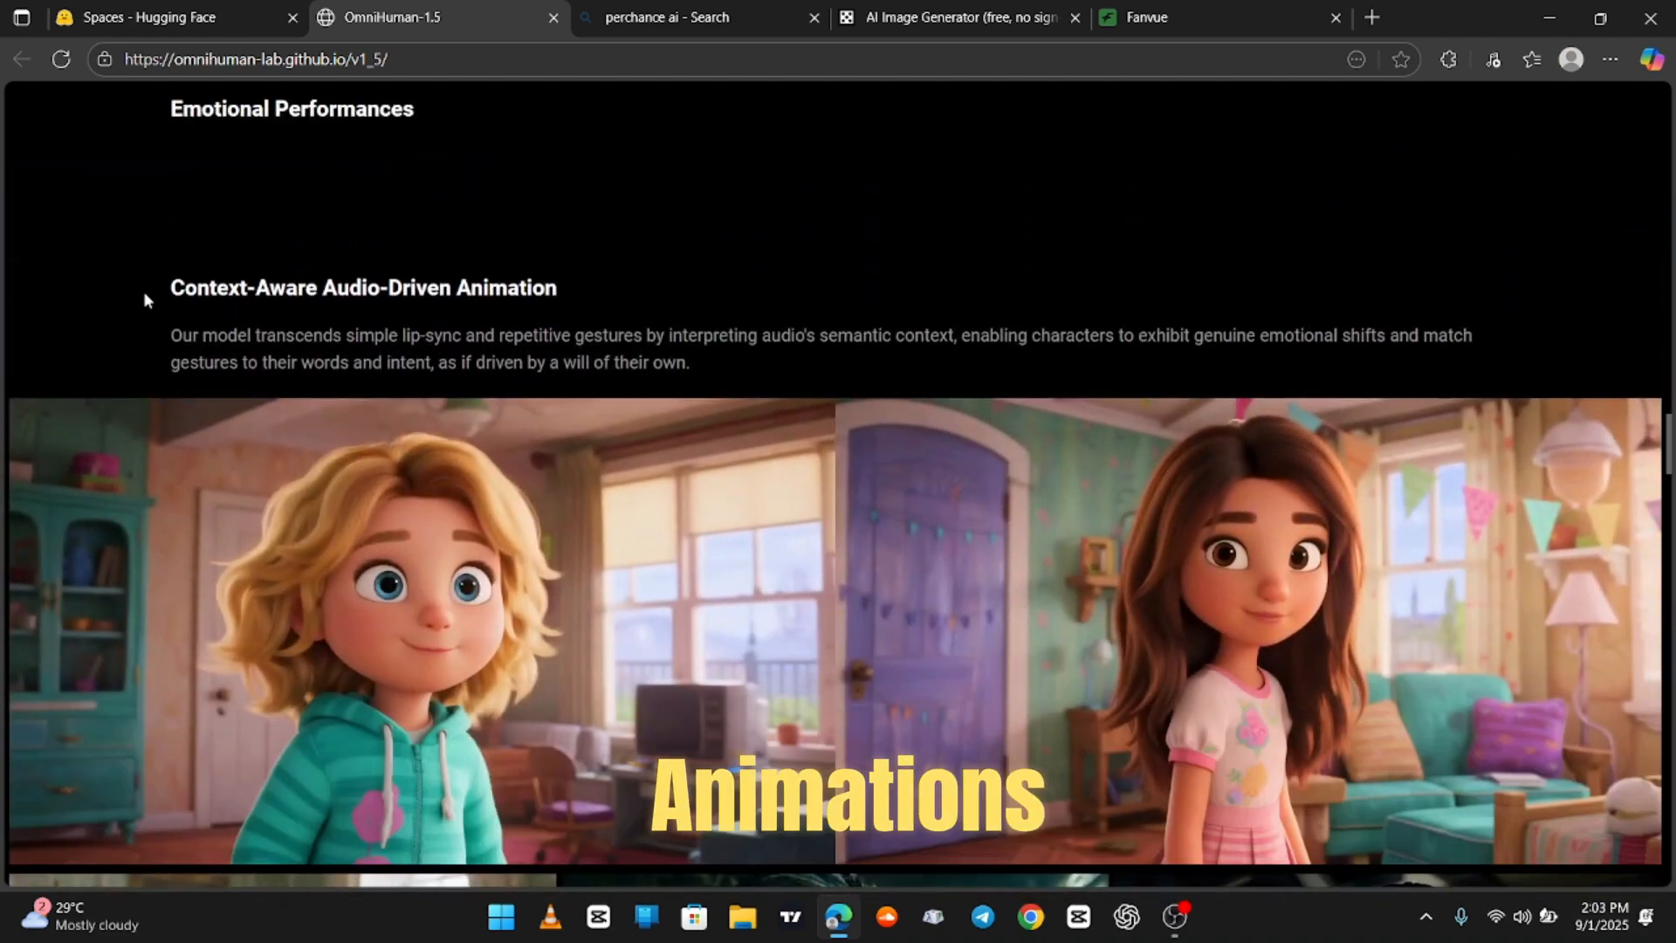
{"action": "scroll", "scroll_direction": "down", "scroll_amount": 3}
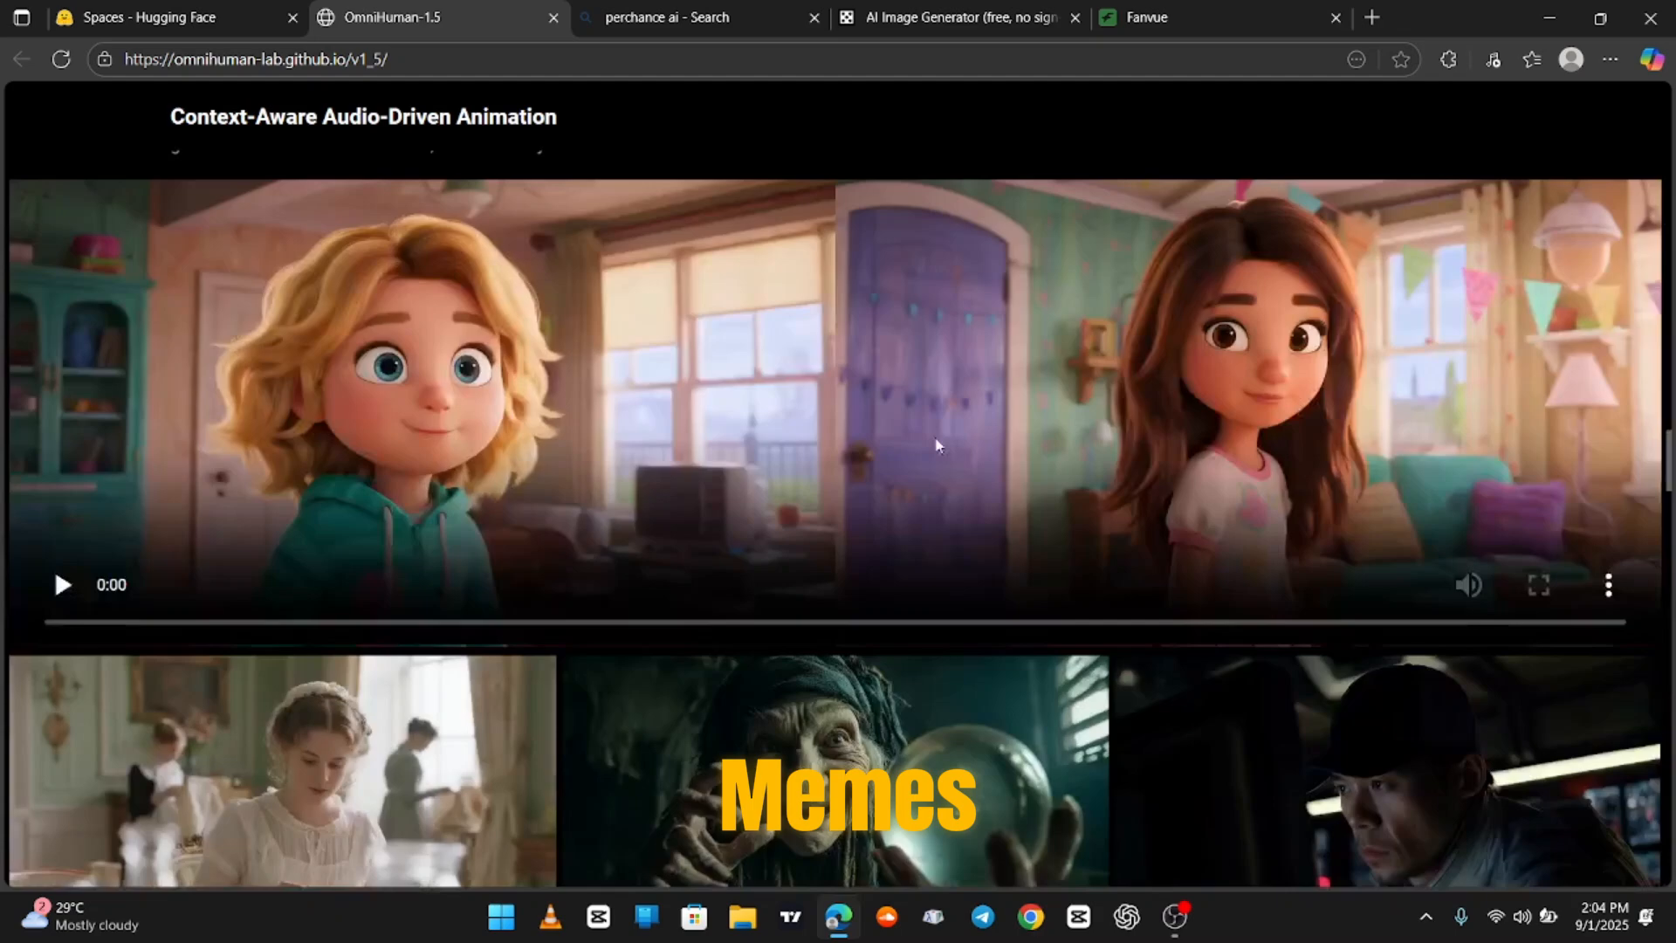
{"action": "scroll", "scroll_direction": "down", "scroll_amount": 3}
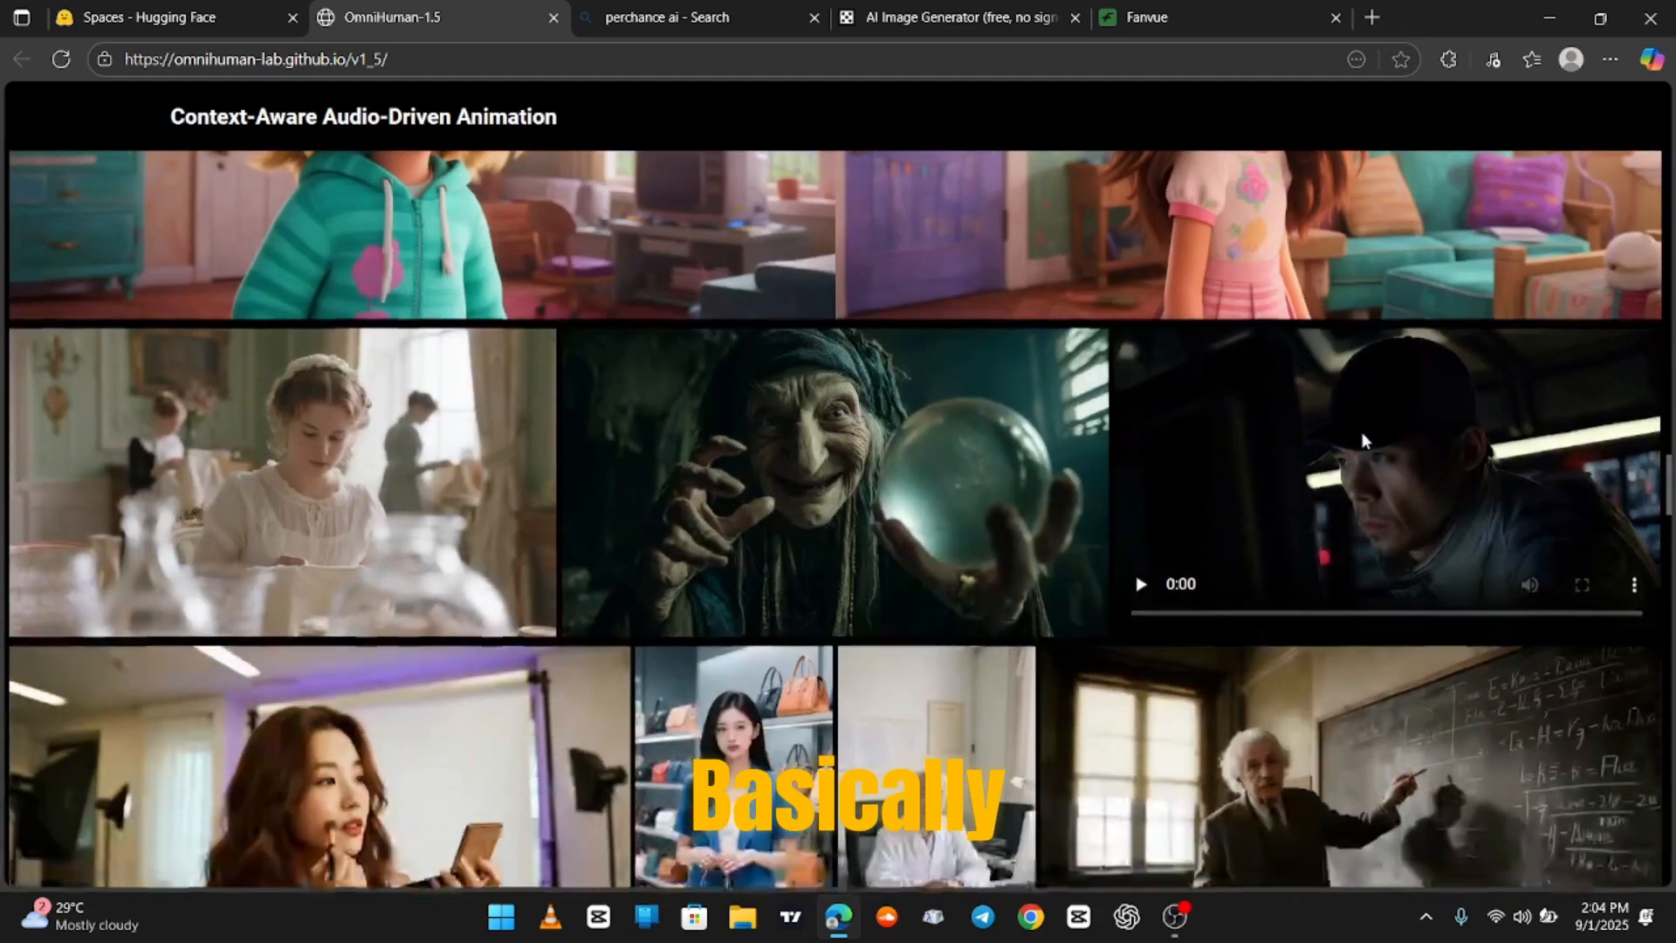
{"action": "scroll", "scroll_direction": "down", "scroll_amount": 3}
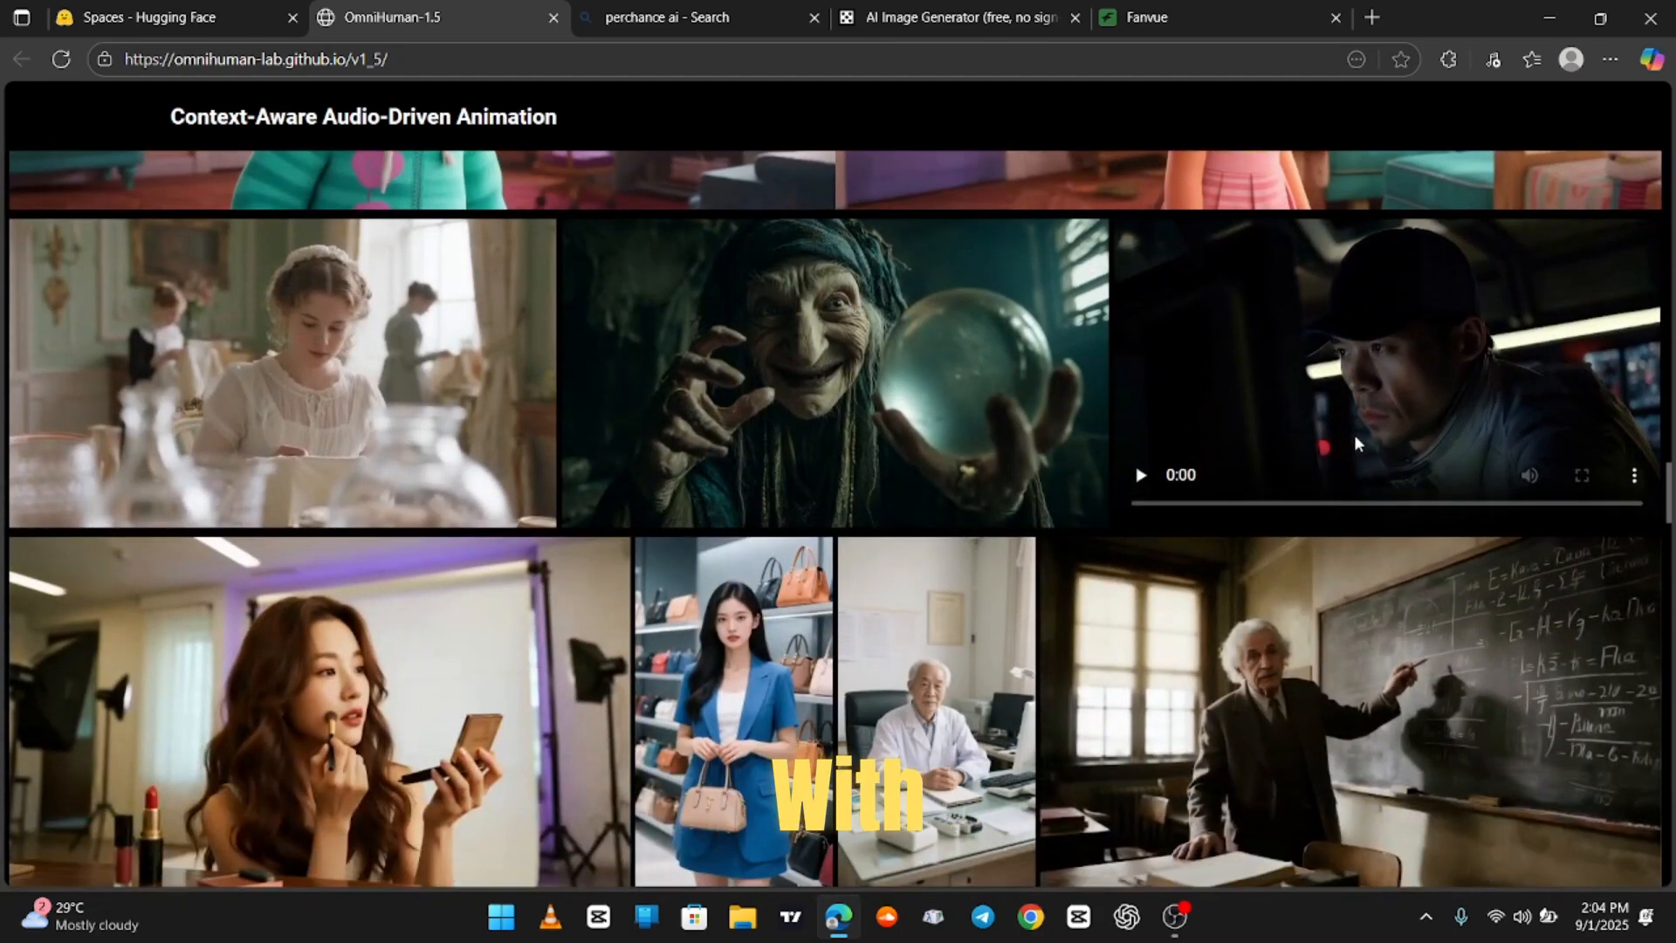
{"action": "scroll", "scroll_direction": "down", "scroll_amount": 3}
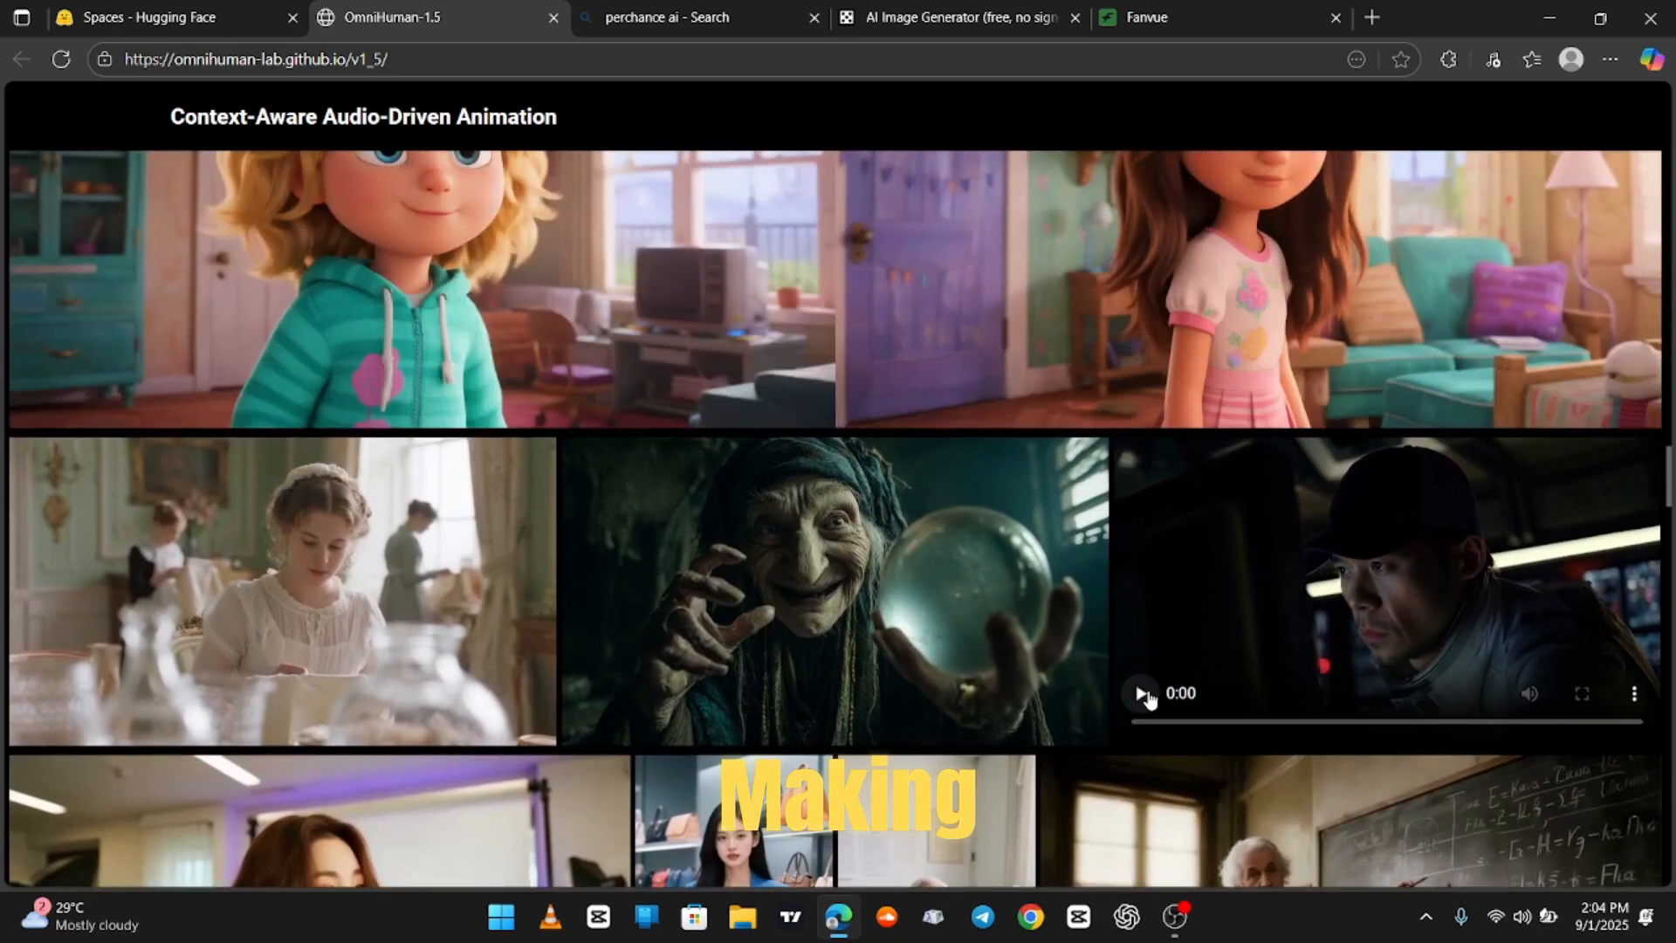
{"action": "left_click", "coordinate": [1139, 692]}
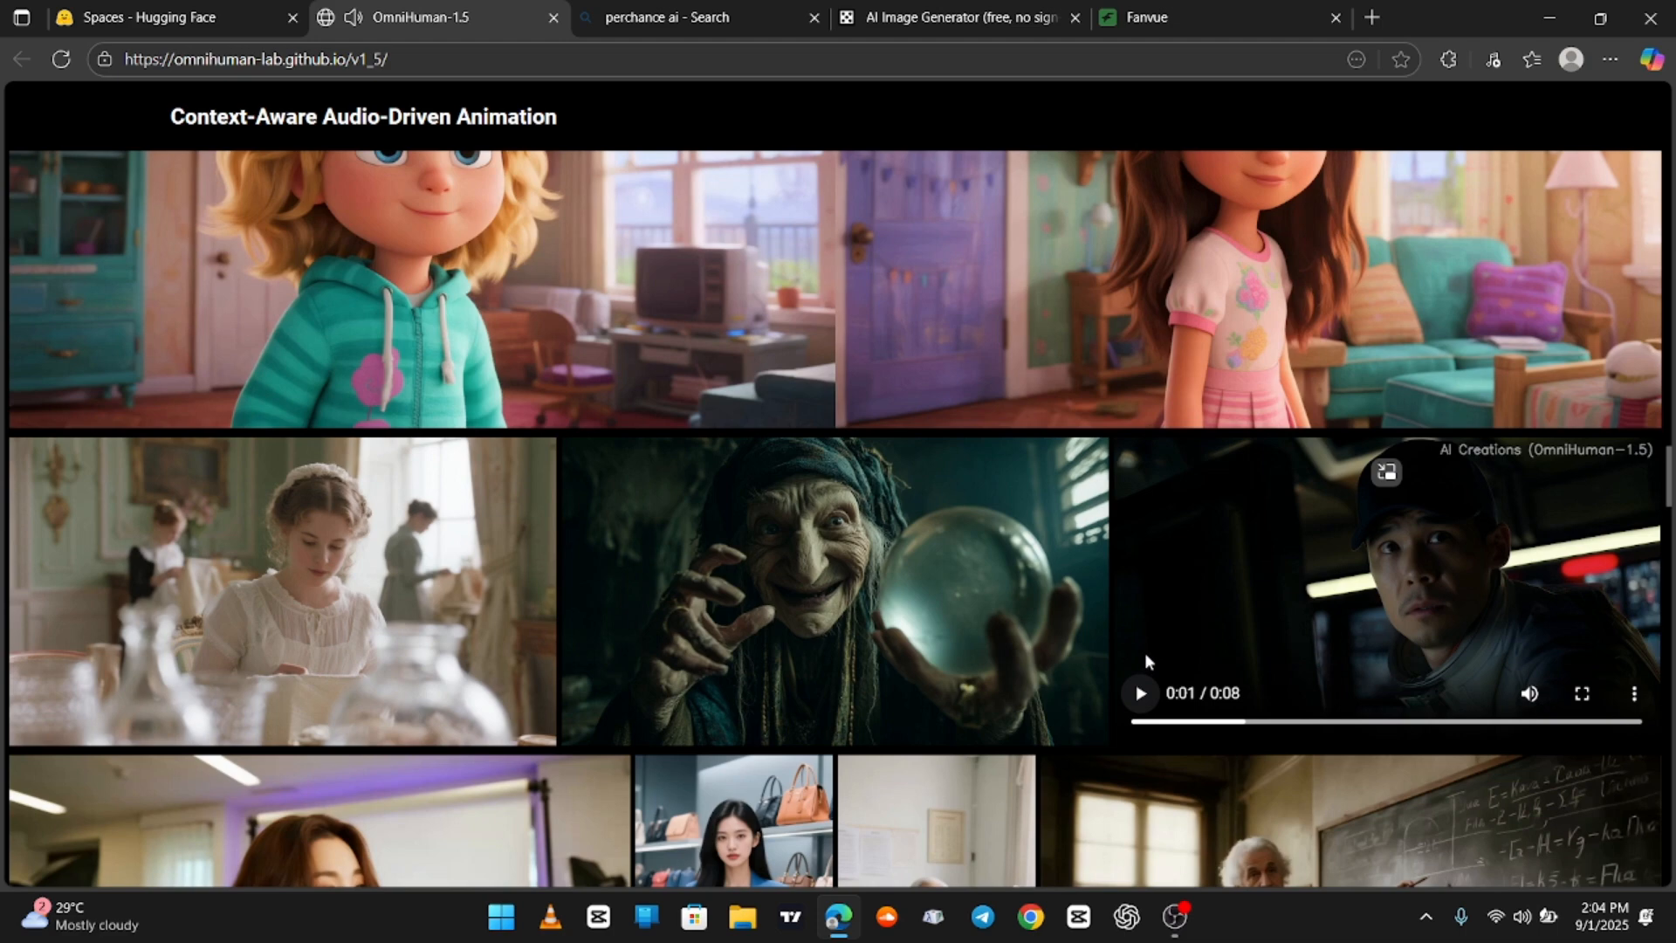
Scroll to Text-Guided Multimodal Animation and open Copilot on its heading
{"action": "scroll", "scroll_direction": "down", "scroll_amount": 3}
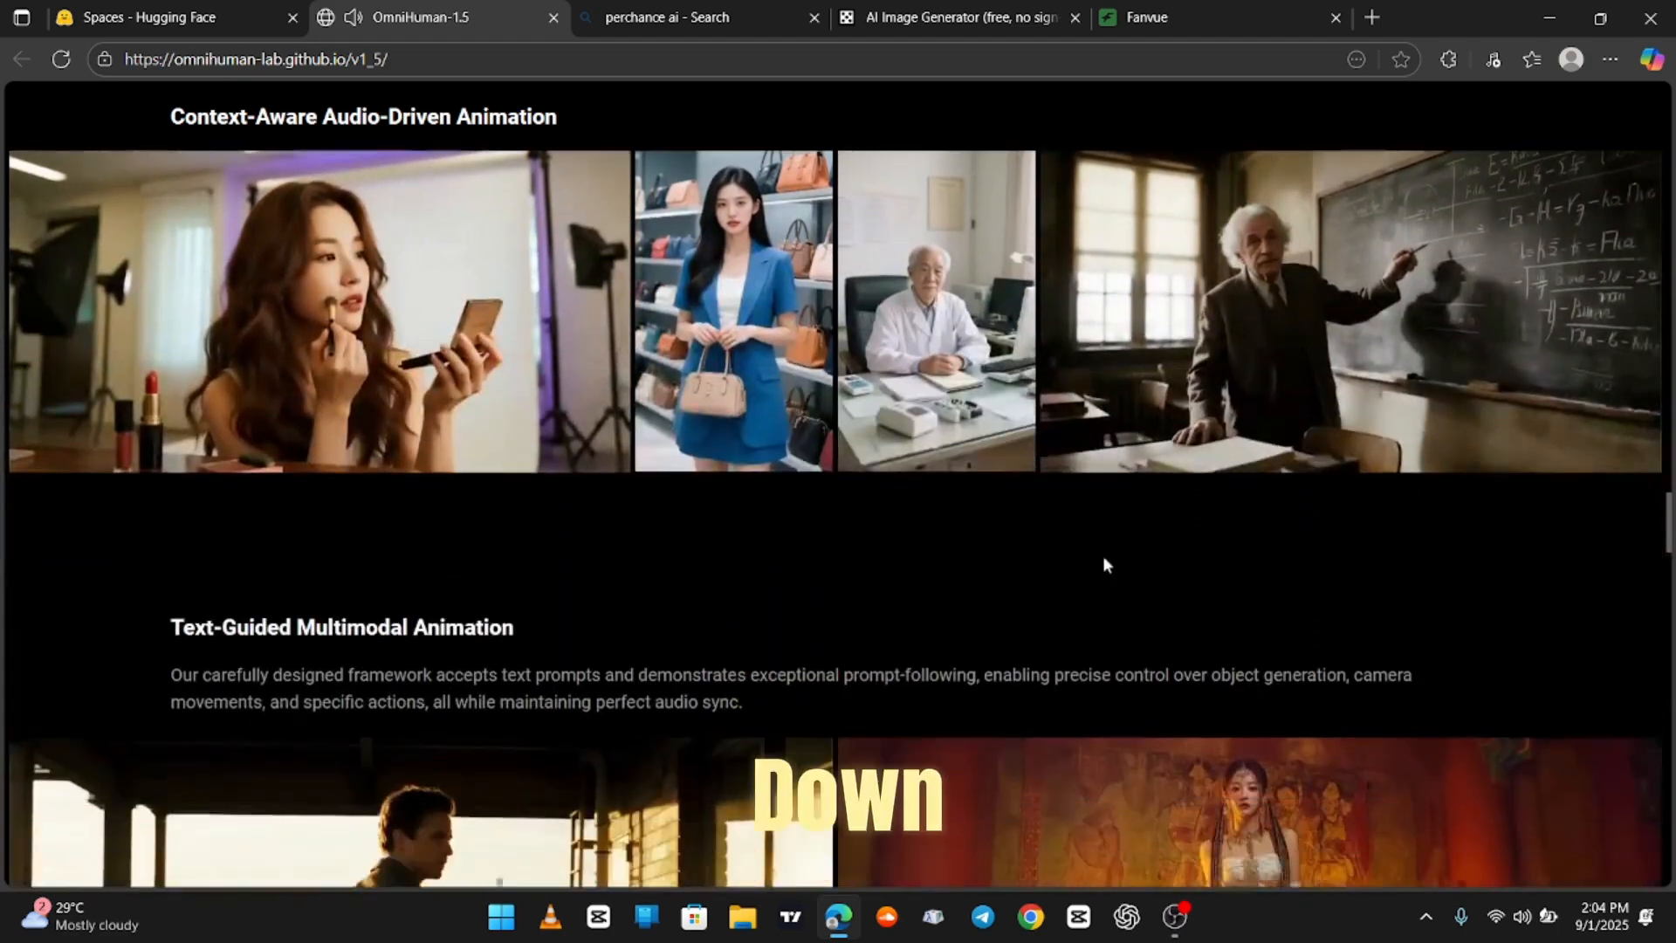
{"action": "scroll", "scroll_direction": "down", "scroll_amount": 3}
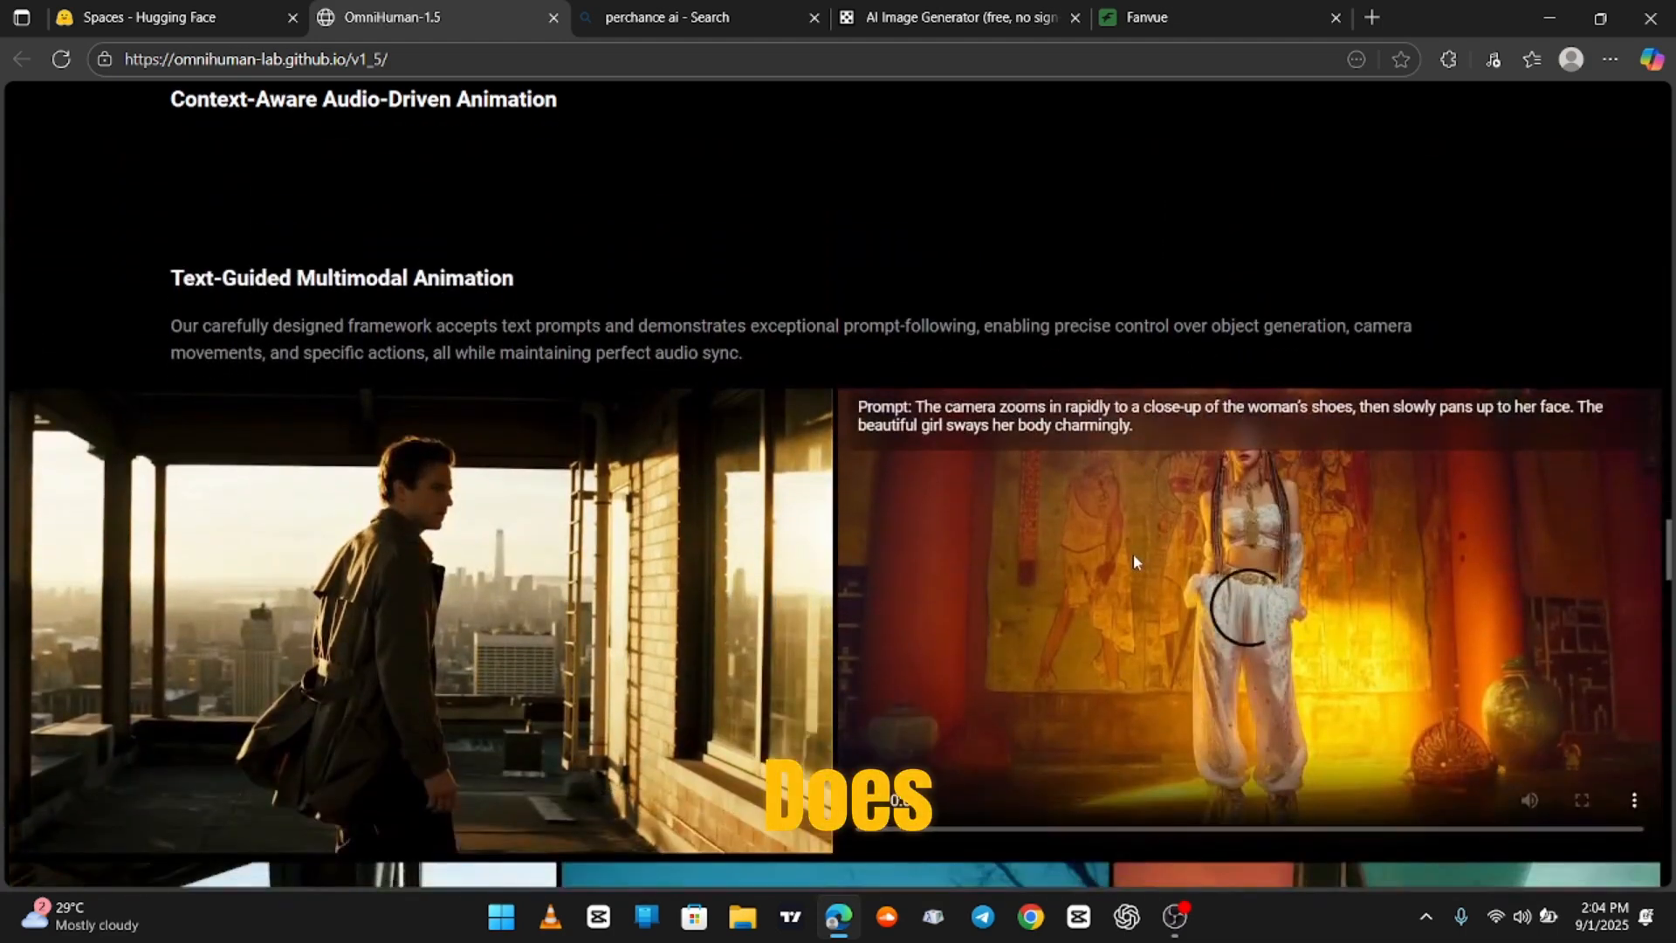
{"action": "scroll", "scroll_direction": "down", "scroll_amount": 3}
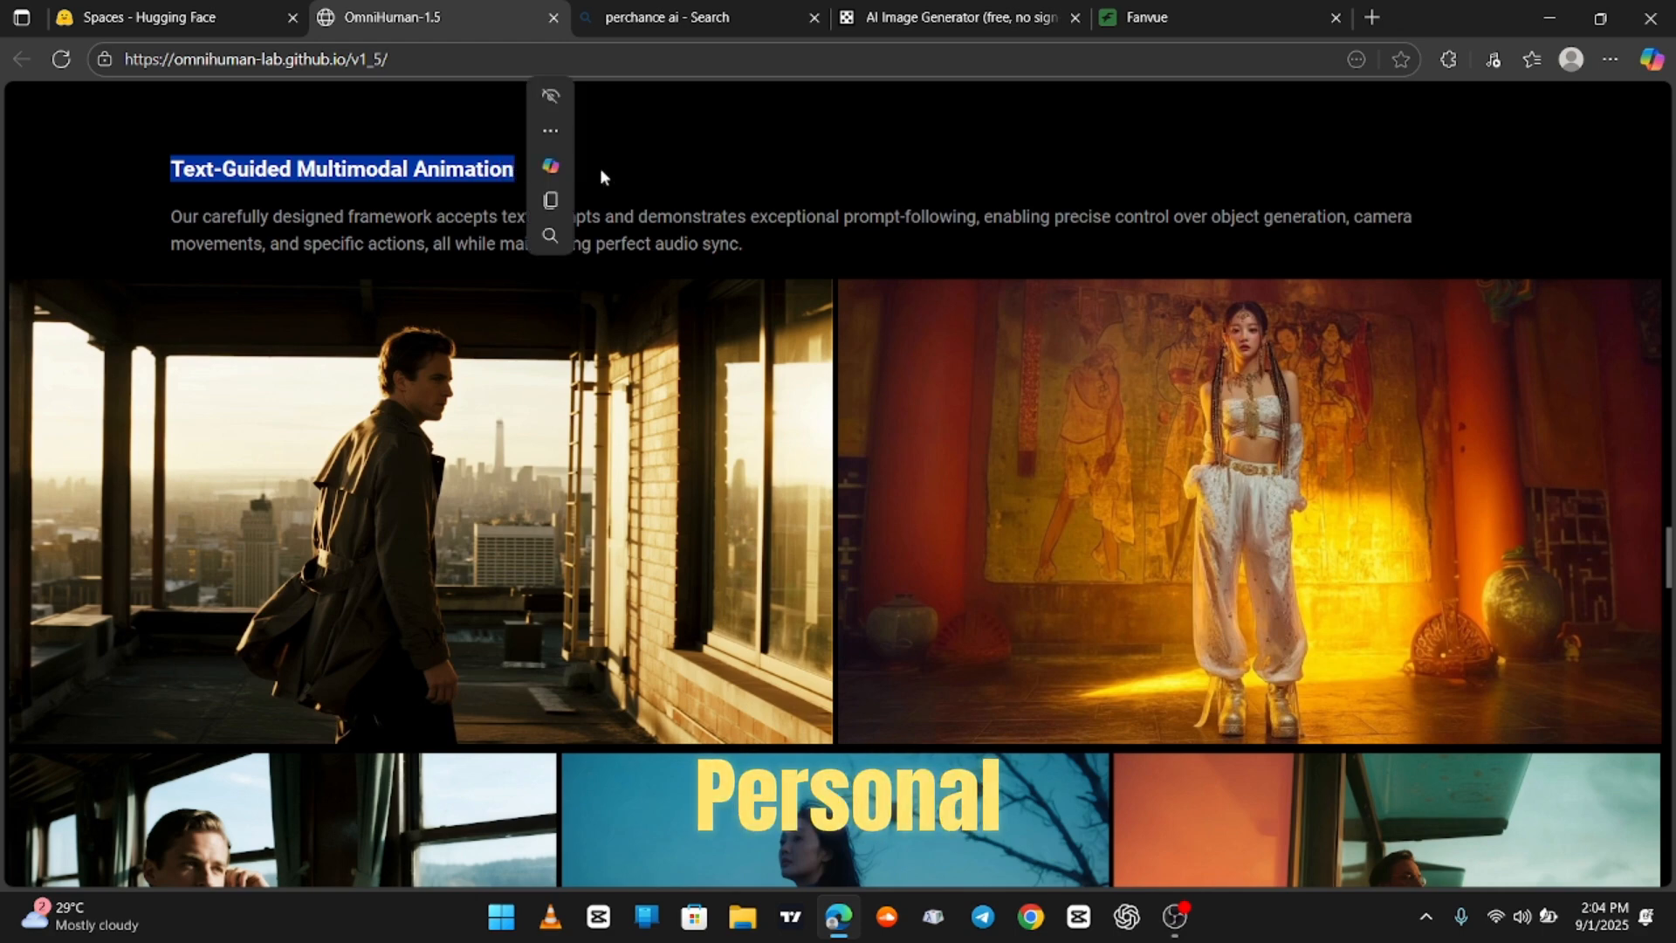
{"action": "left_click", "coordinate": [1651, 59]}
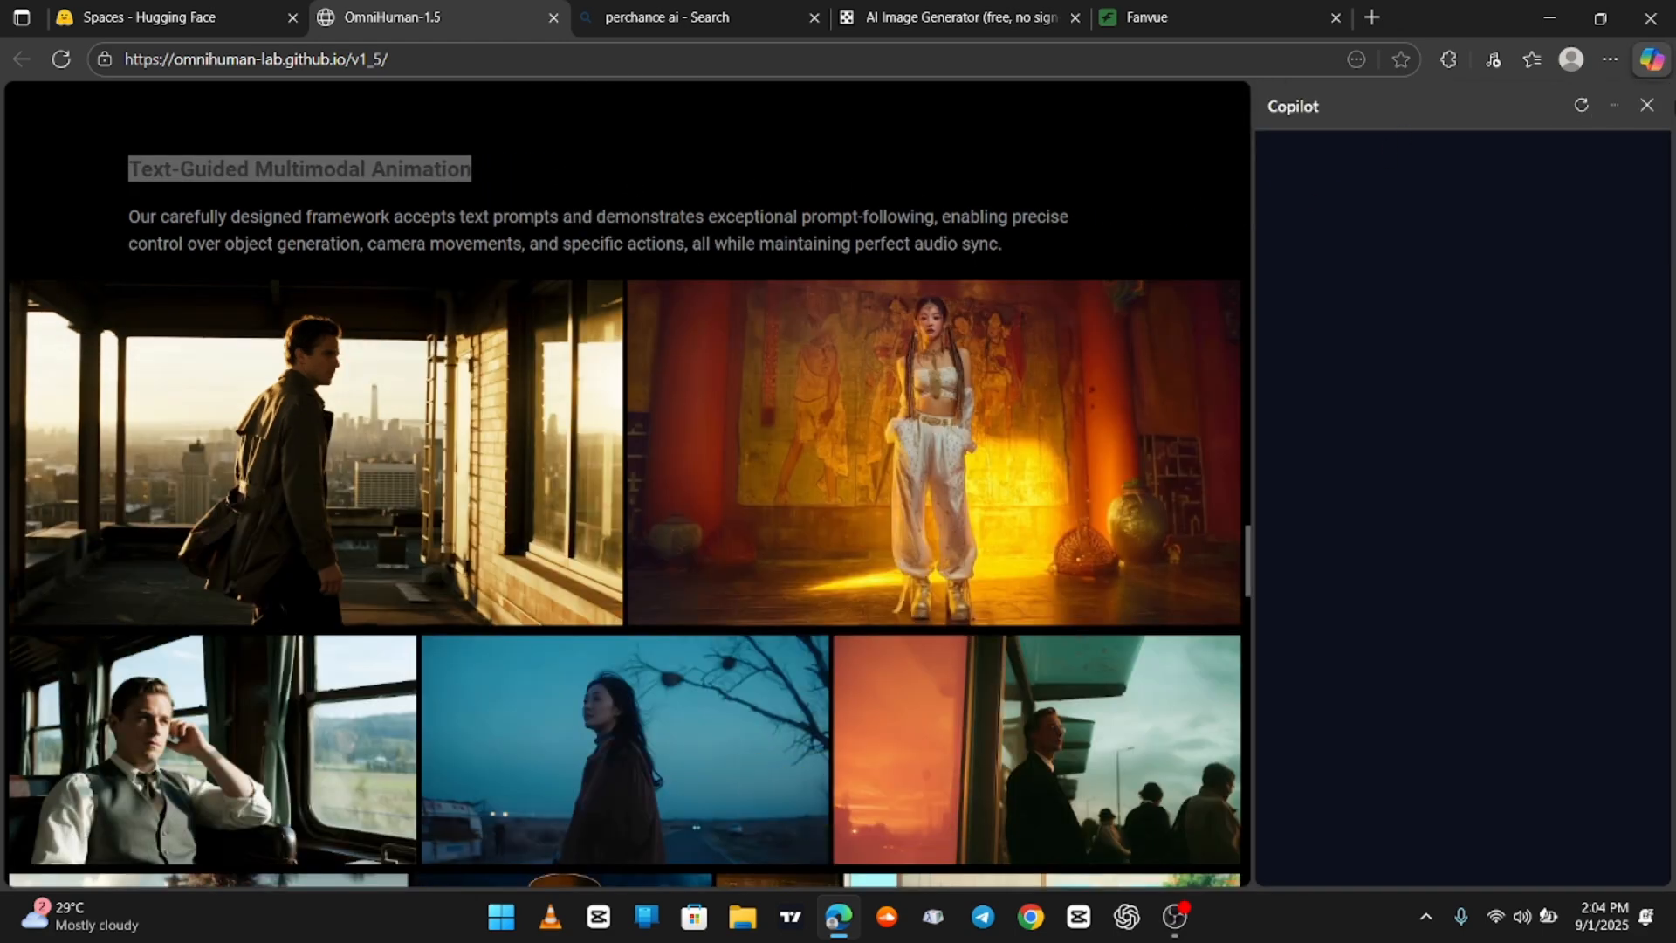
Play the suited man on the orange-lit platform demo, then continue toward Multi-Person Scene Performance
{"action": "scroll", "scroll_direction": "down", "scroll_amount": 3}
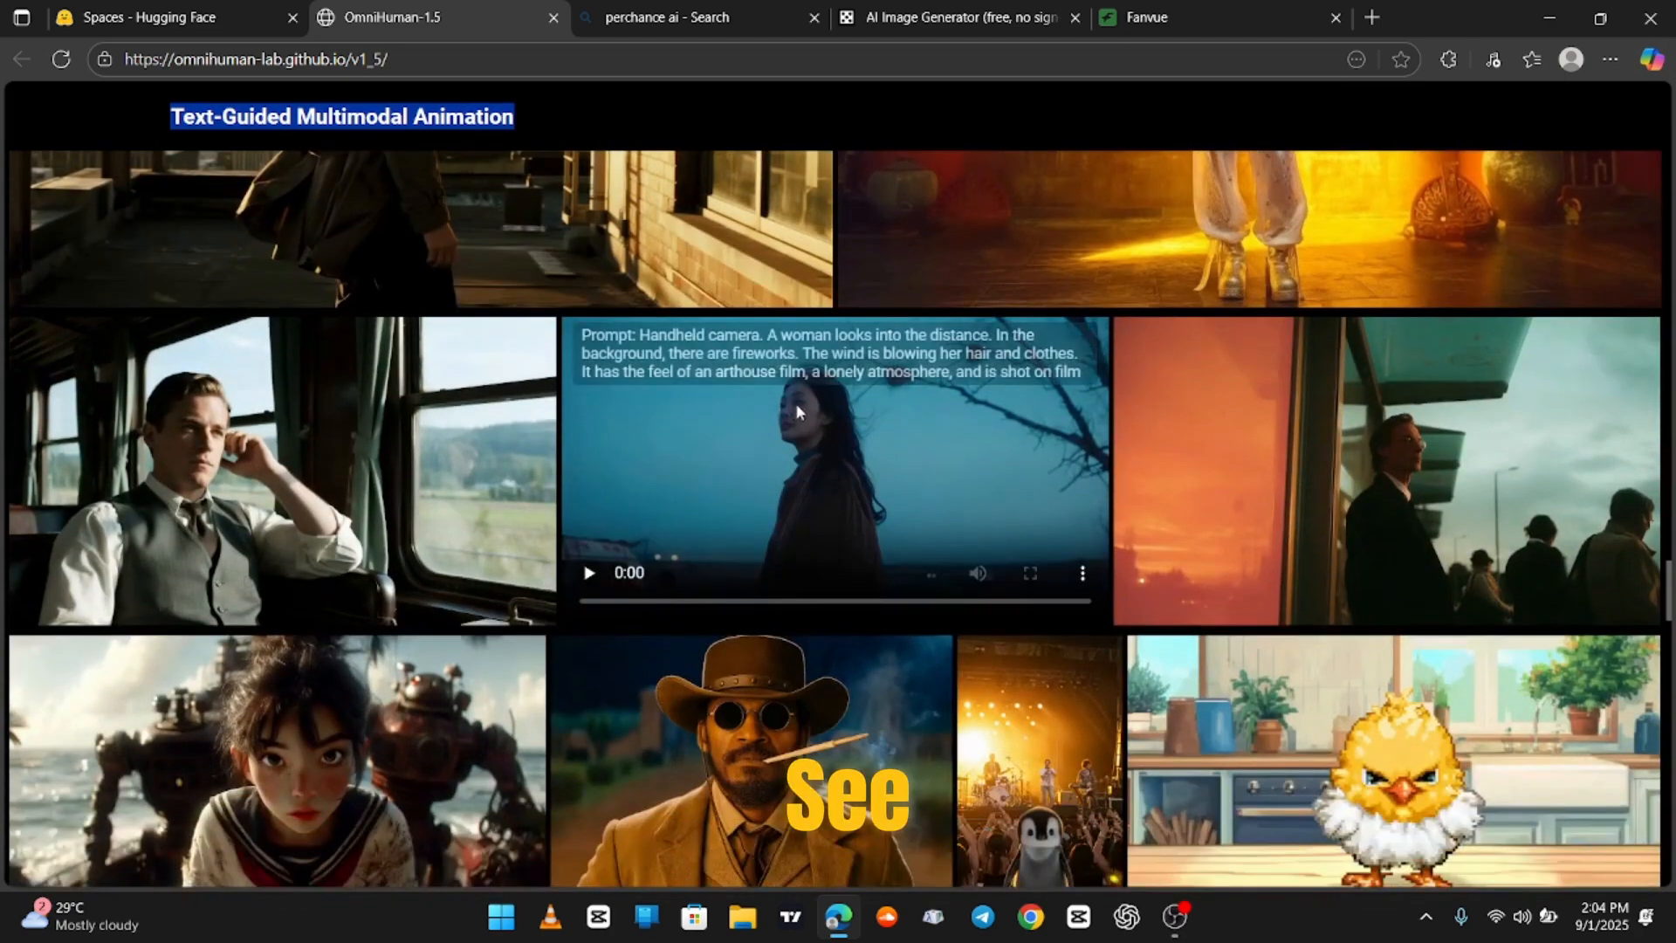
{"action": "scroll", "scroll_direction": "down", "scroll_amount": 3}
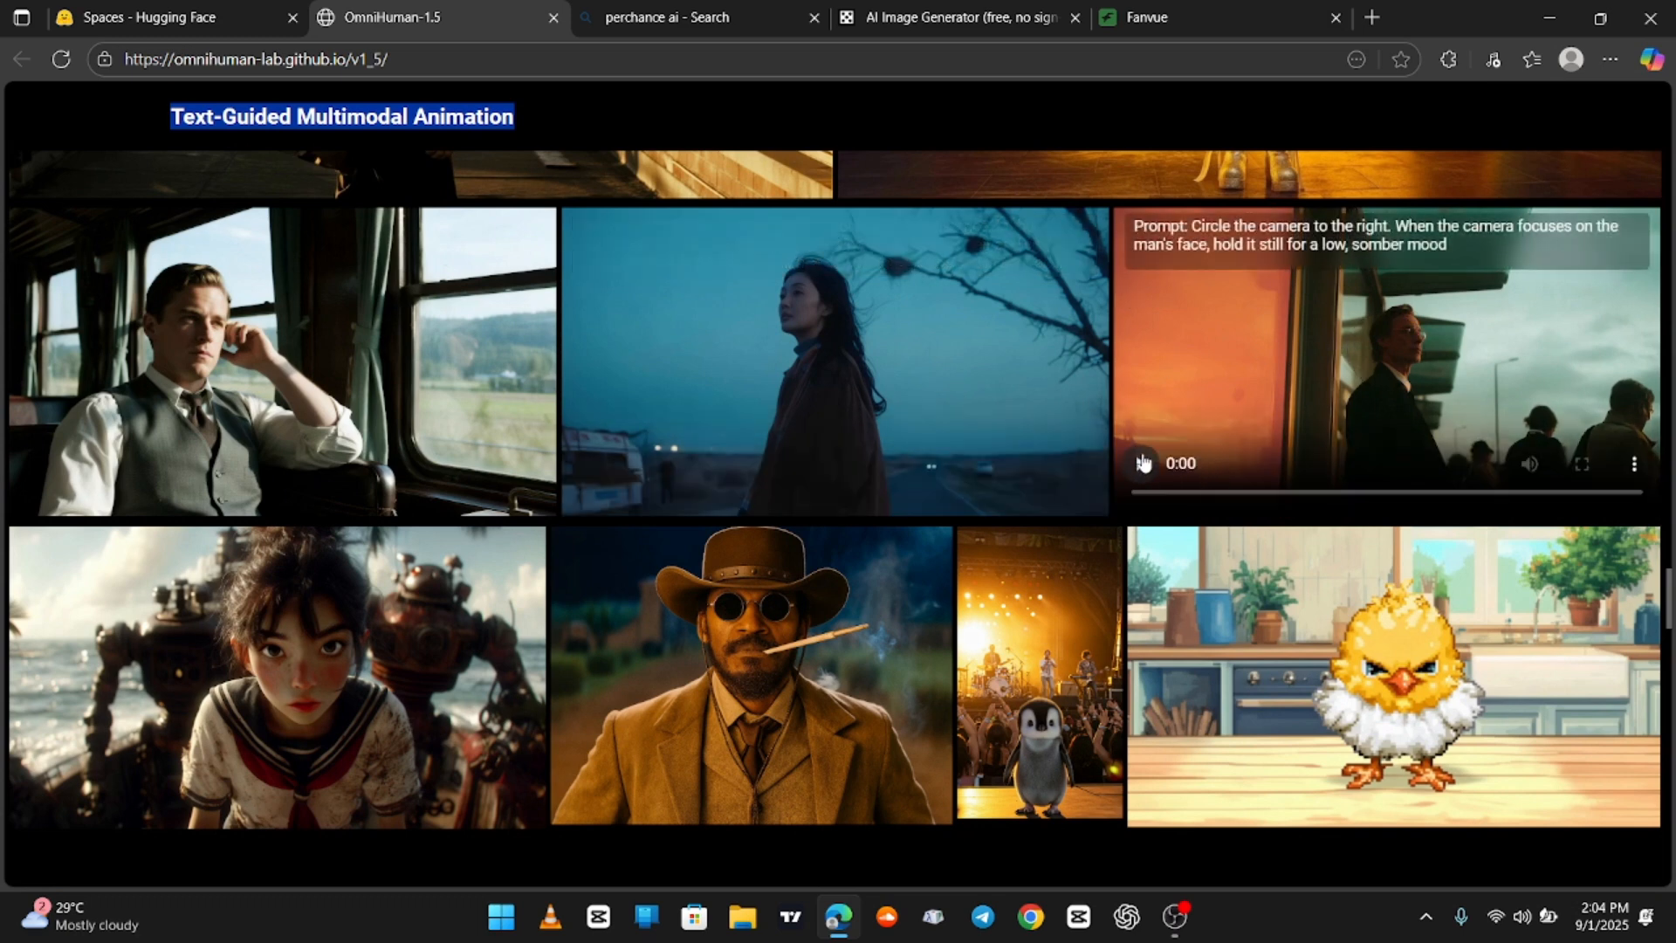
{"action": "left_click", "coordinate": [1142, 463]}
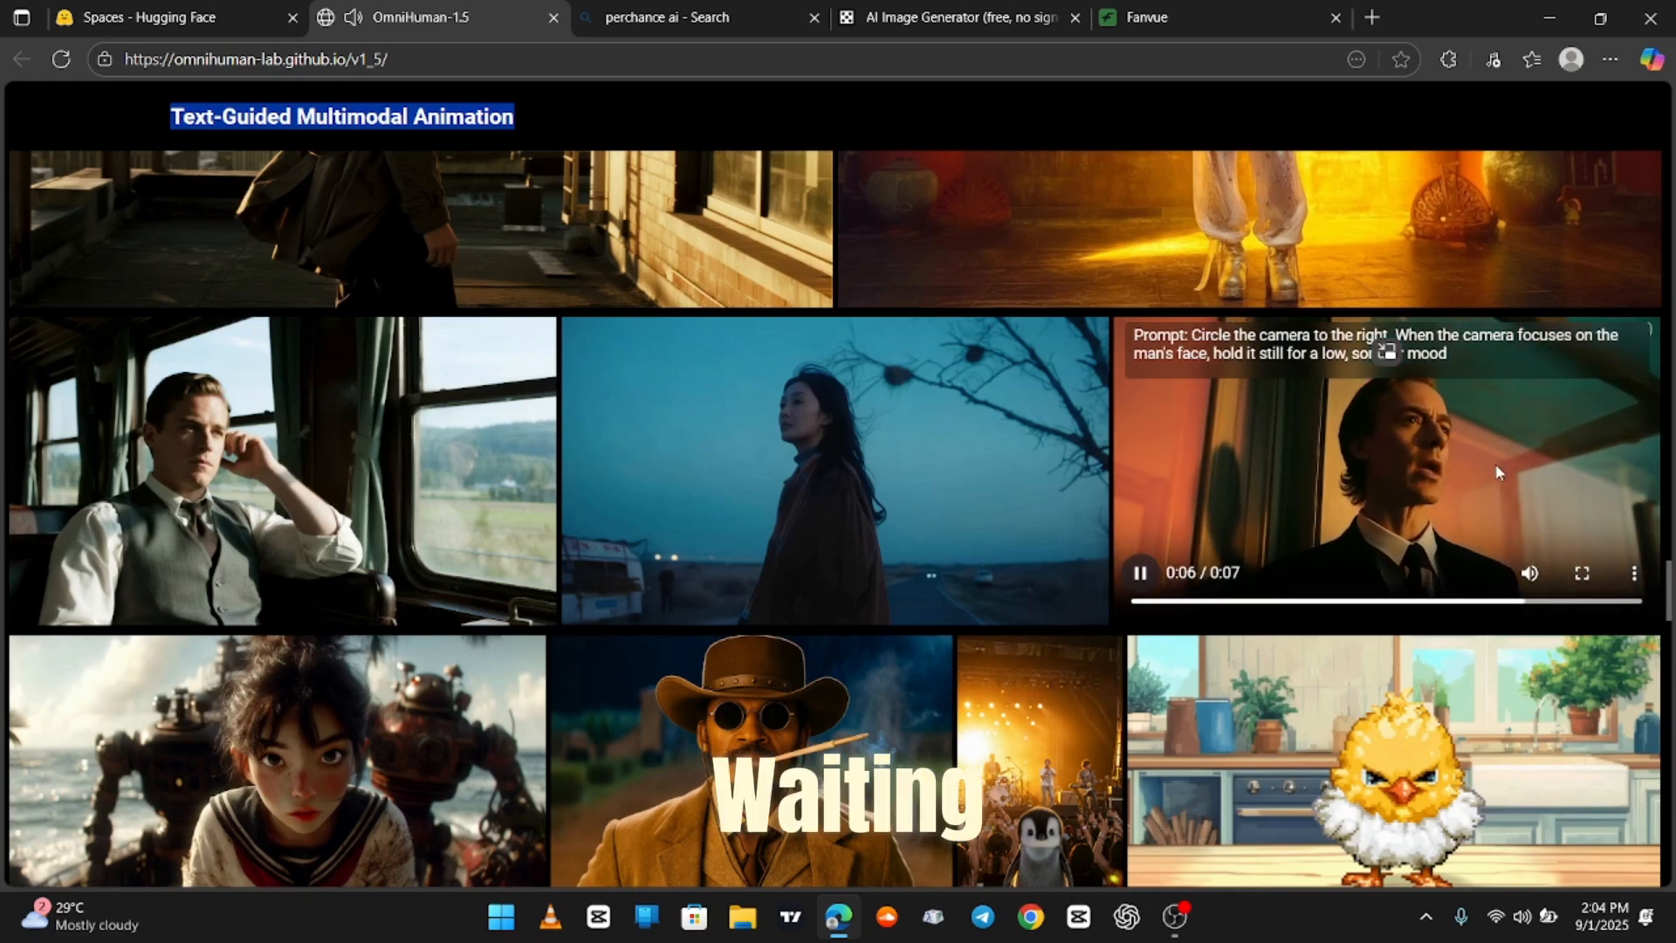
{"action": "scroll", "scroll_direction": "down", "scroll_amount": 3}
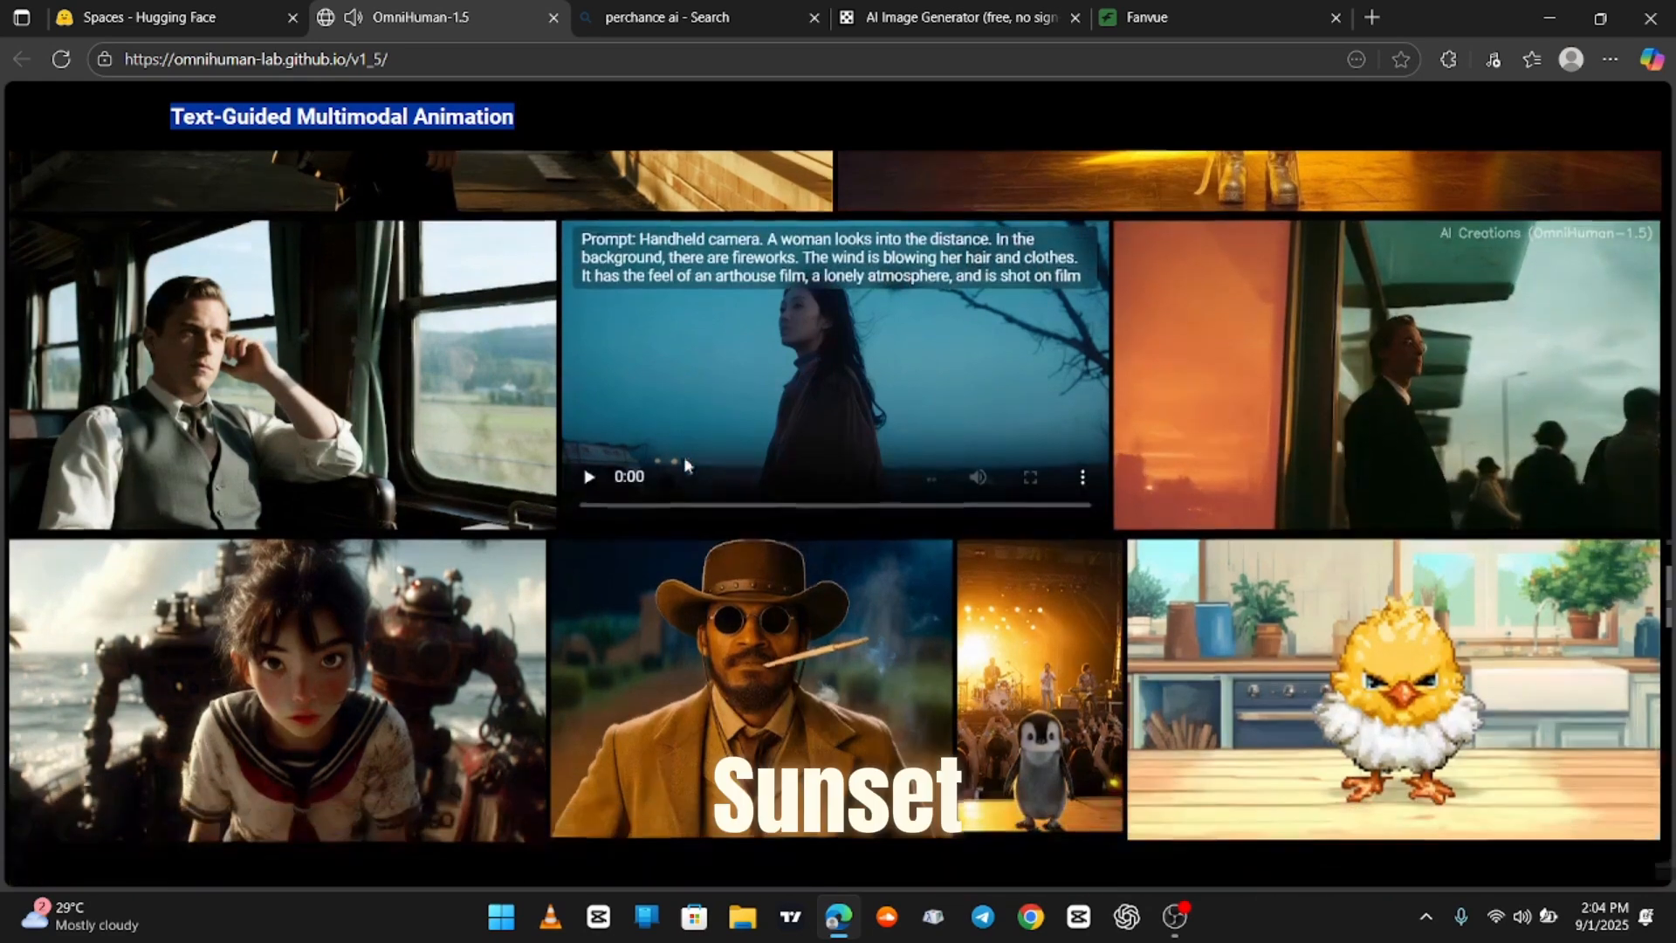
{"action": "scroll", "scroll_direction": "down", "scroll_amount": 3}
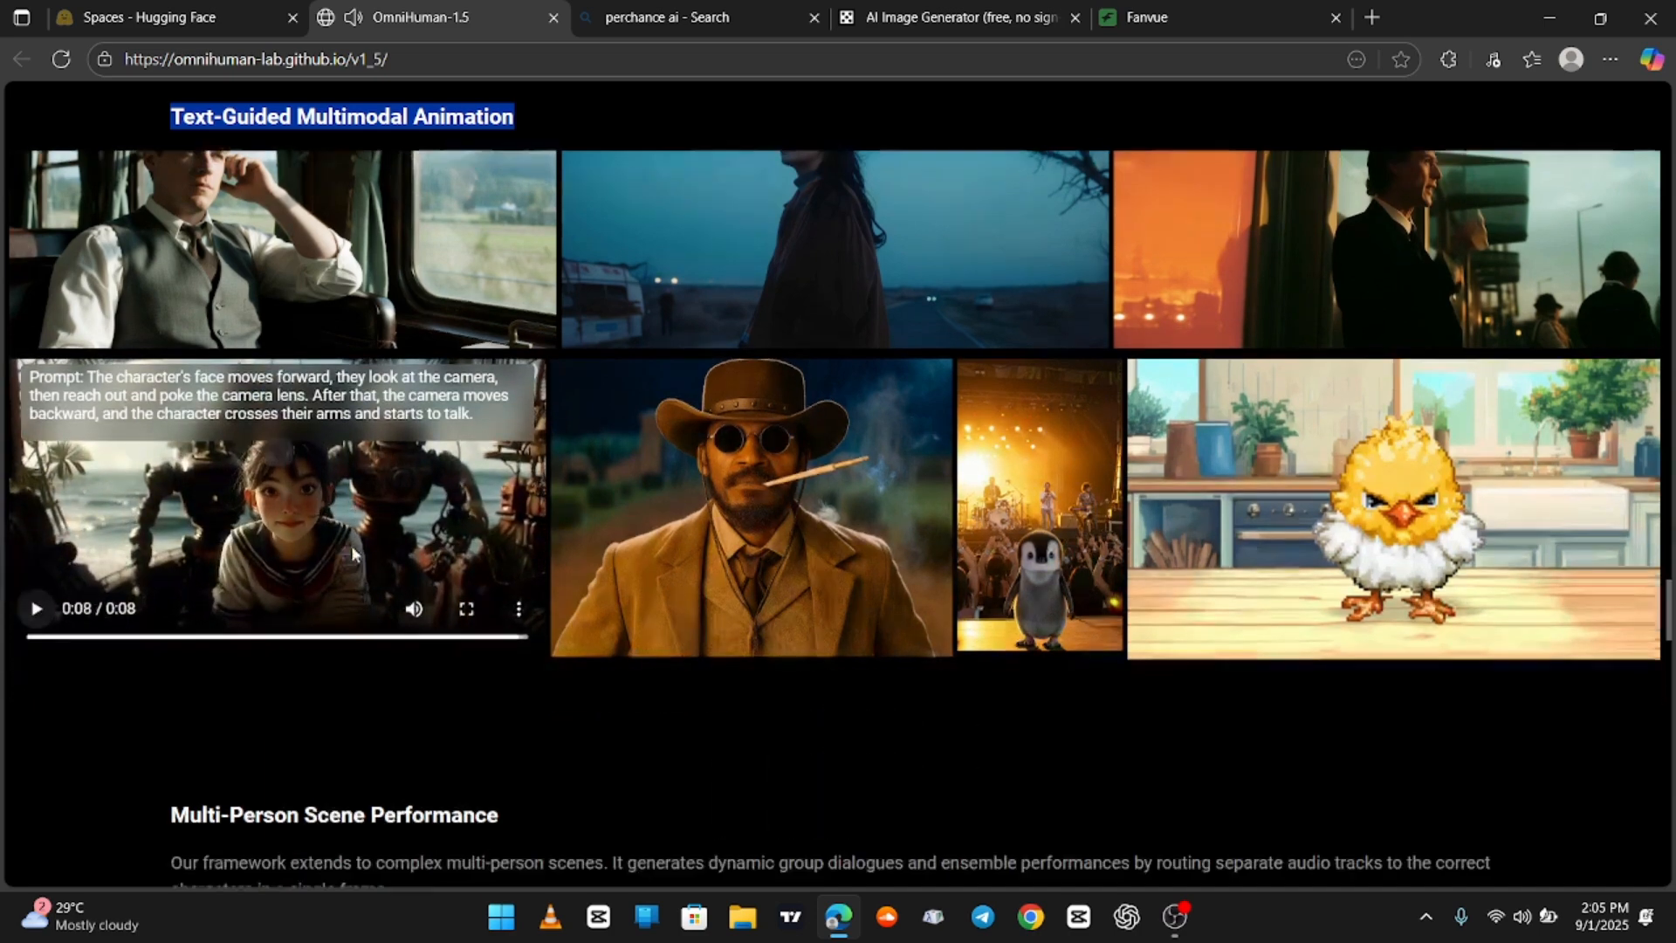
Play and pause the elderly man and boy multi-person demo, then scroll onward
{"action": "scroll", "scroll_direction": "down", "scroll_amount": 3}
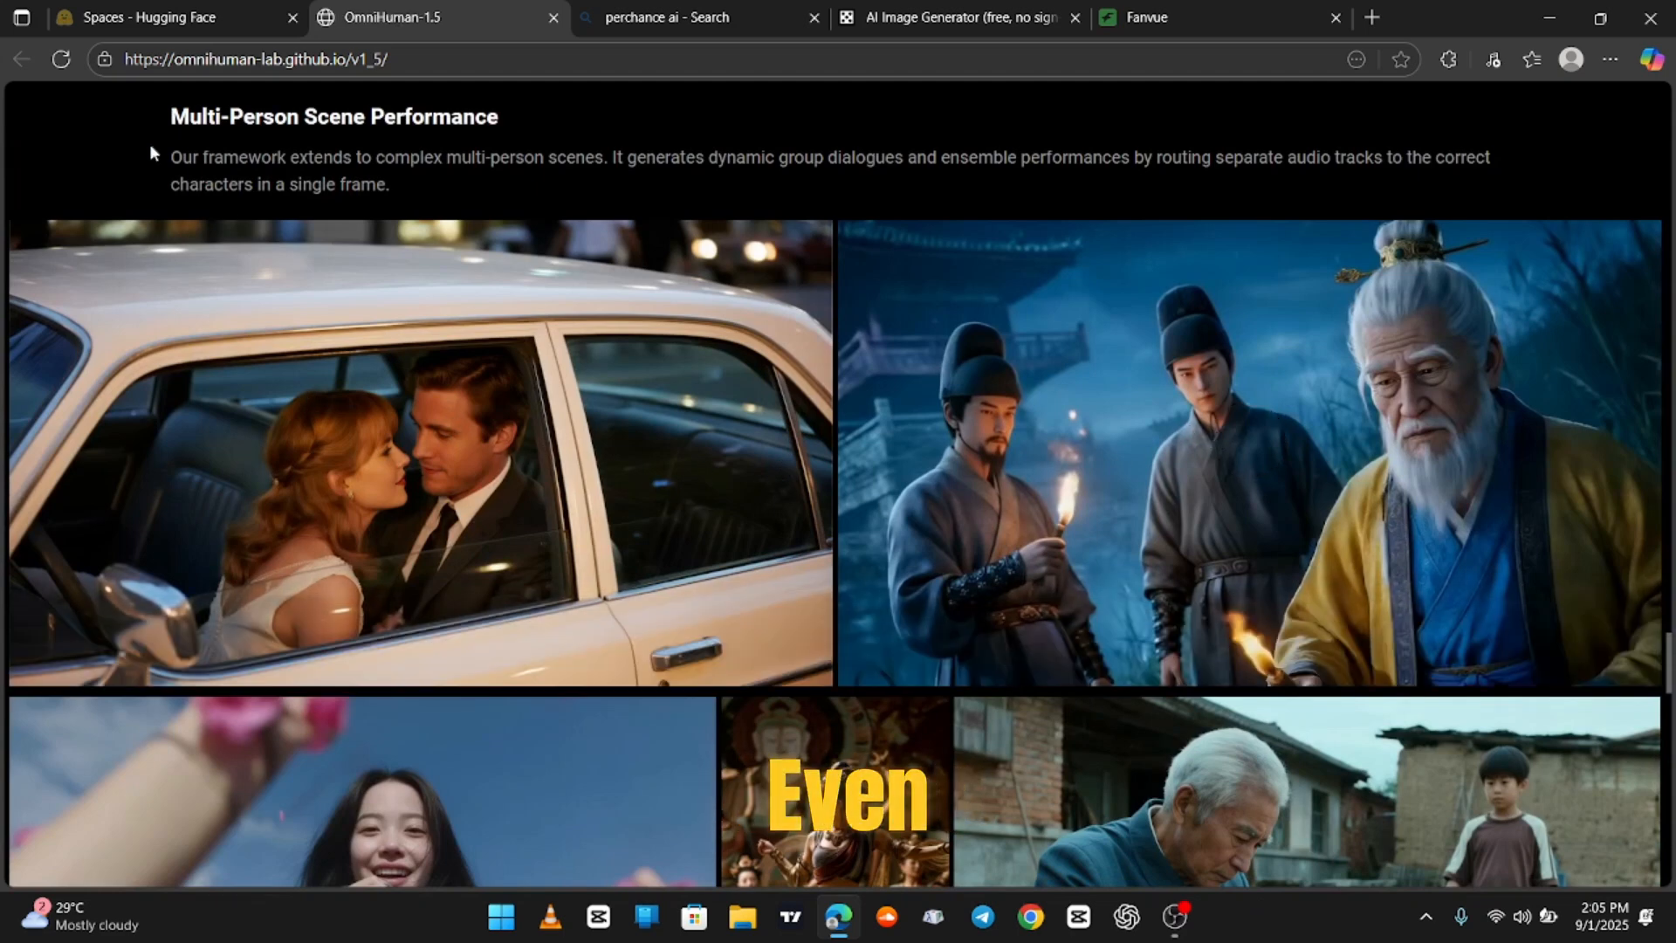
{"action": "scroll", "scroll_direction": "down", "scroll_amount": 3}
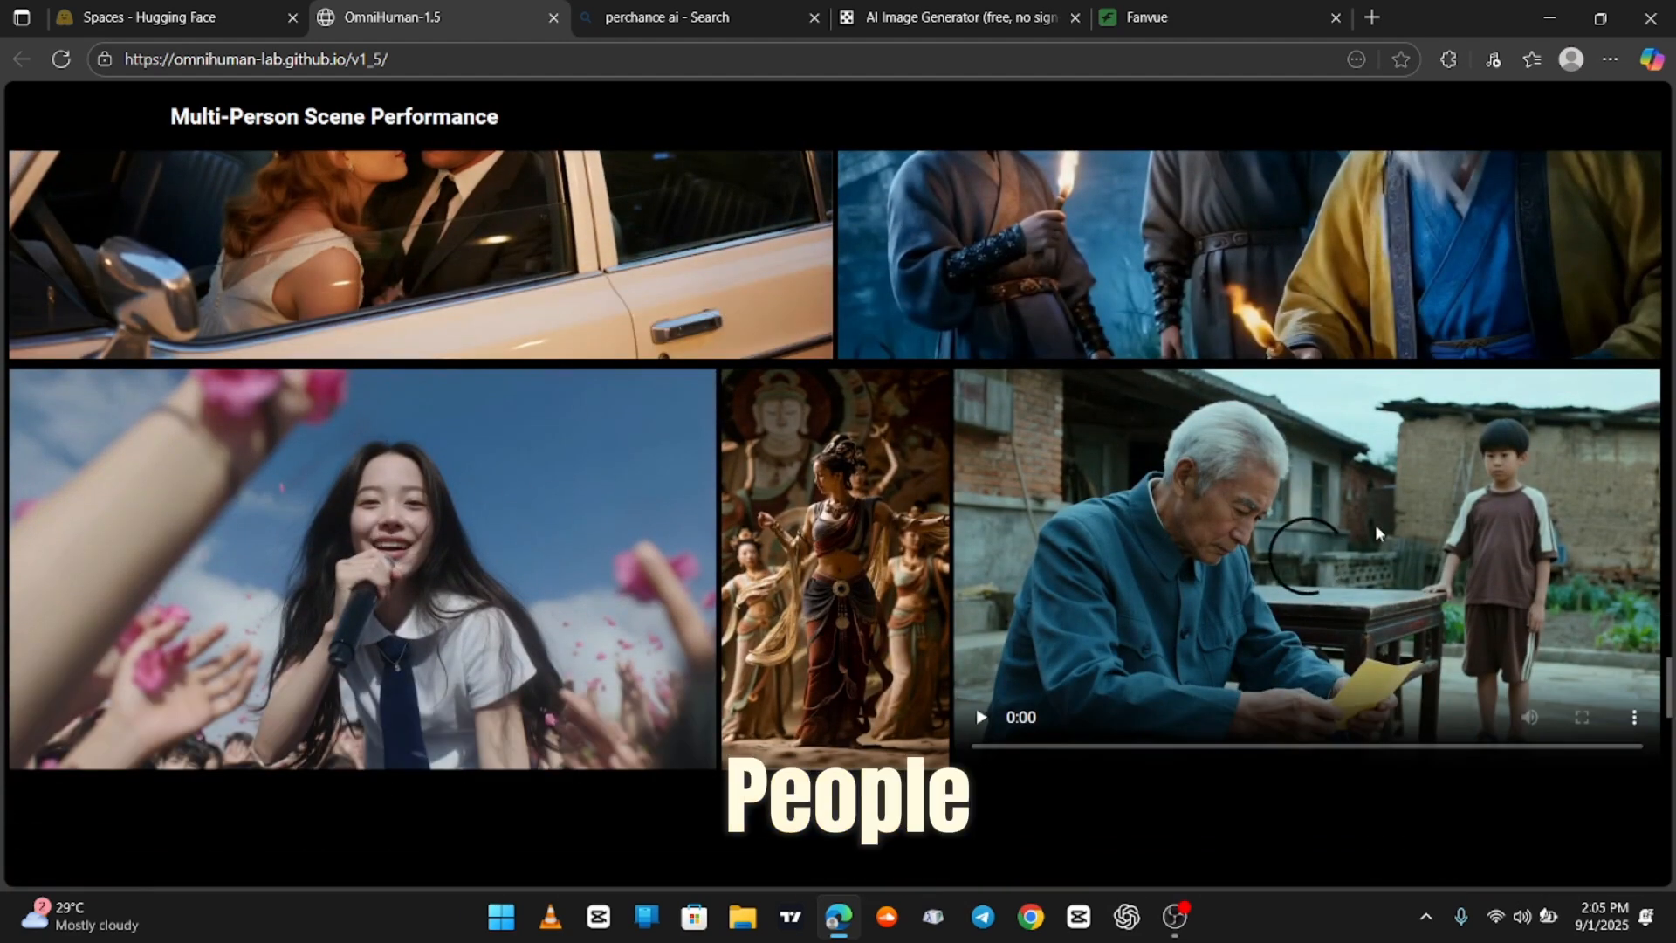
{"action": "left_click", "coordinate": [979, 717]}
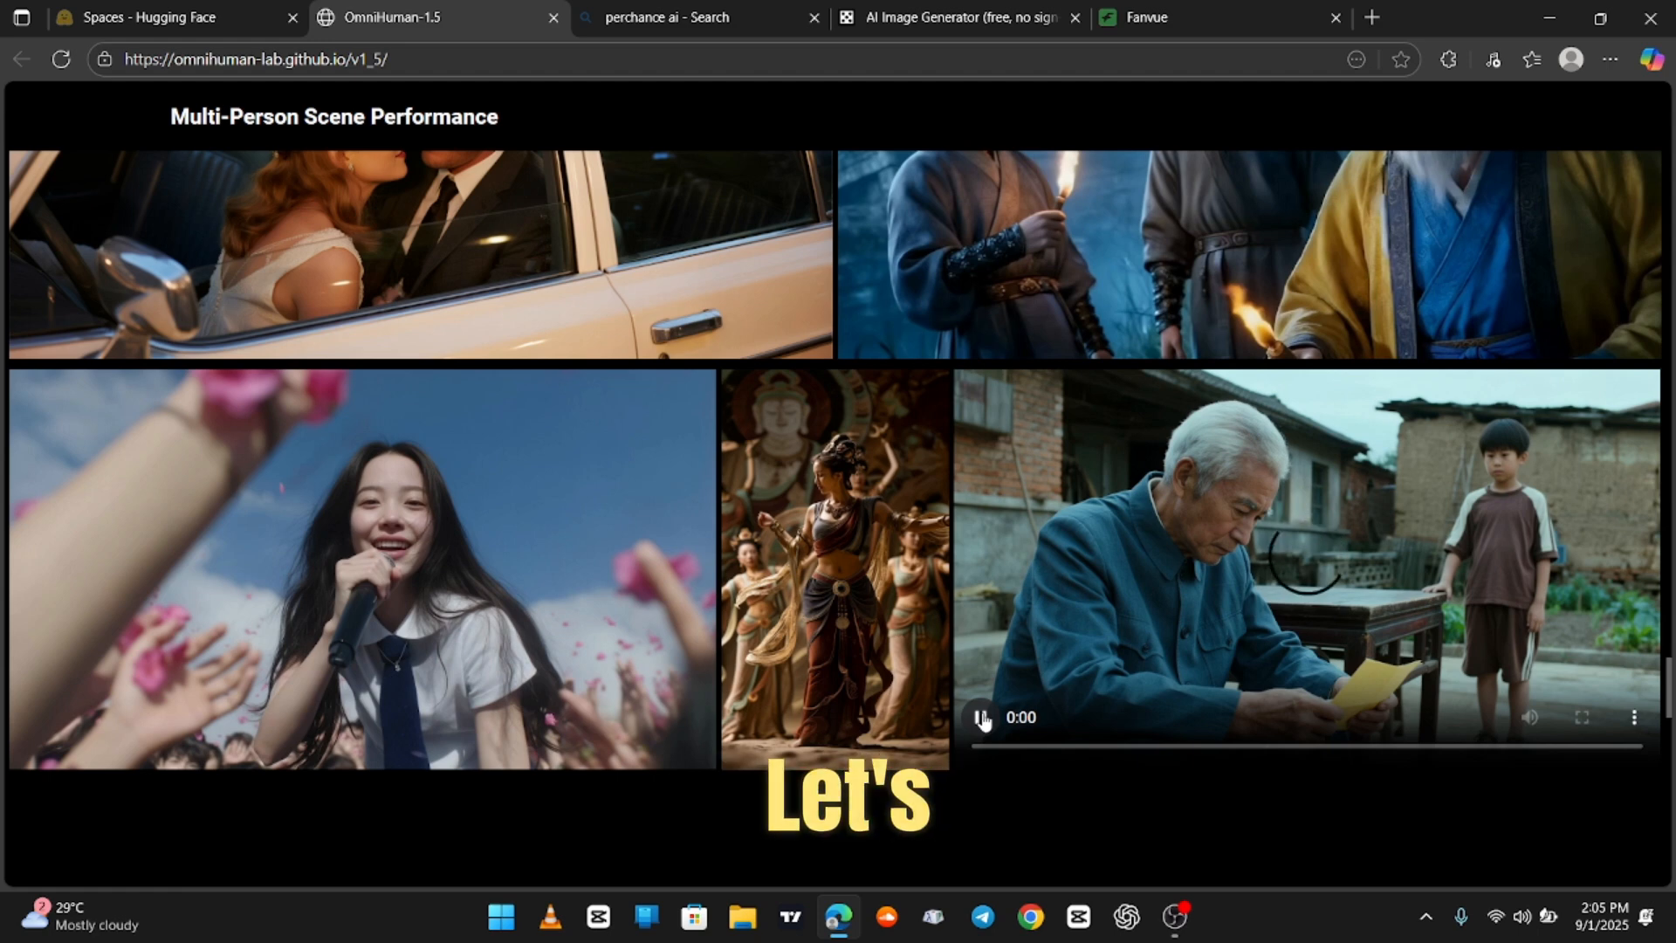
{"action": "left_click", "coordinate": [981, 717]}
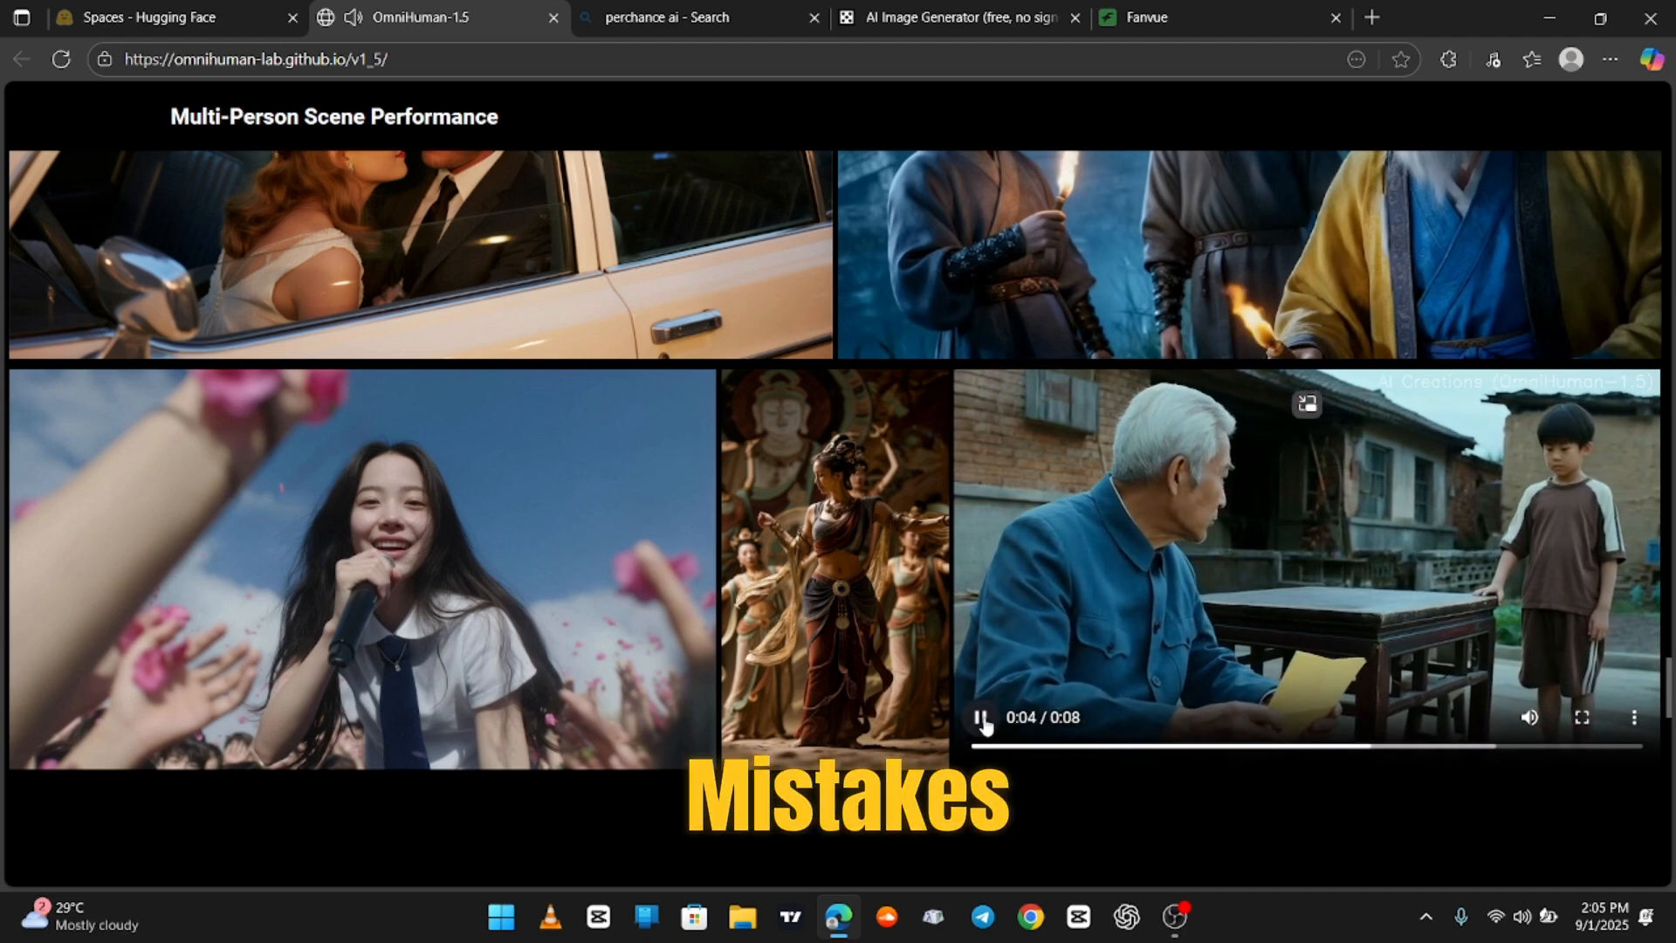
{"action": "left_click", "coordinate": [980, 717]}
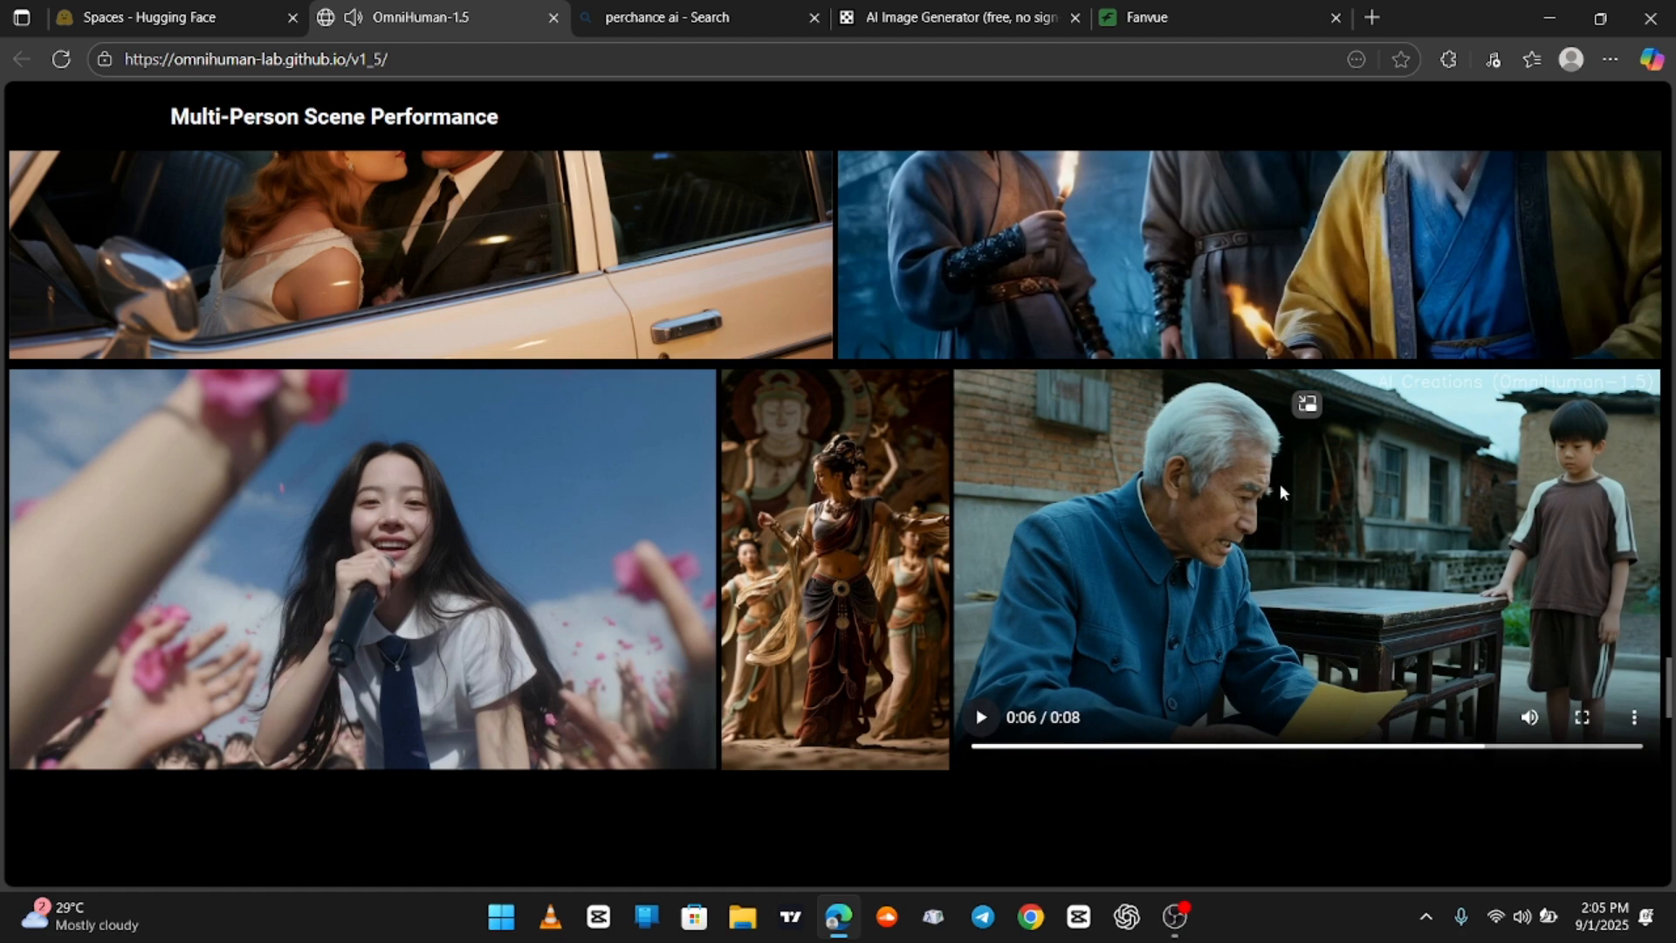
{"action": "scroll", "scroll_direction": "down", "scroll_amount": 3}
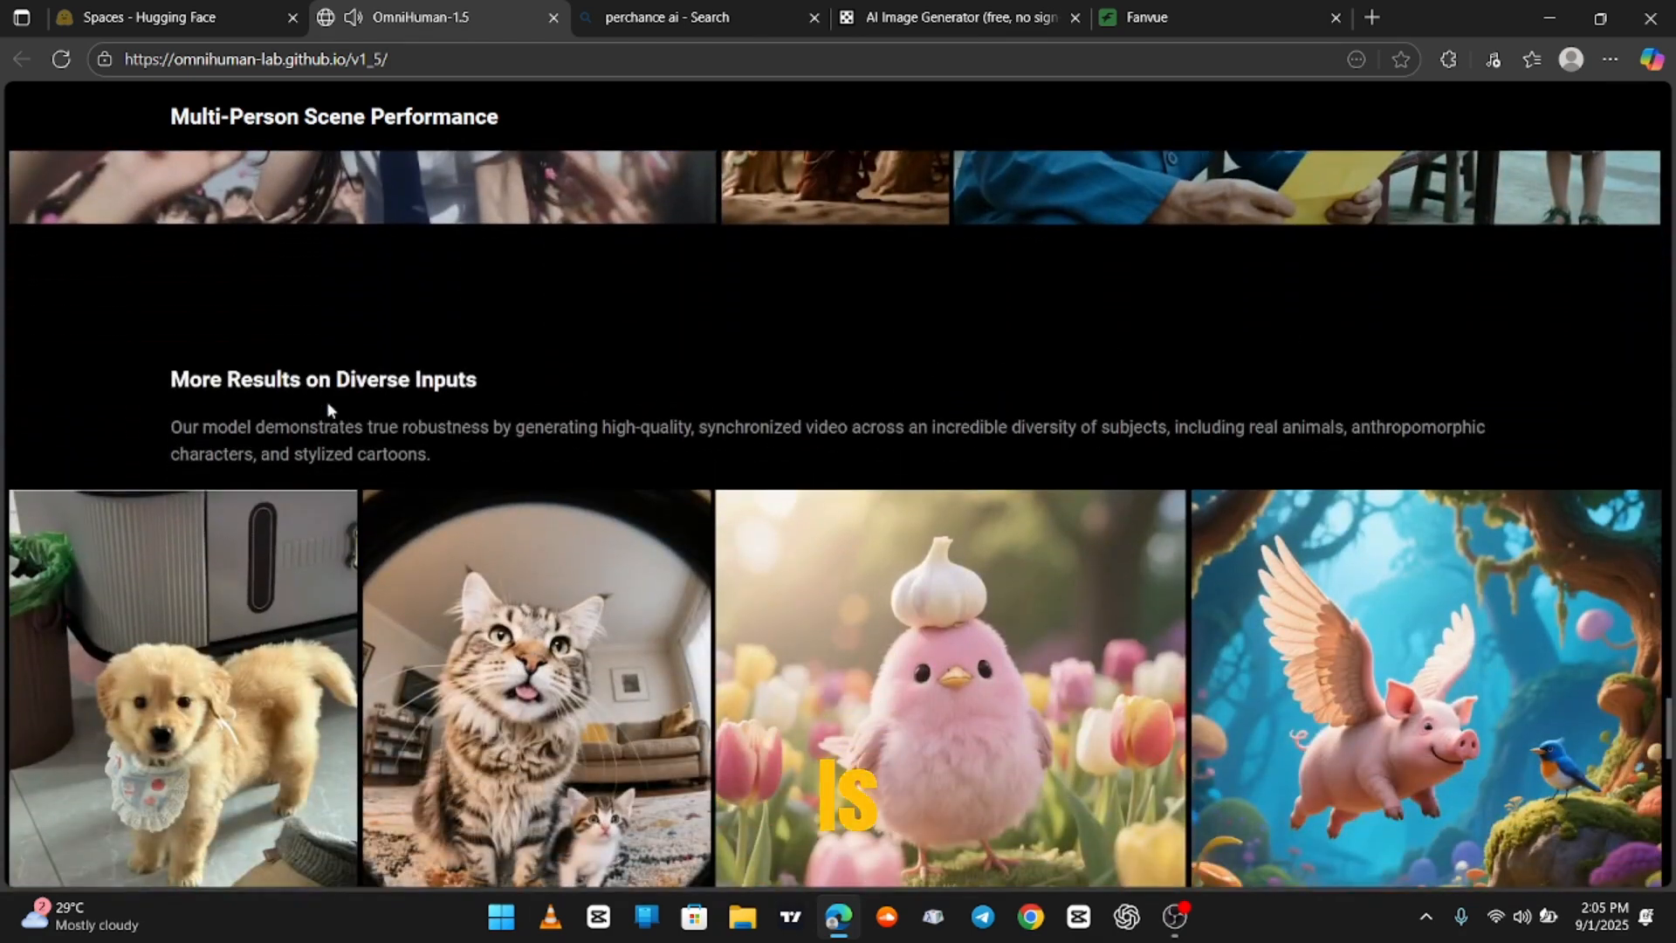
Browse the animal and cartoon clips in More Results on Diverse Inputs
{"action": "scroll", "scroll_direction": "down", "scroll_amount": 3}
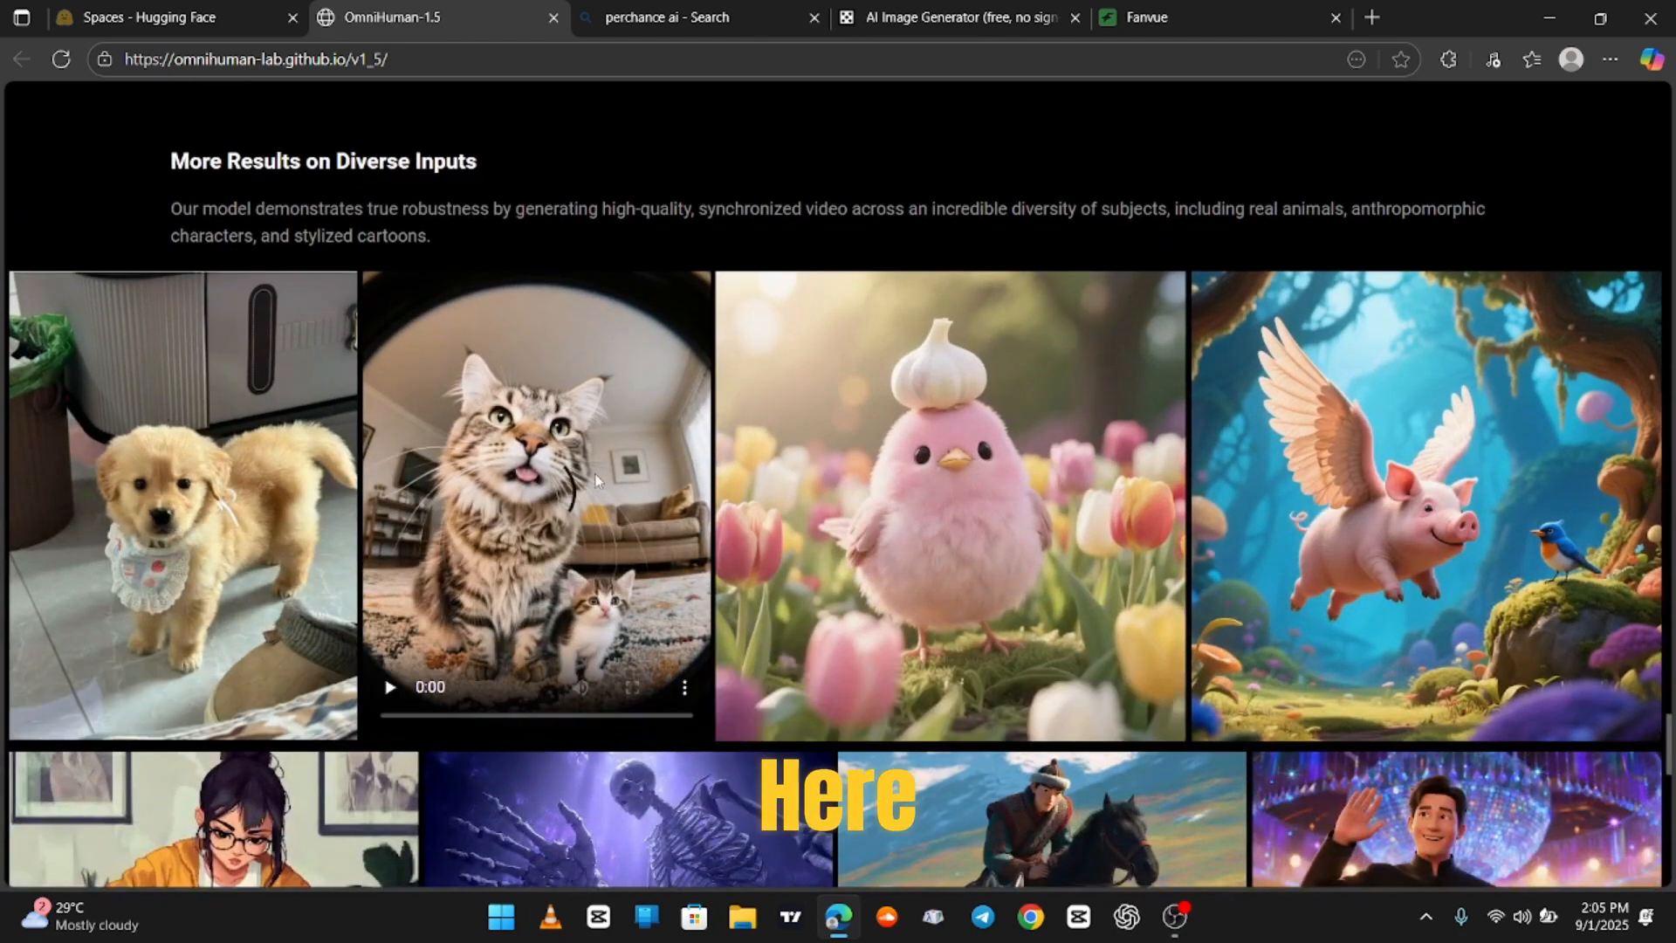
{"action": "scroll", "scroll_direction": "down", "scroll_amount": 3}
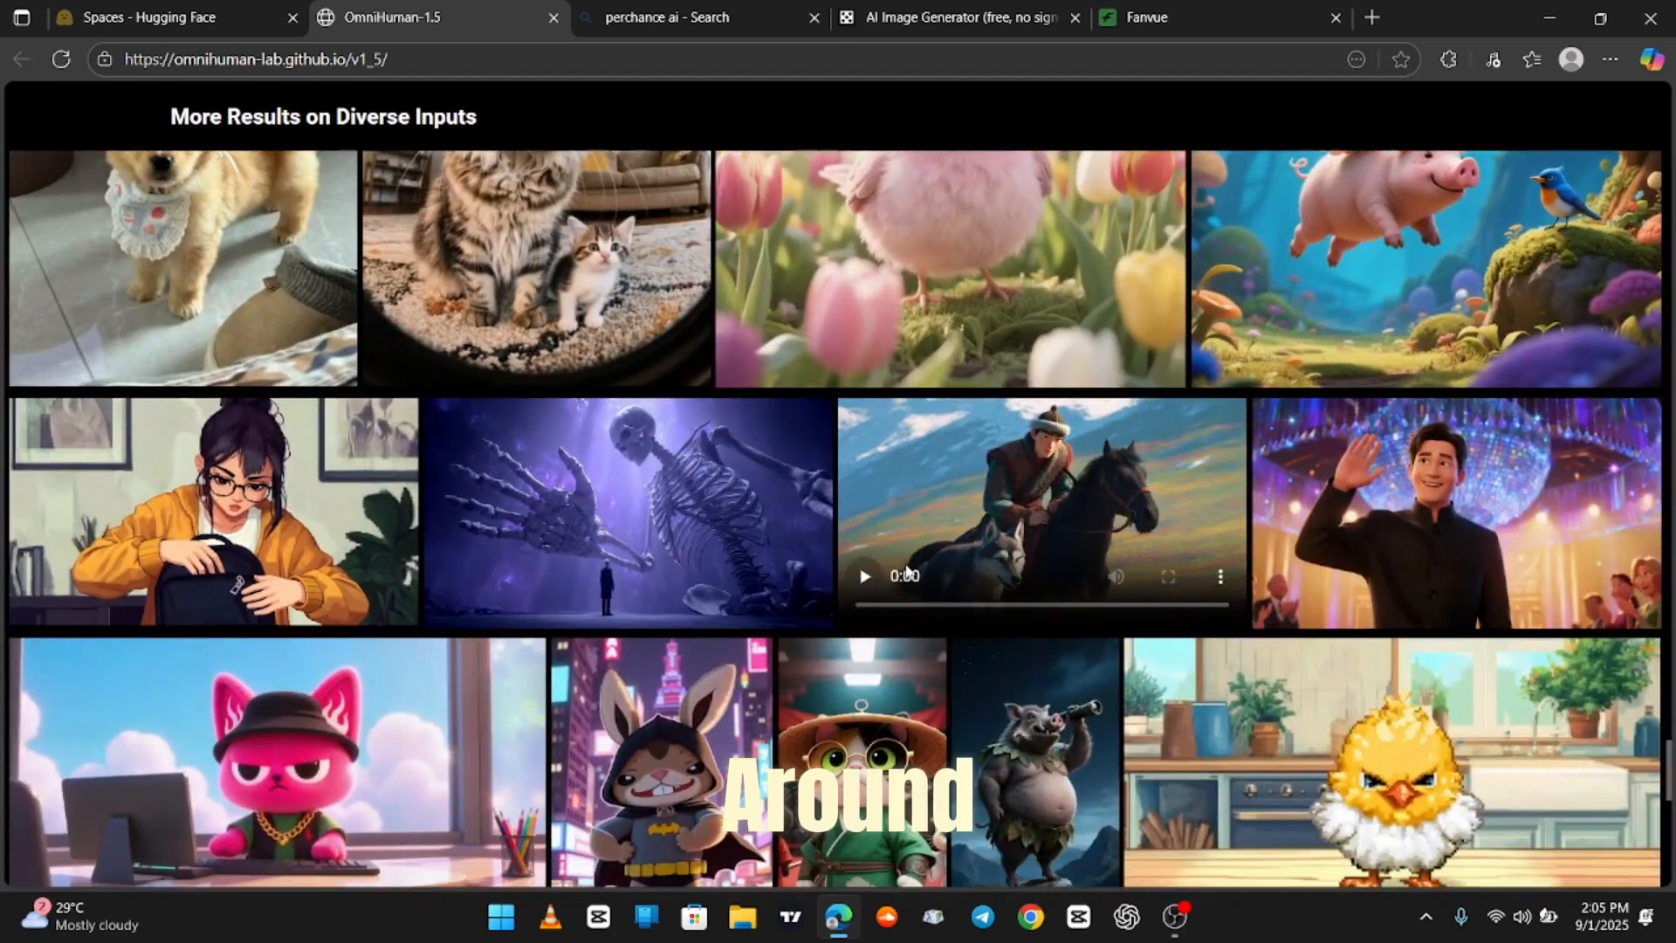
{"action": "scroll", "scroll_direction": "down", "scroll_amount": 3}
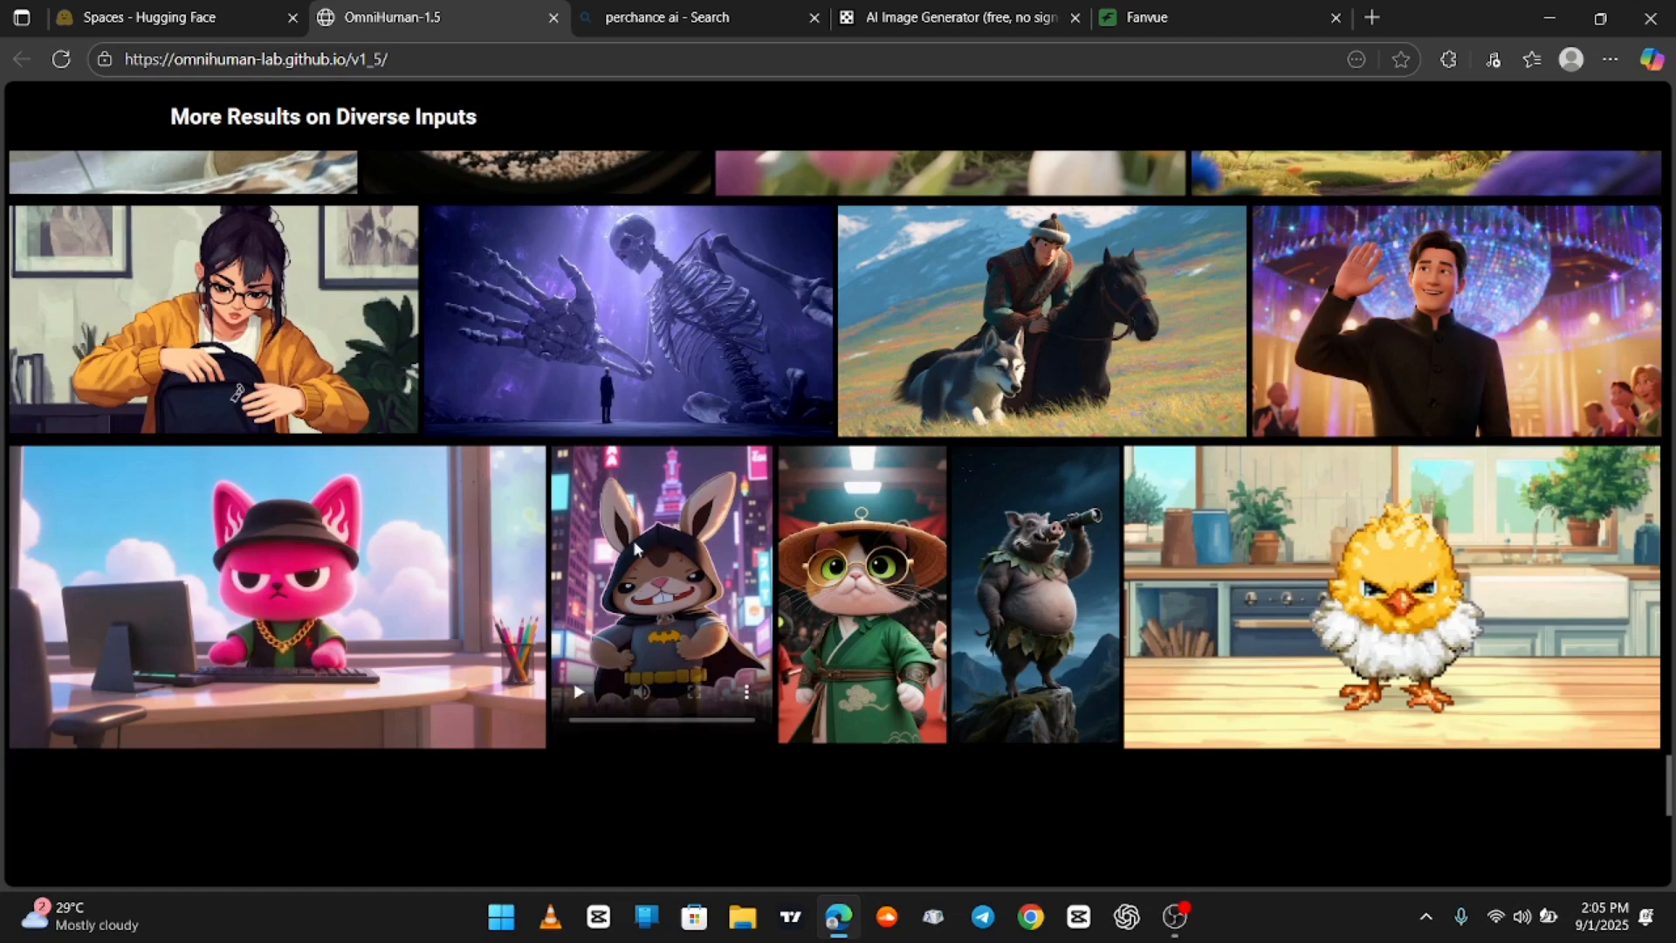
{"action": "scroll", "scroll_direction": "down", "scroll_amount": 3}
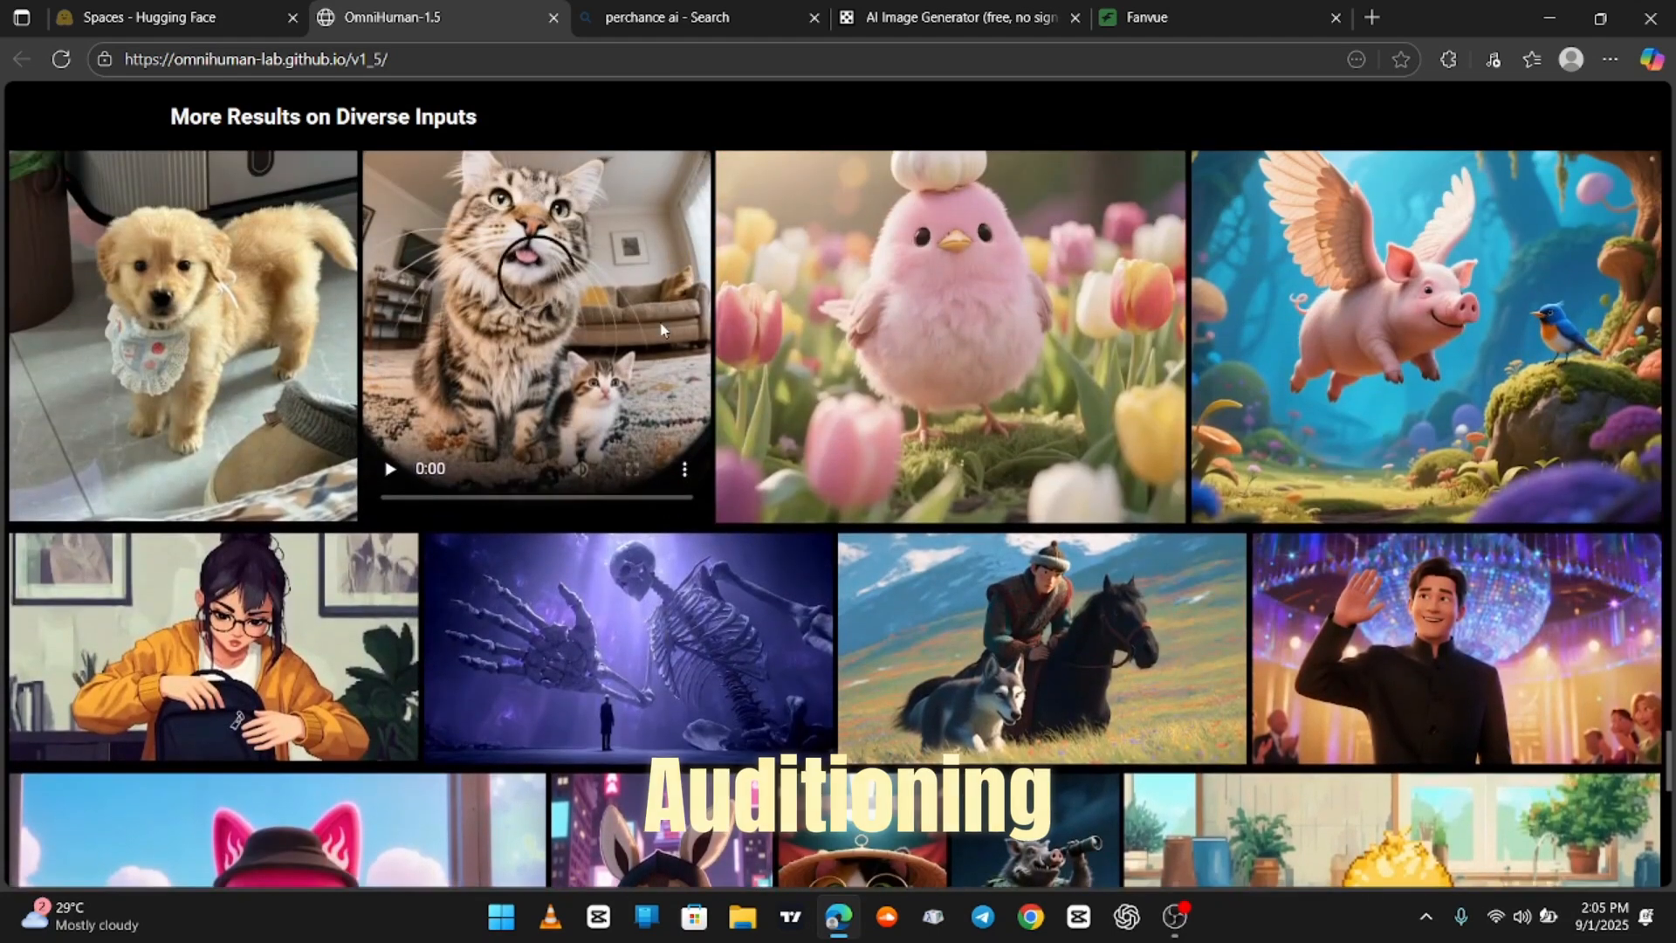
{"action": "scroll", "scroll_direction": "down", "scroll_amount": 3}
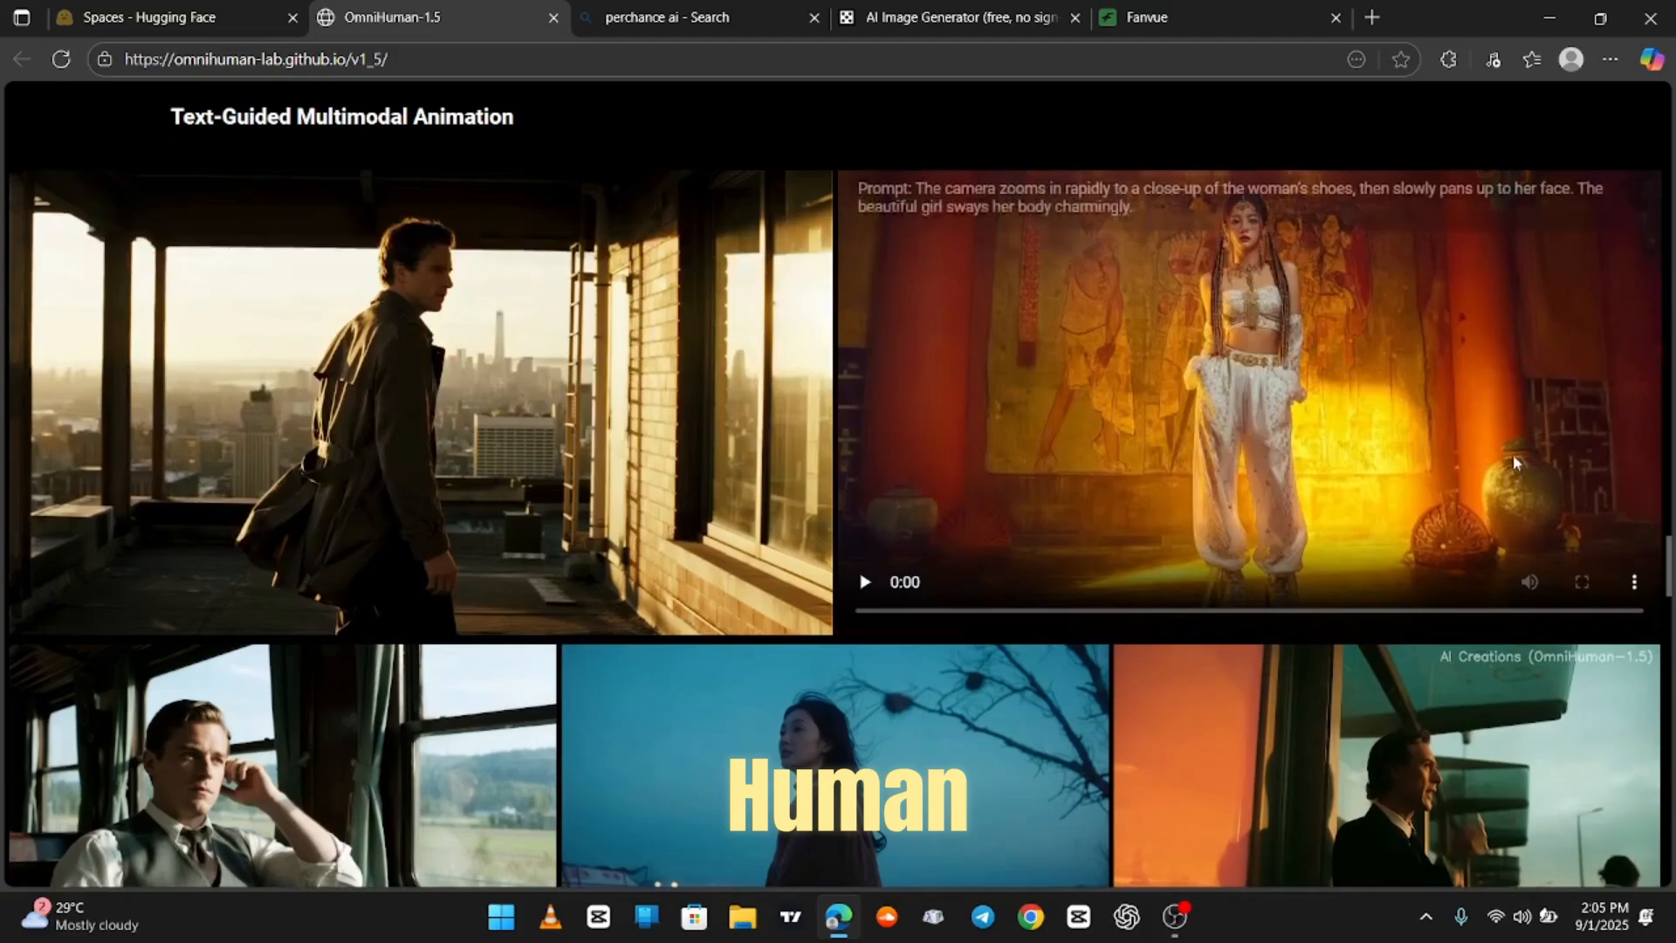
{"action": "scroll", "scroll_direction": "down", "scroll_amount": 3}
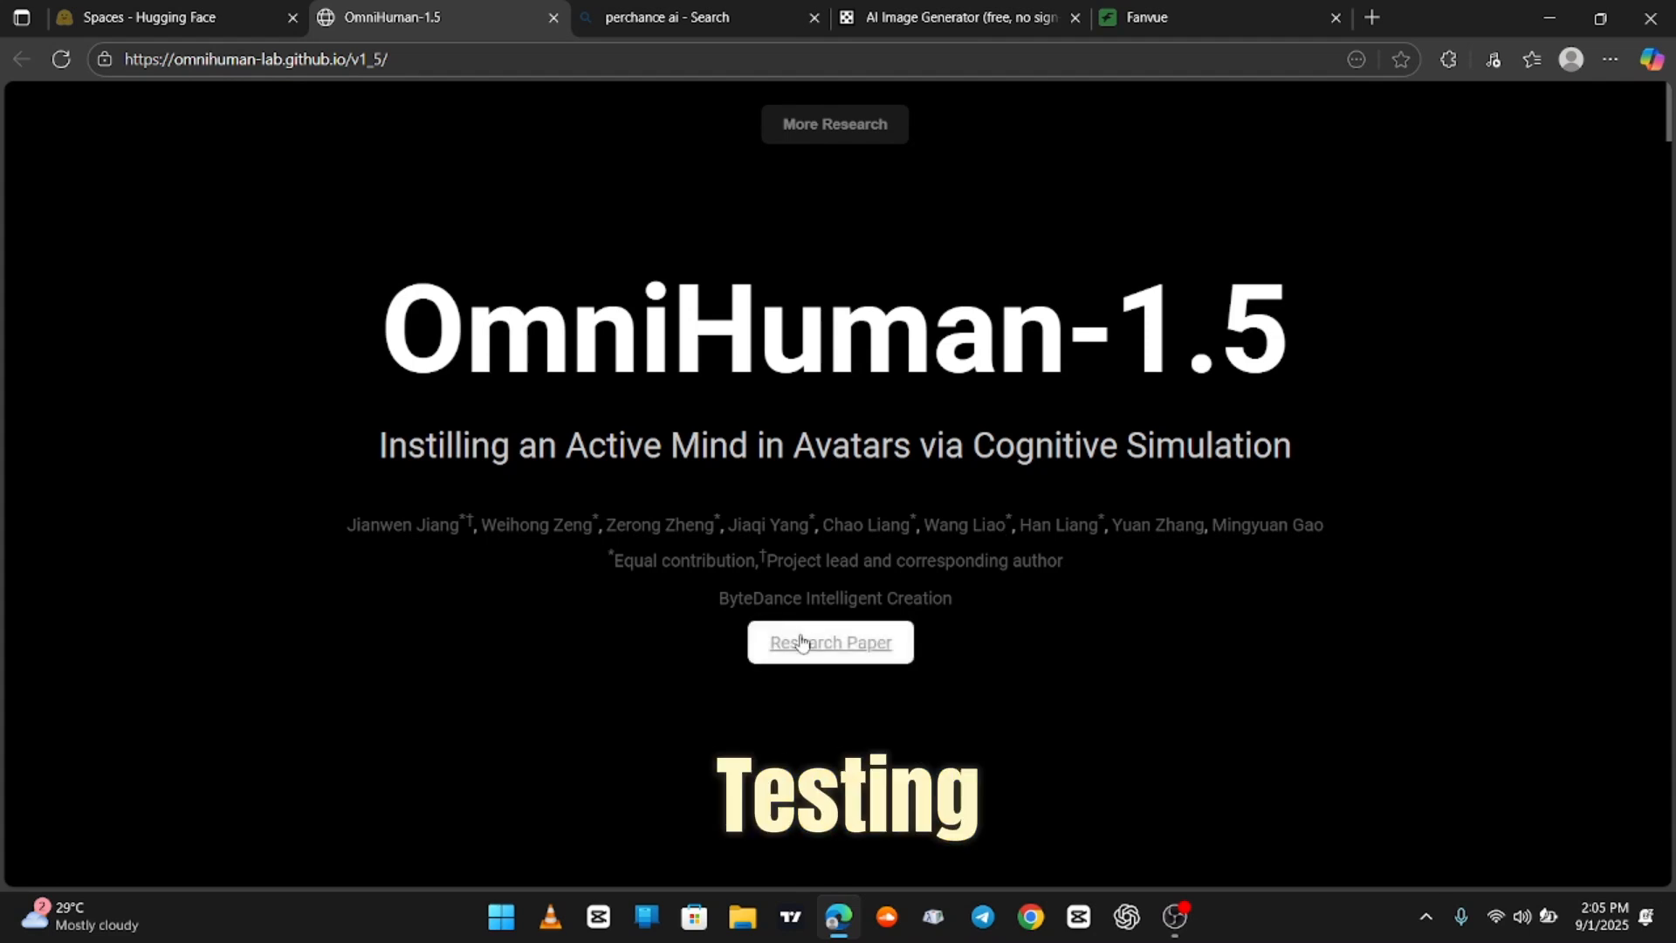
Open the OmniHuman-1.5 arXiv abstract, skim it, then move to the perchance ai search tab
{"action": "left_click", "coordinate": [829, 642]}
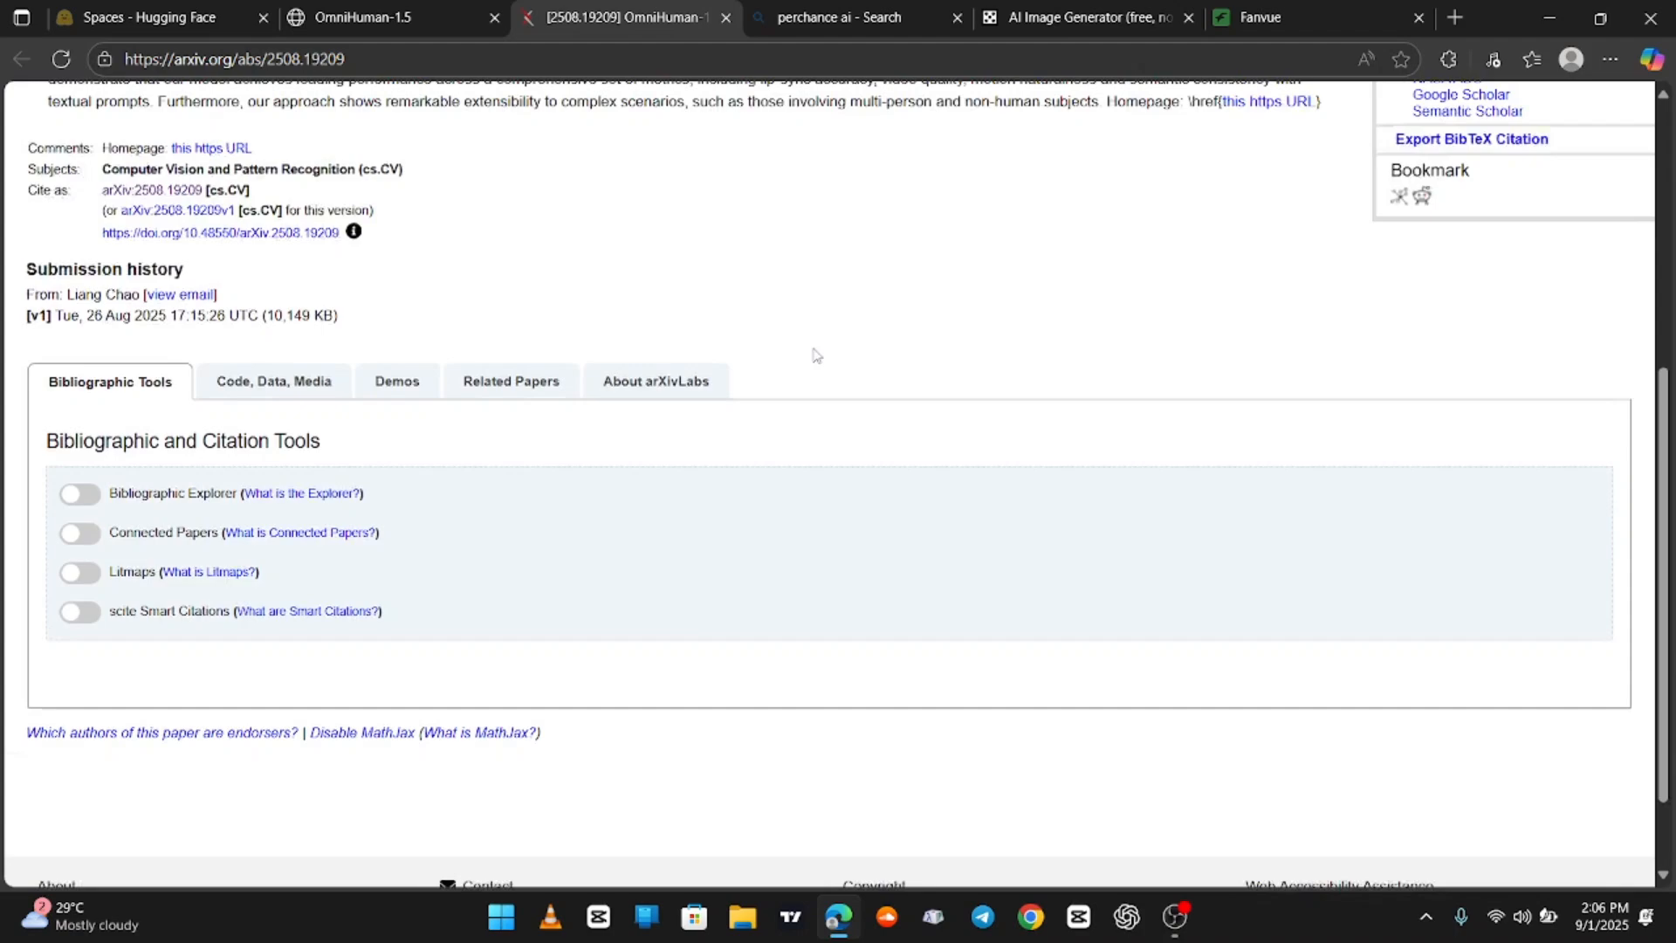
{"action": "scroll", "scroll_direction": "up", "scroll_amount": 3}
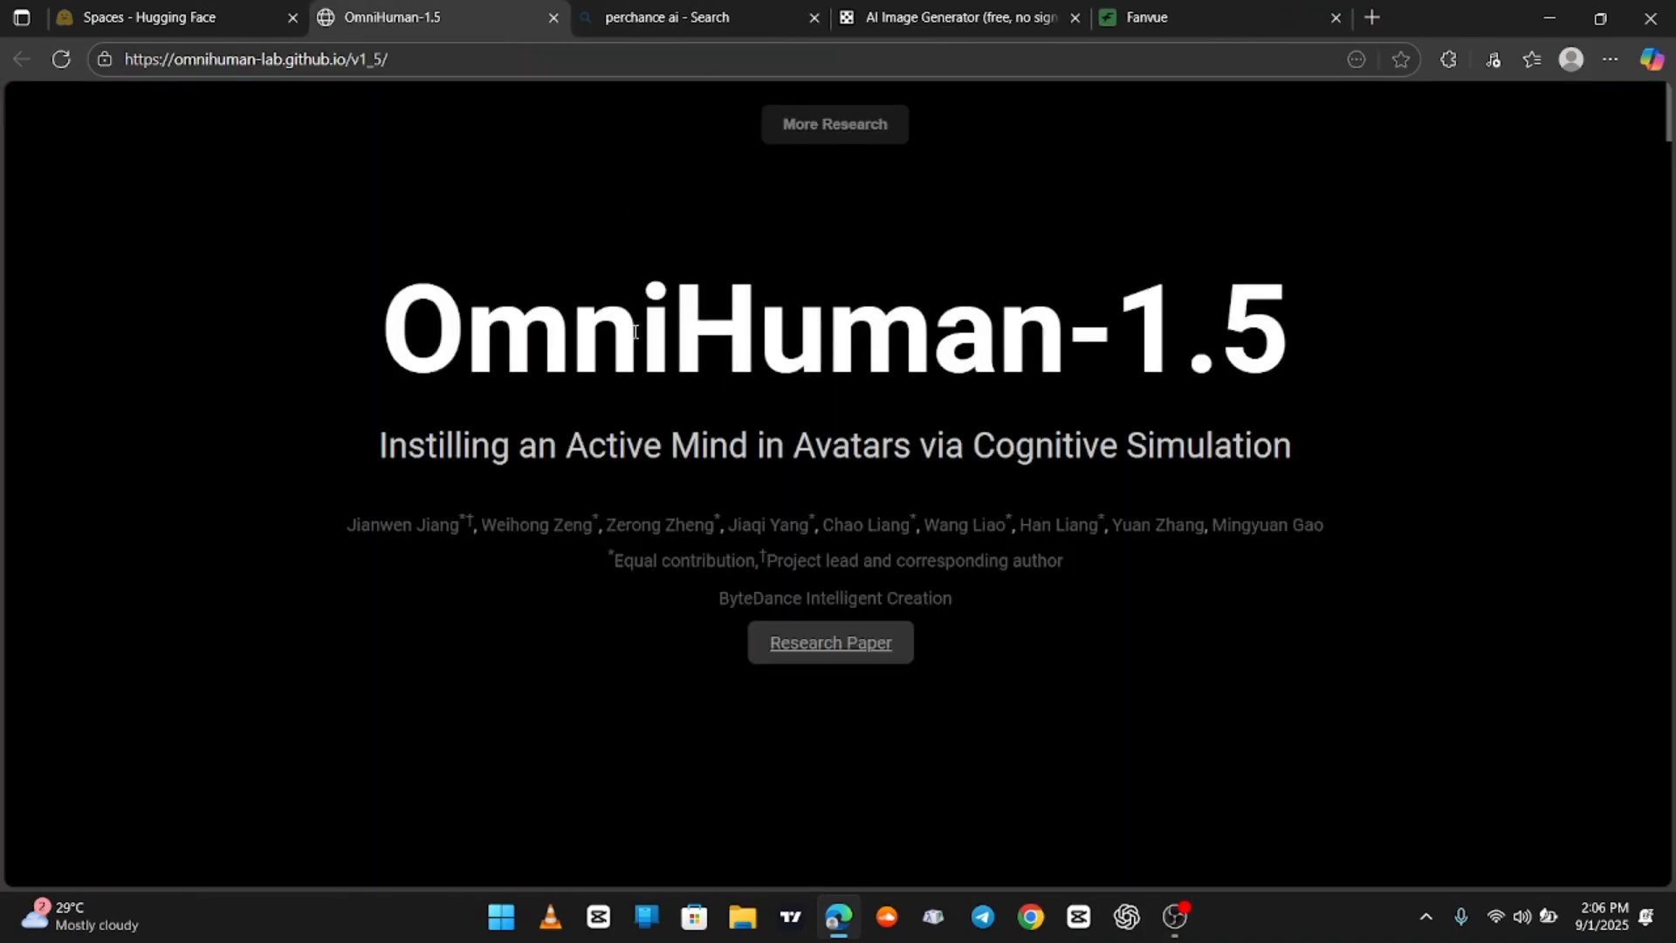
{"action": "scroll", "scroll_direction": "down", "scroll_amount": 3}
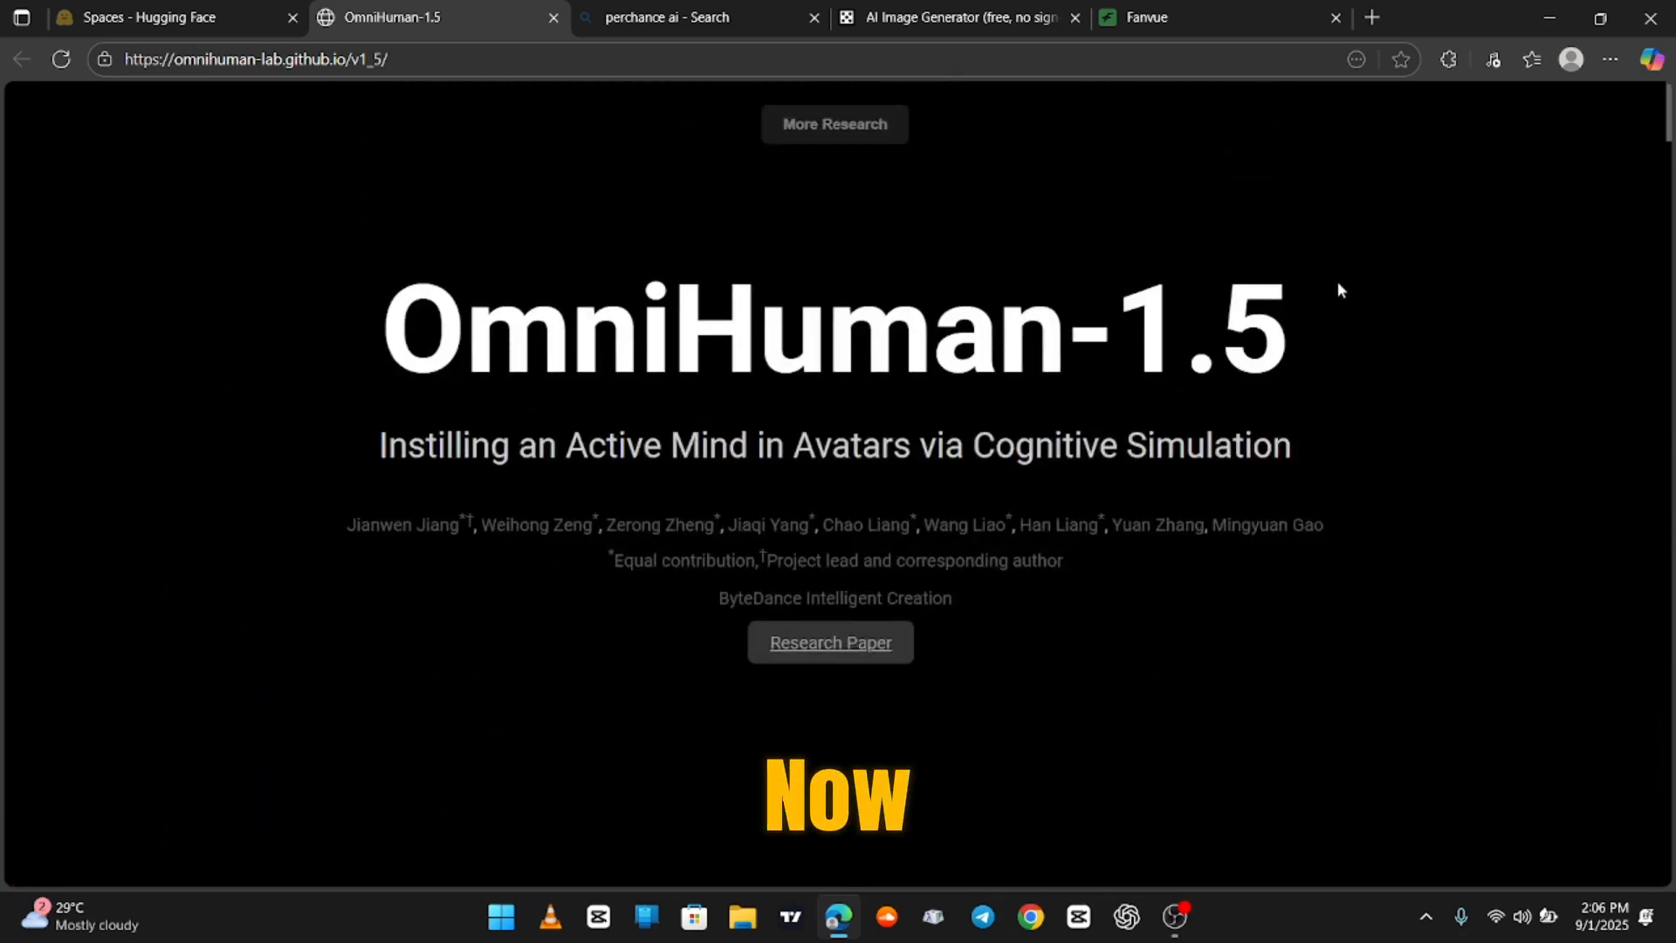
{"action": "left_click", "coordinate": [694, 18]}
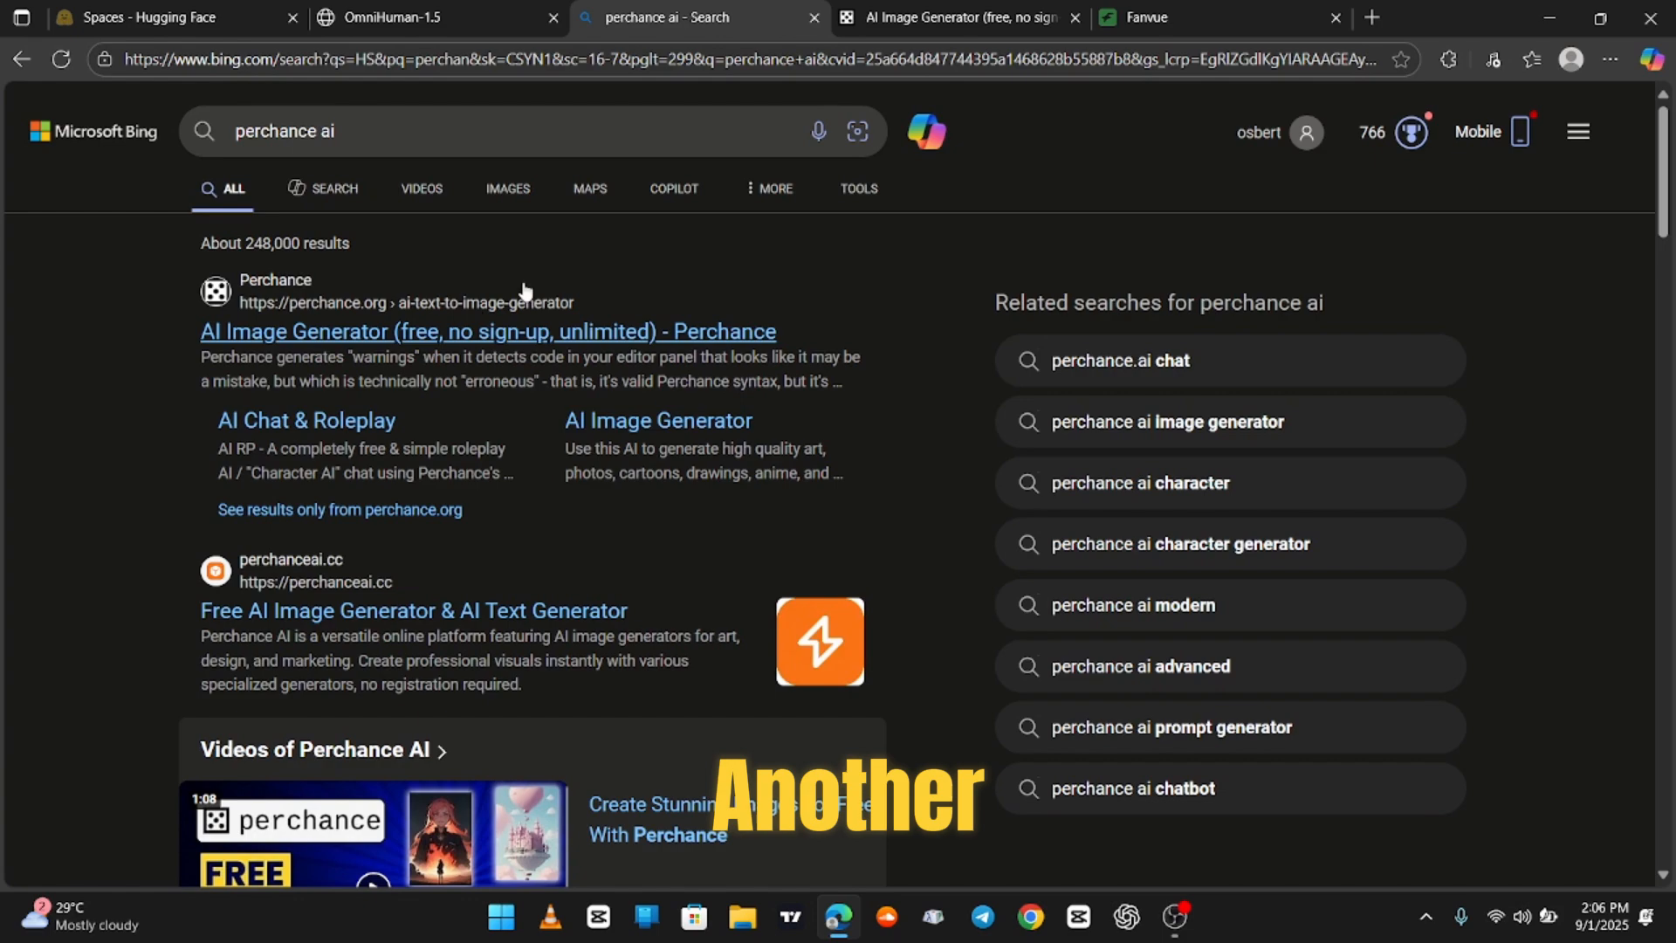
Scroll the Bing results and open the Perchance AI Image Generator page
{"action": "scroll", "scroll_direction": "down", "scroll_amount": 3}
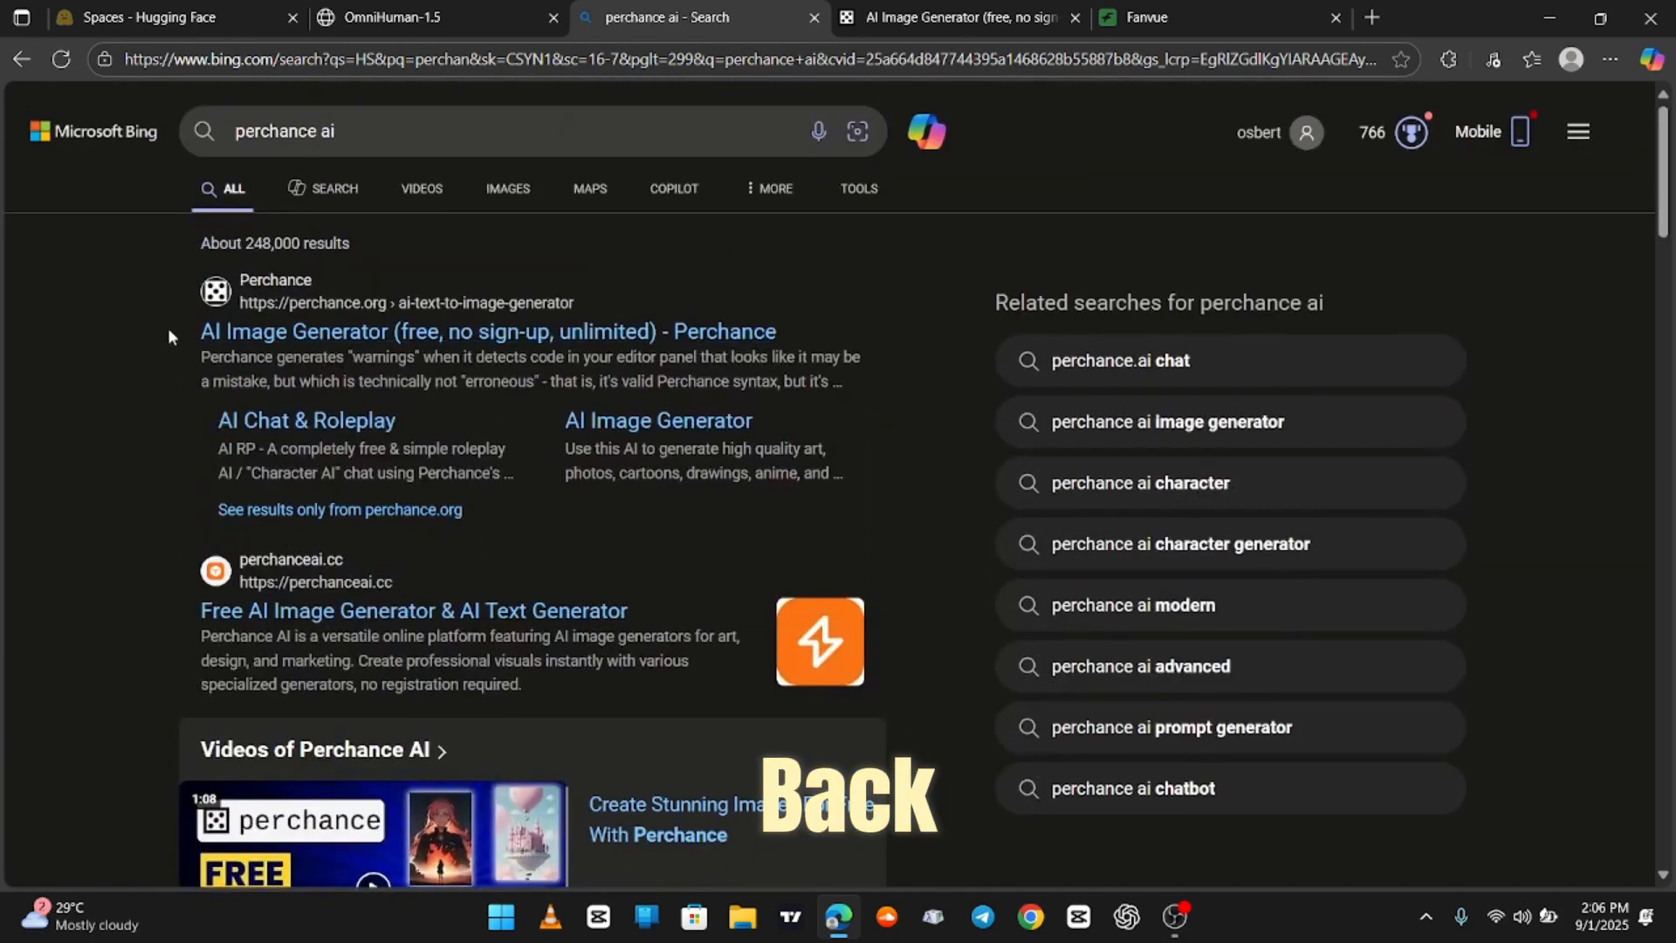
{"action": "left_click", "coordinate": [956, 18]}
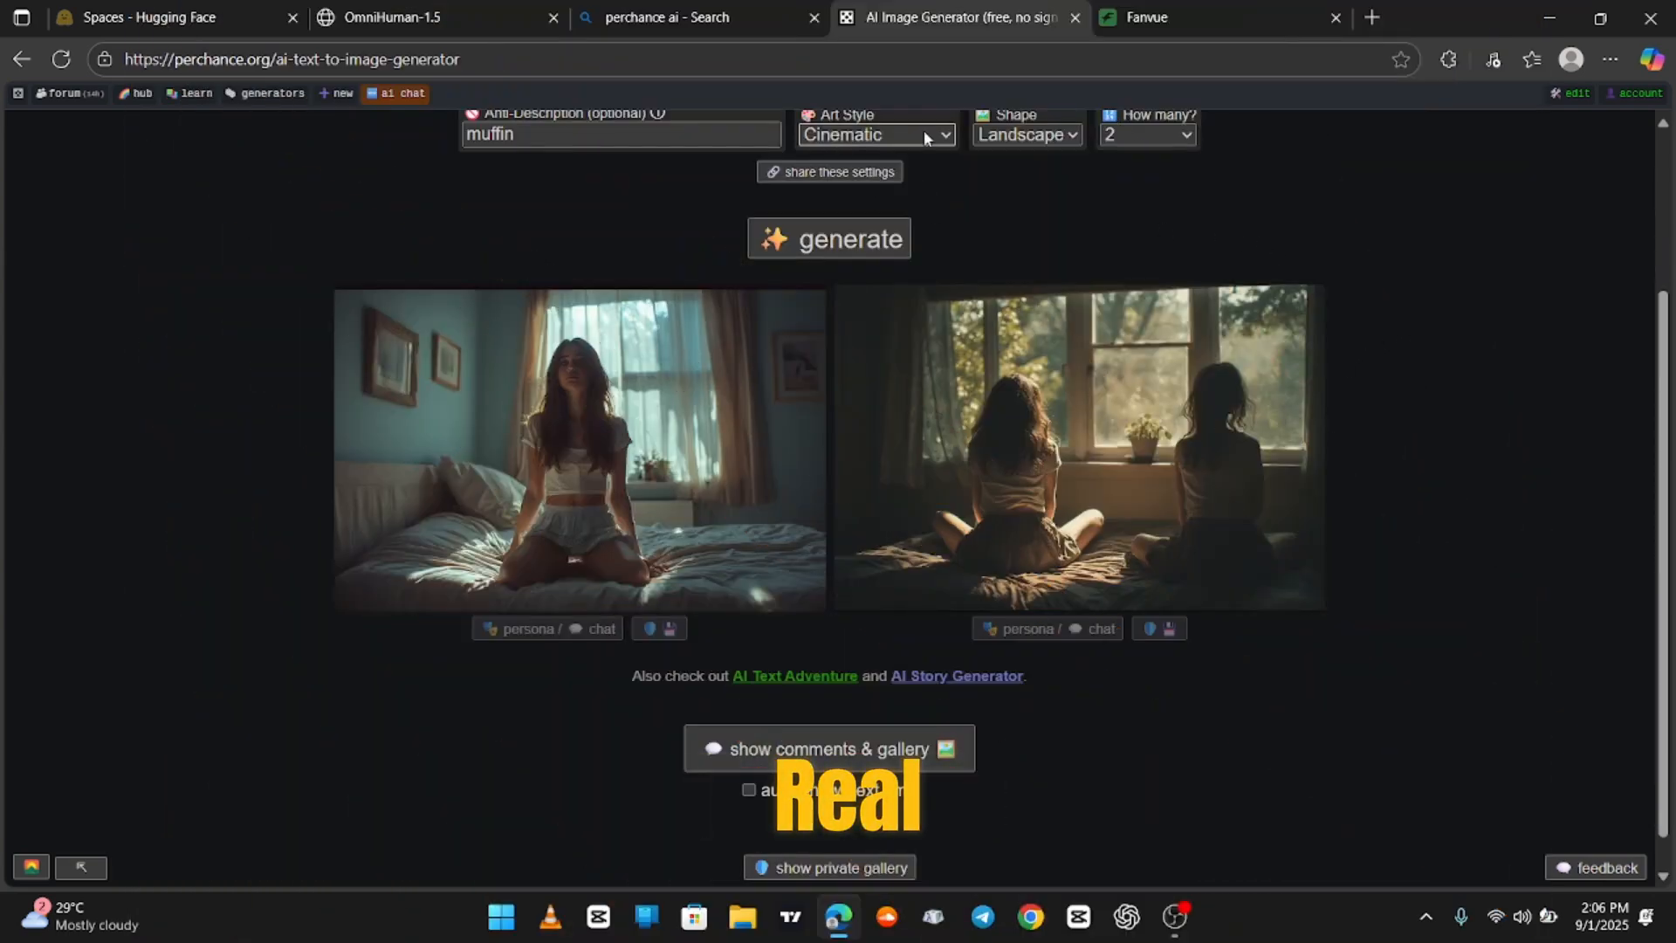
Keep the art style on Cinematic and generate a new pair of Perchance images
{"action": "left_click", "coordinate": [874, 134]}
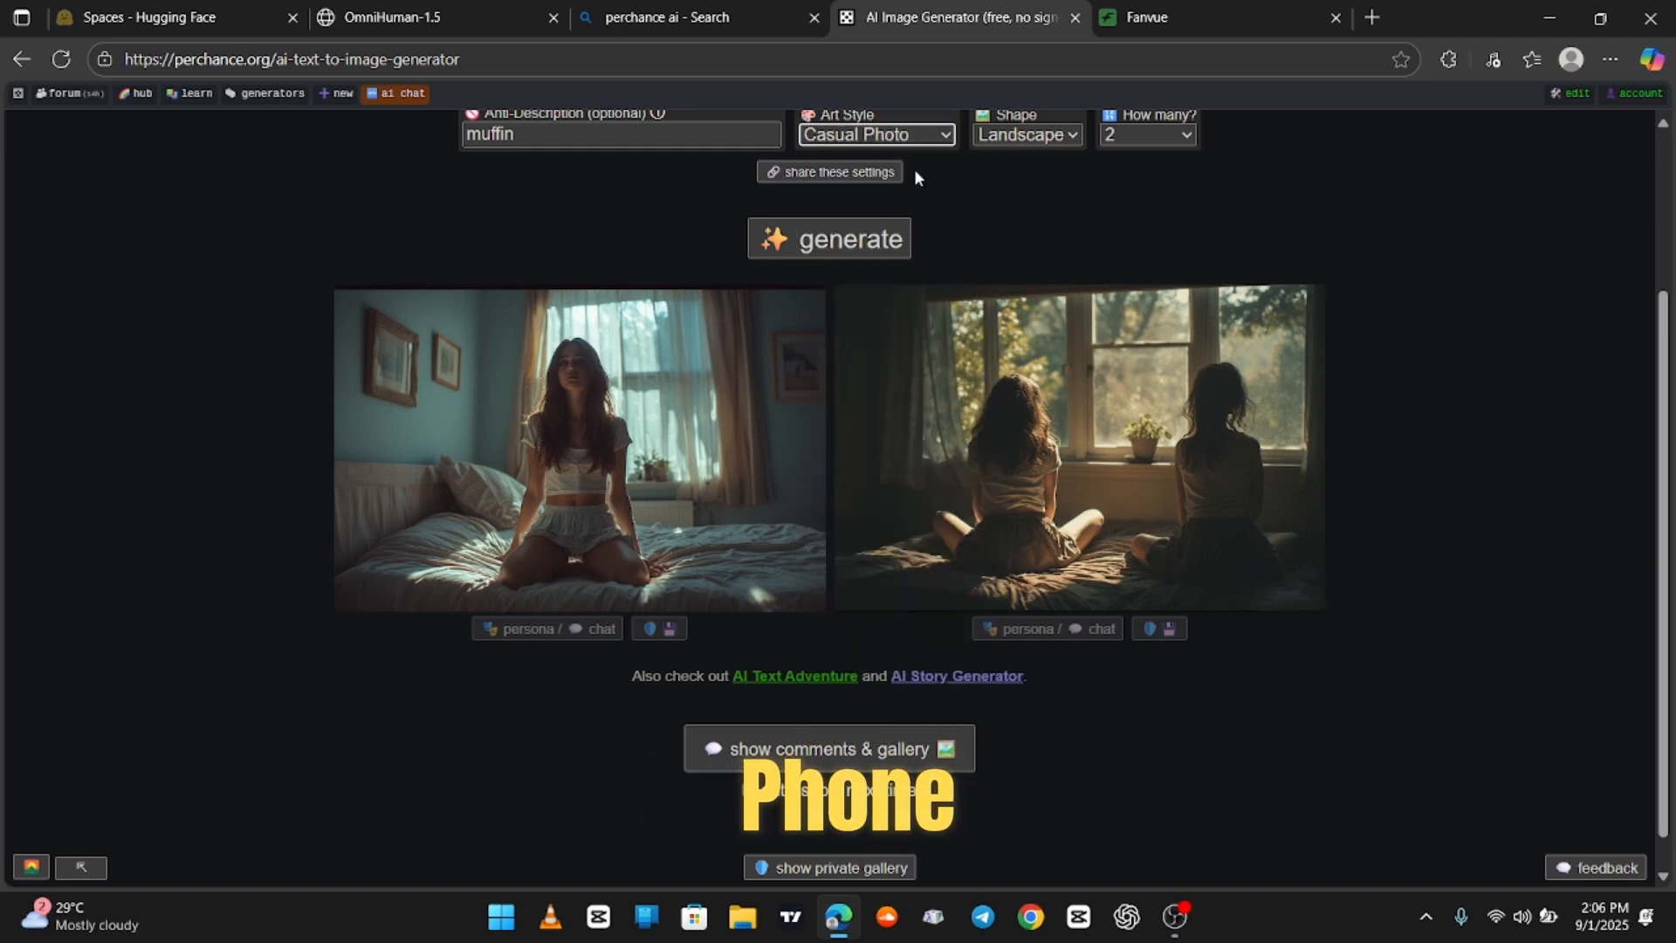
{"action": "left_click", "coordinate": [875, 133]}
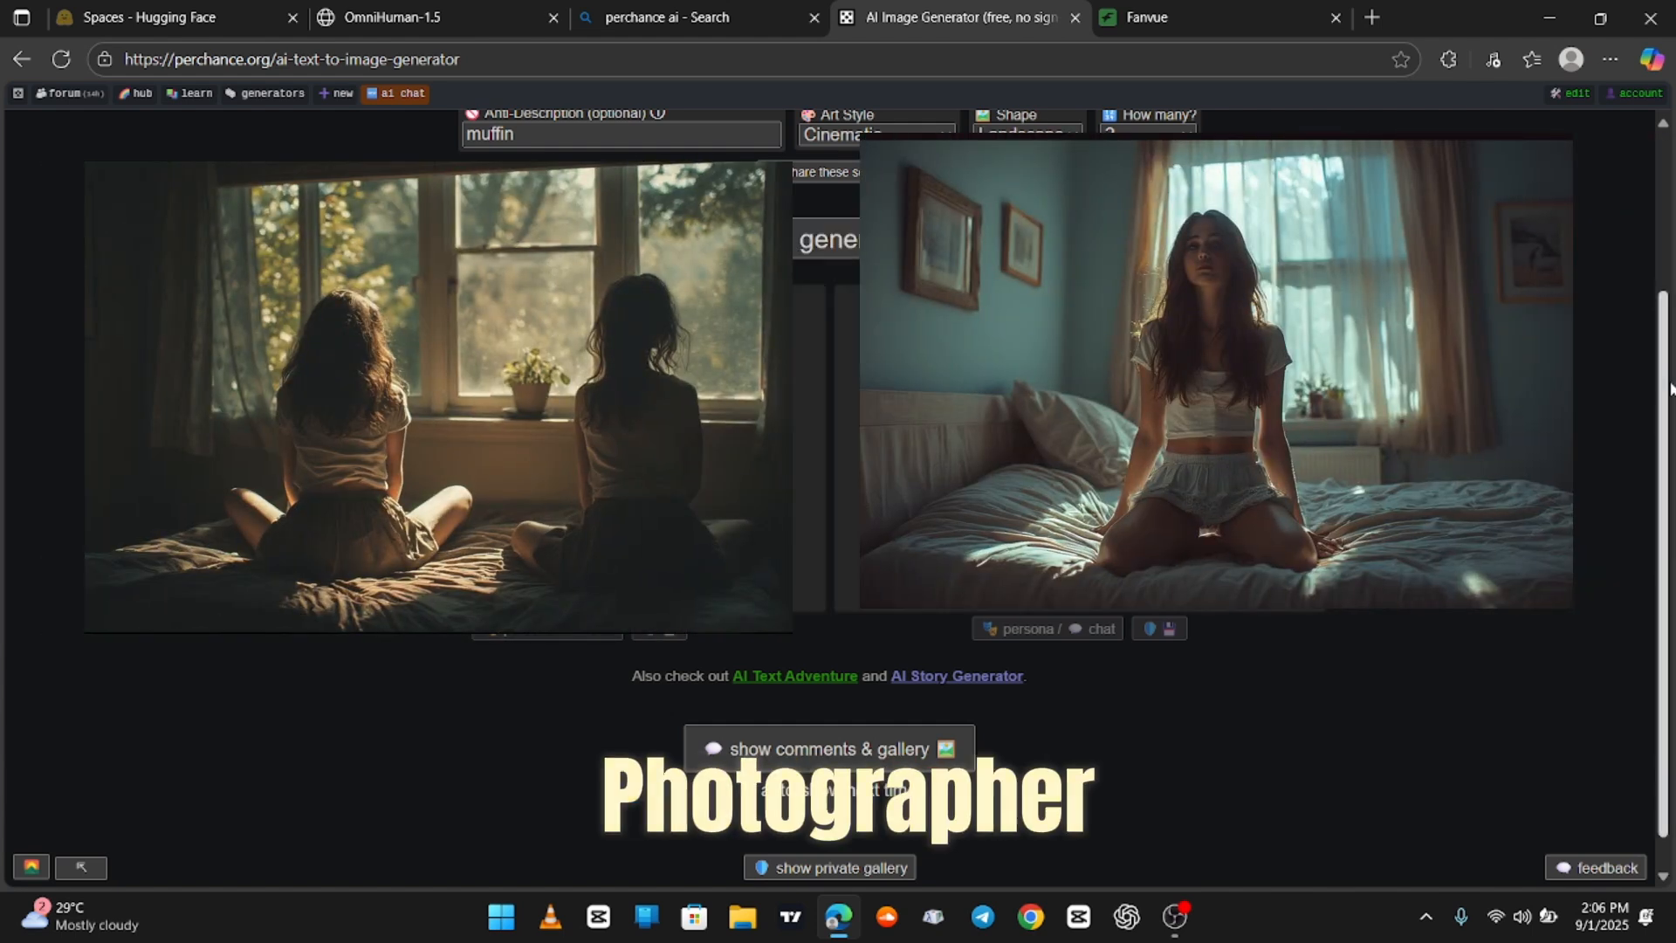
{"action": "scroll", "scroll_direction": "down", "scroll_amount": 3}
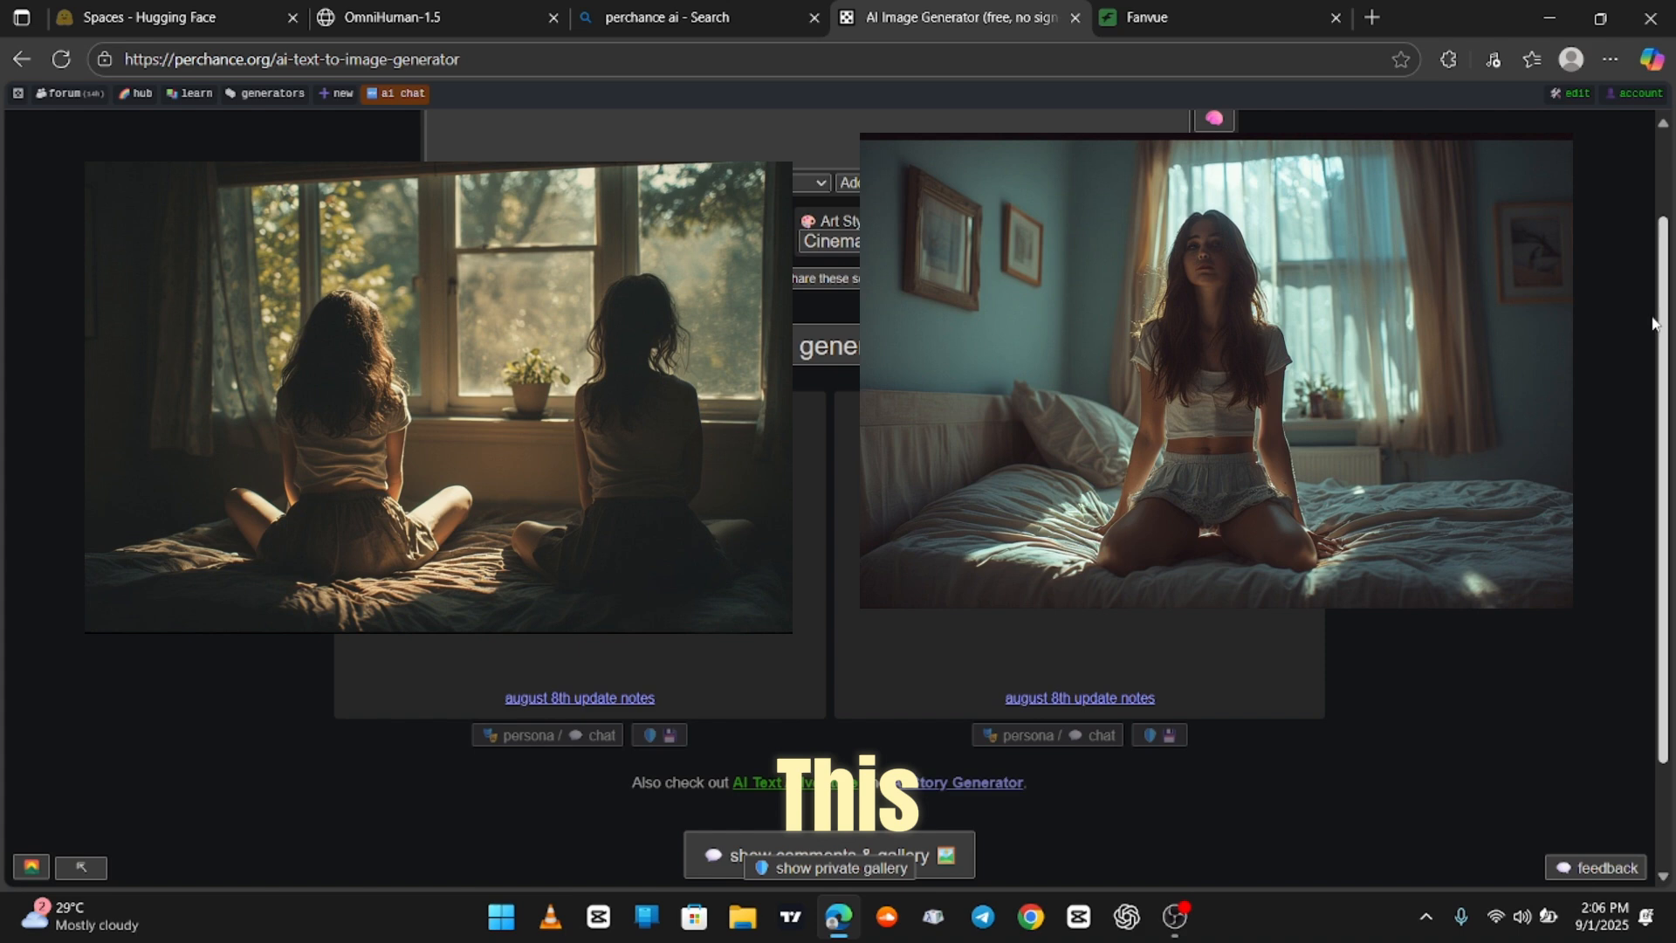
{"action": "left_click", "coordinate": [829, 338]}
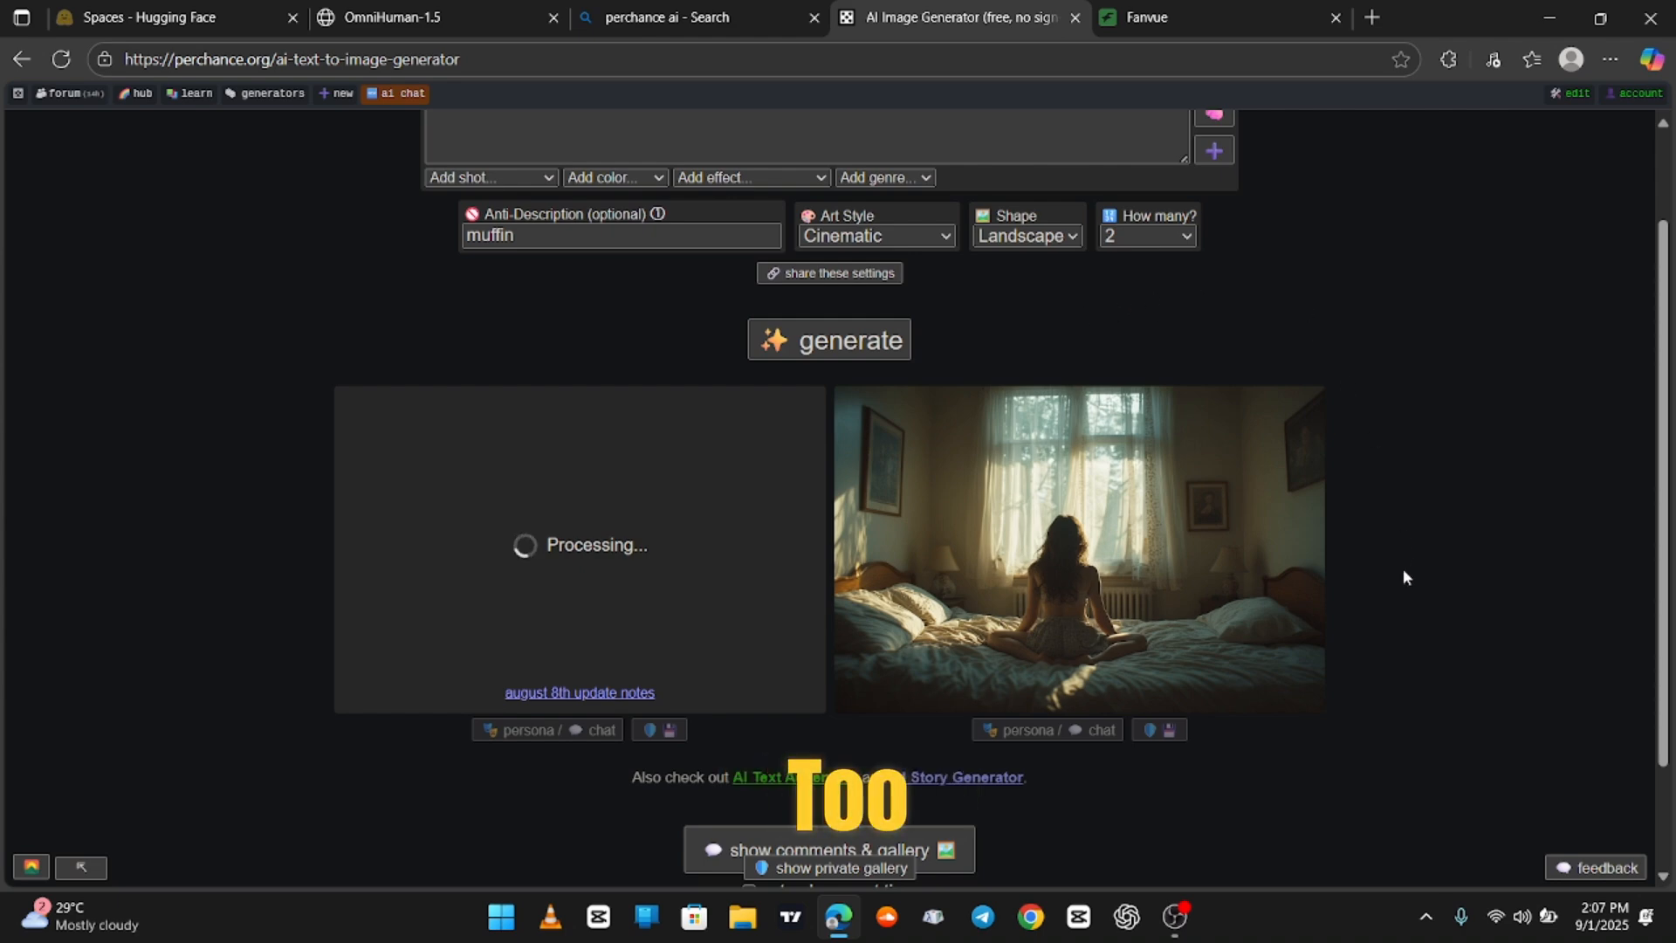
{"action": "mouse_move", "coordinate": [1095, 814]}
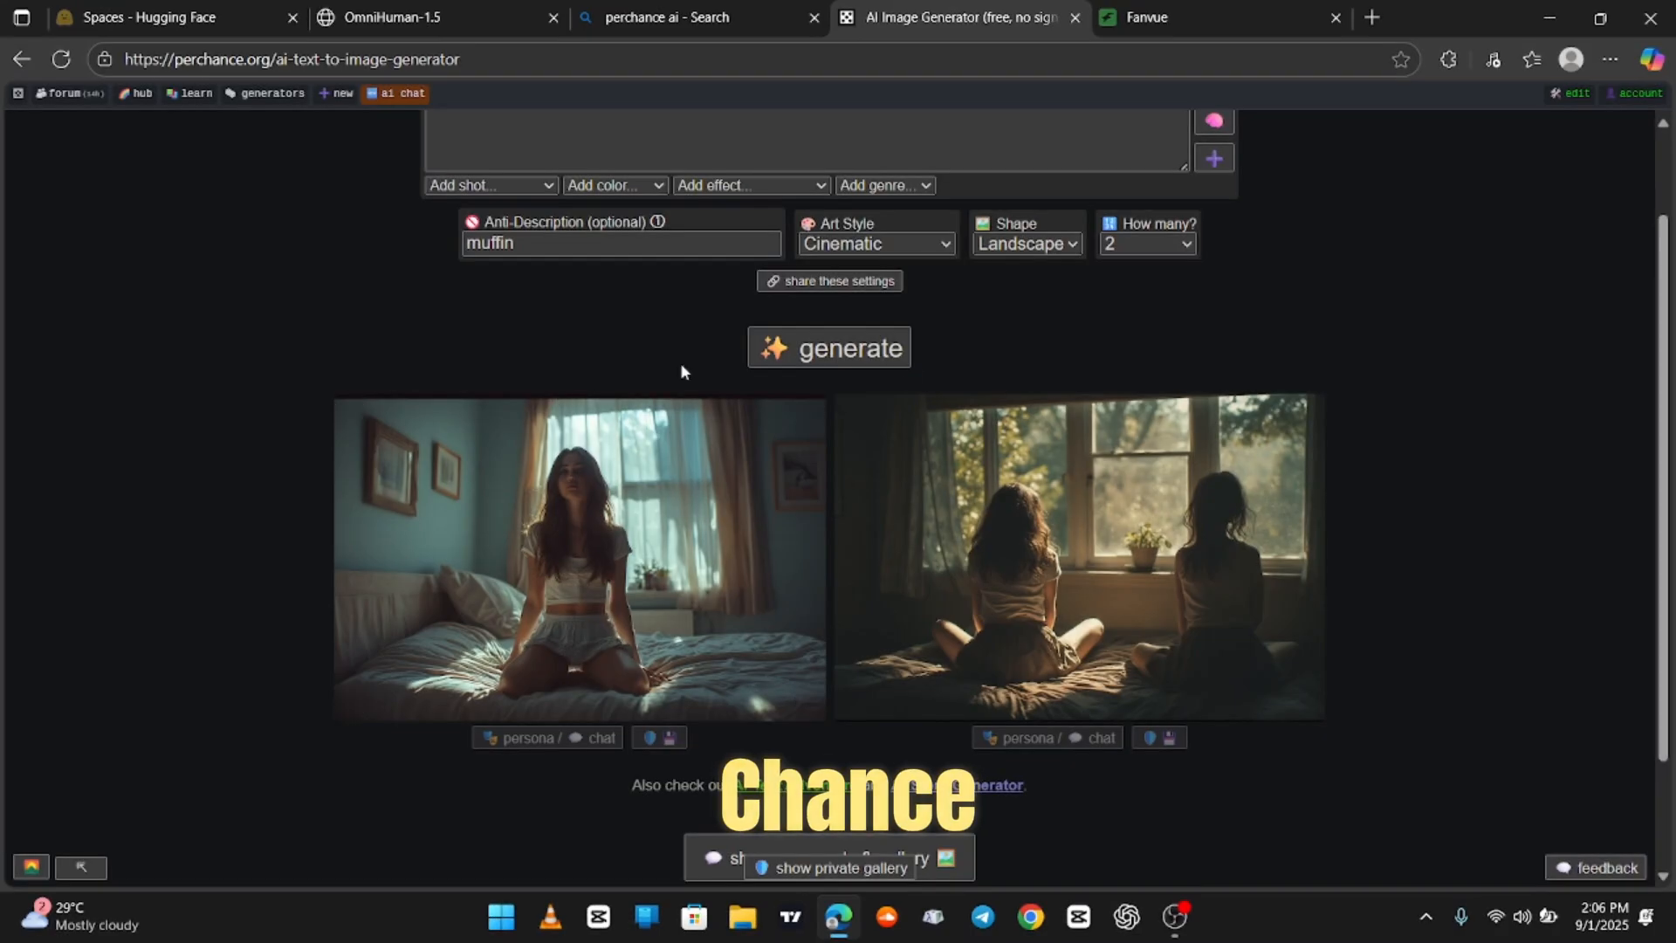
{"action": "mouse_move", "coordinate": [1424, 379]}
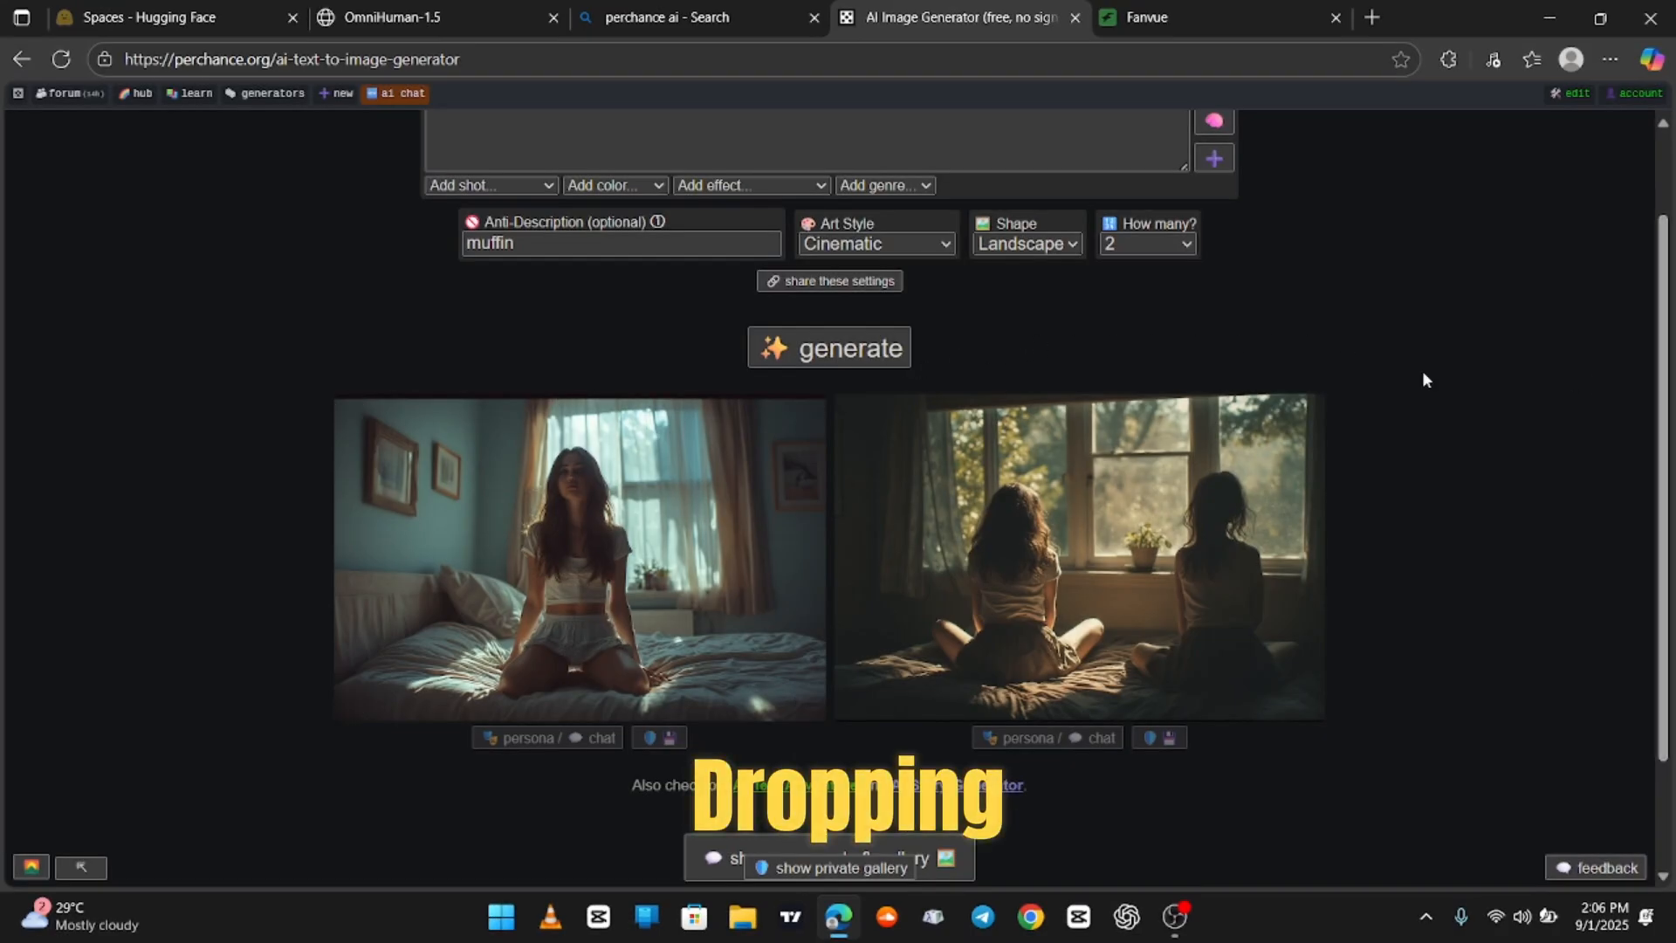
Pass through the OmniHuman-1.5 project page and switch to the Fanvue site
{"action": "left_click", "coordinate": [391, 18]}
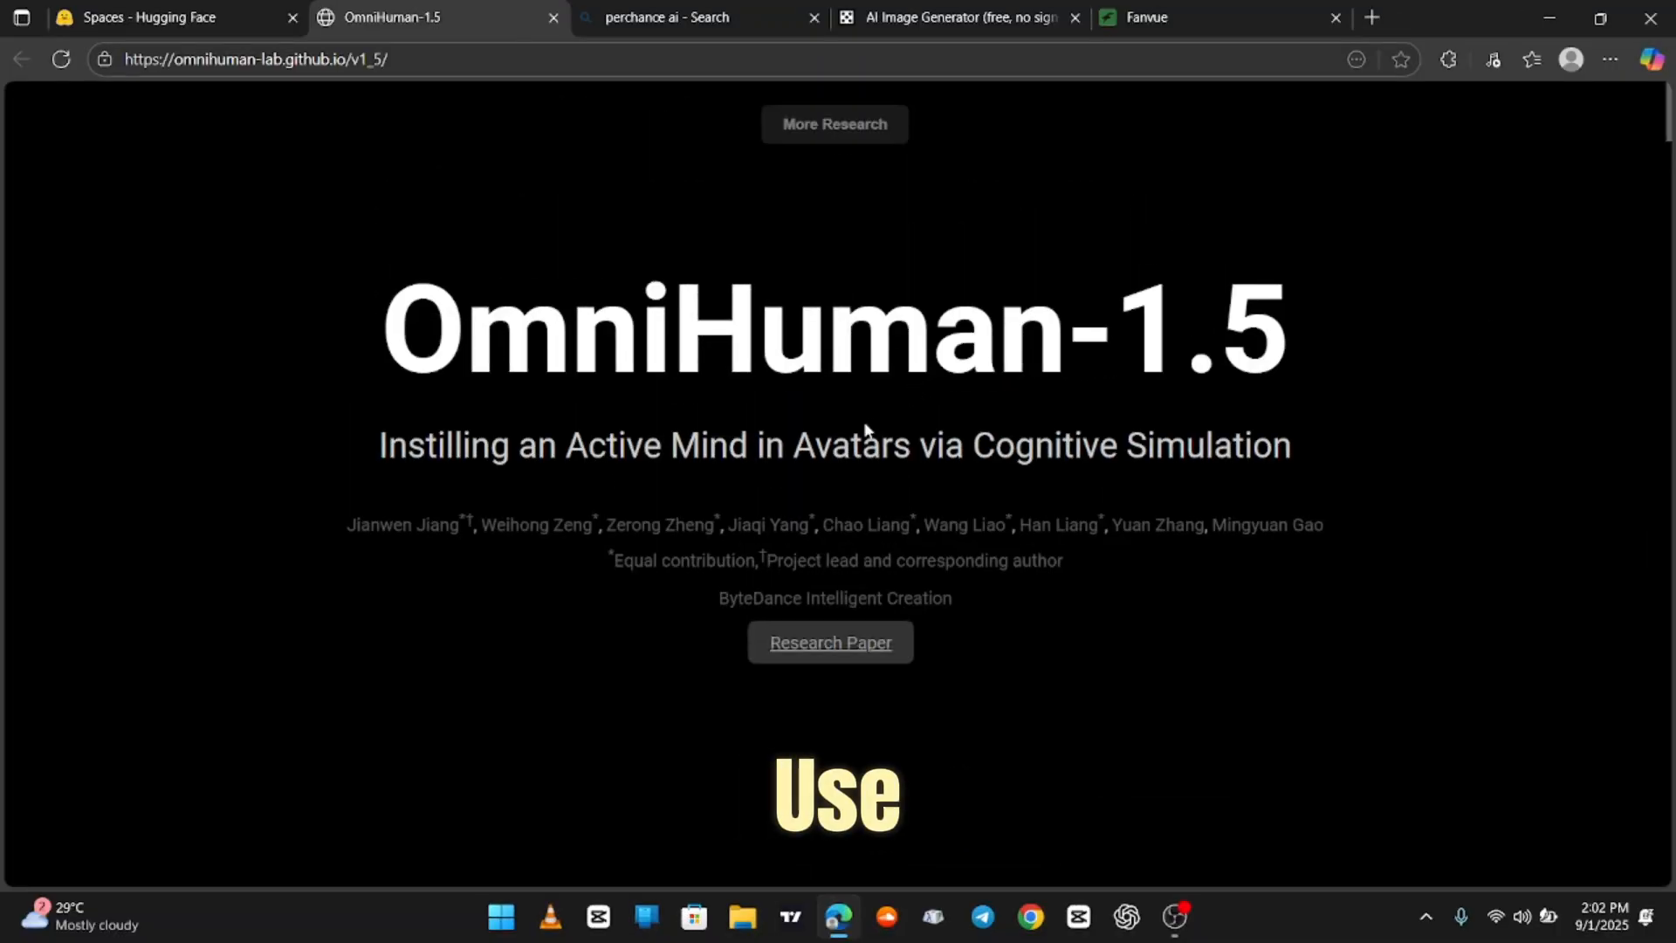
{"action": "scroll", "scroll_direction": "down", "scroll_amount": 3}
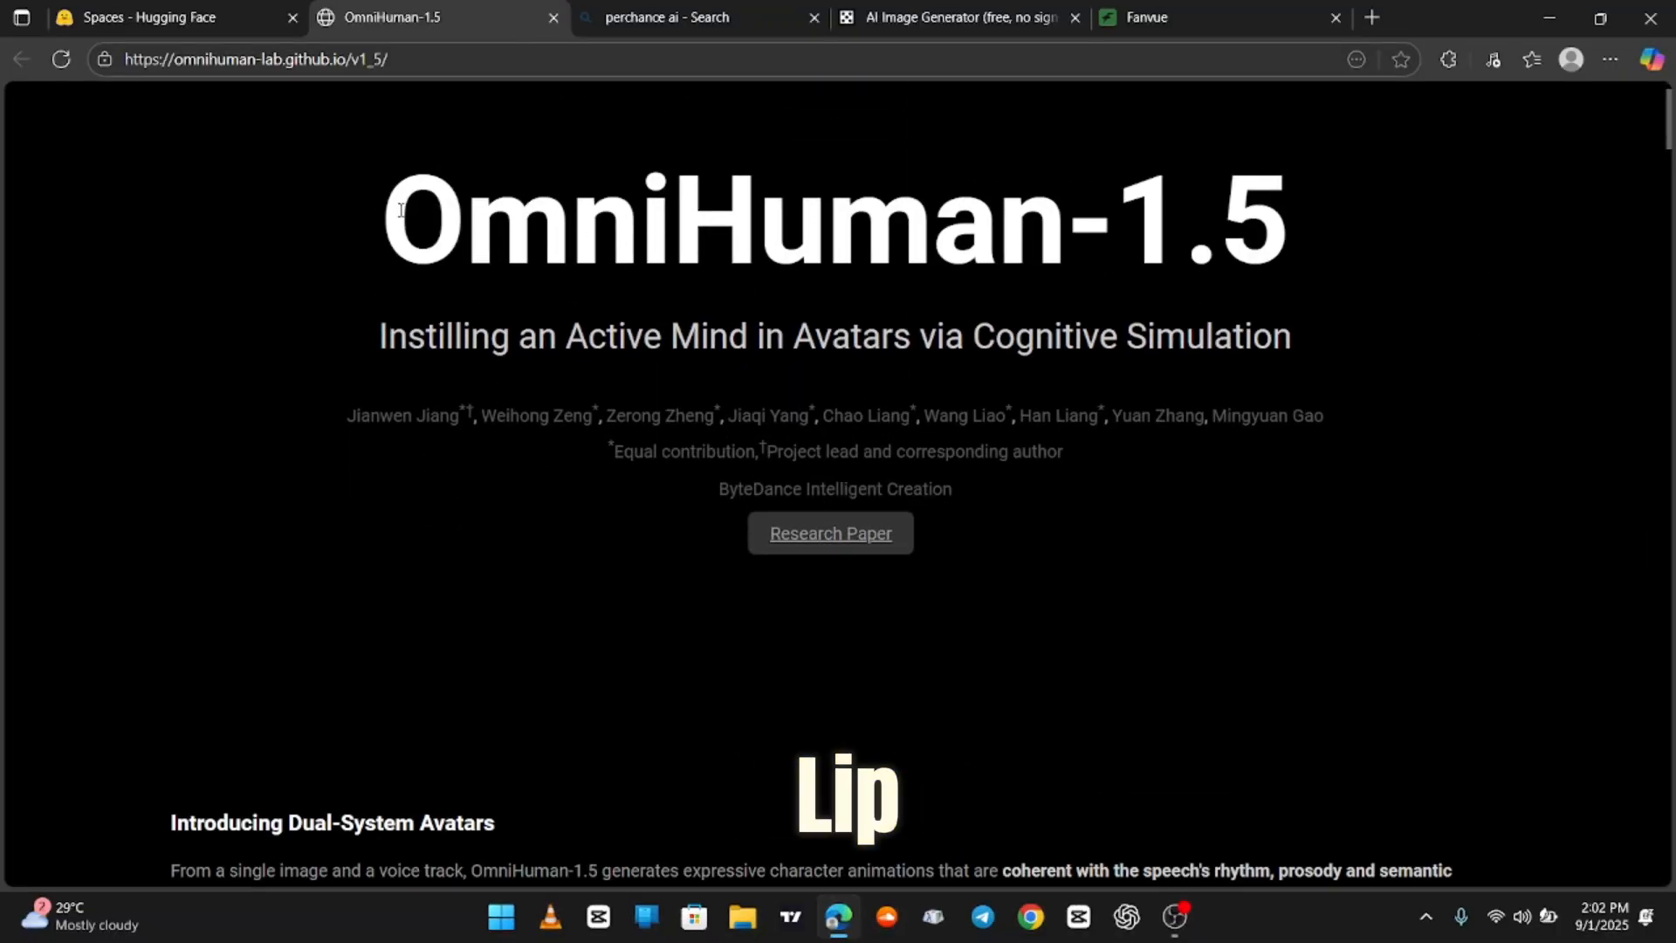
{"action": "left_click", "coordinate": [1144, 18]}
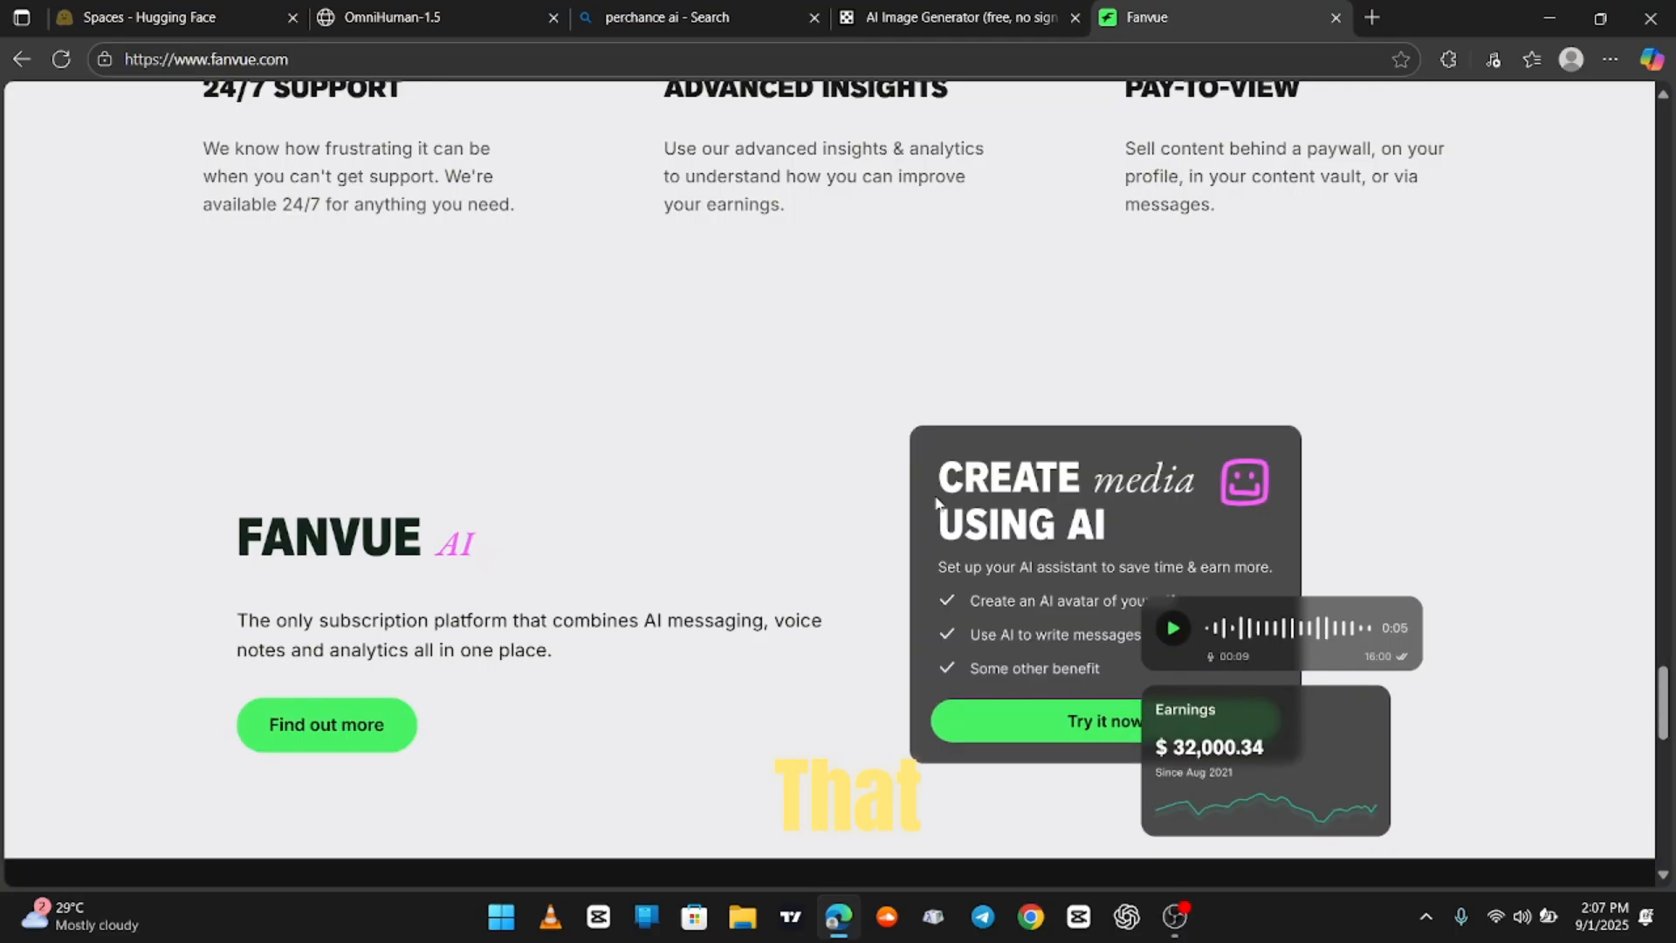
{"action": "scroll", "scroll_direction": "down", "scroll_amount": 3}
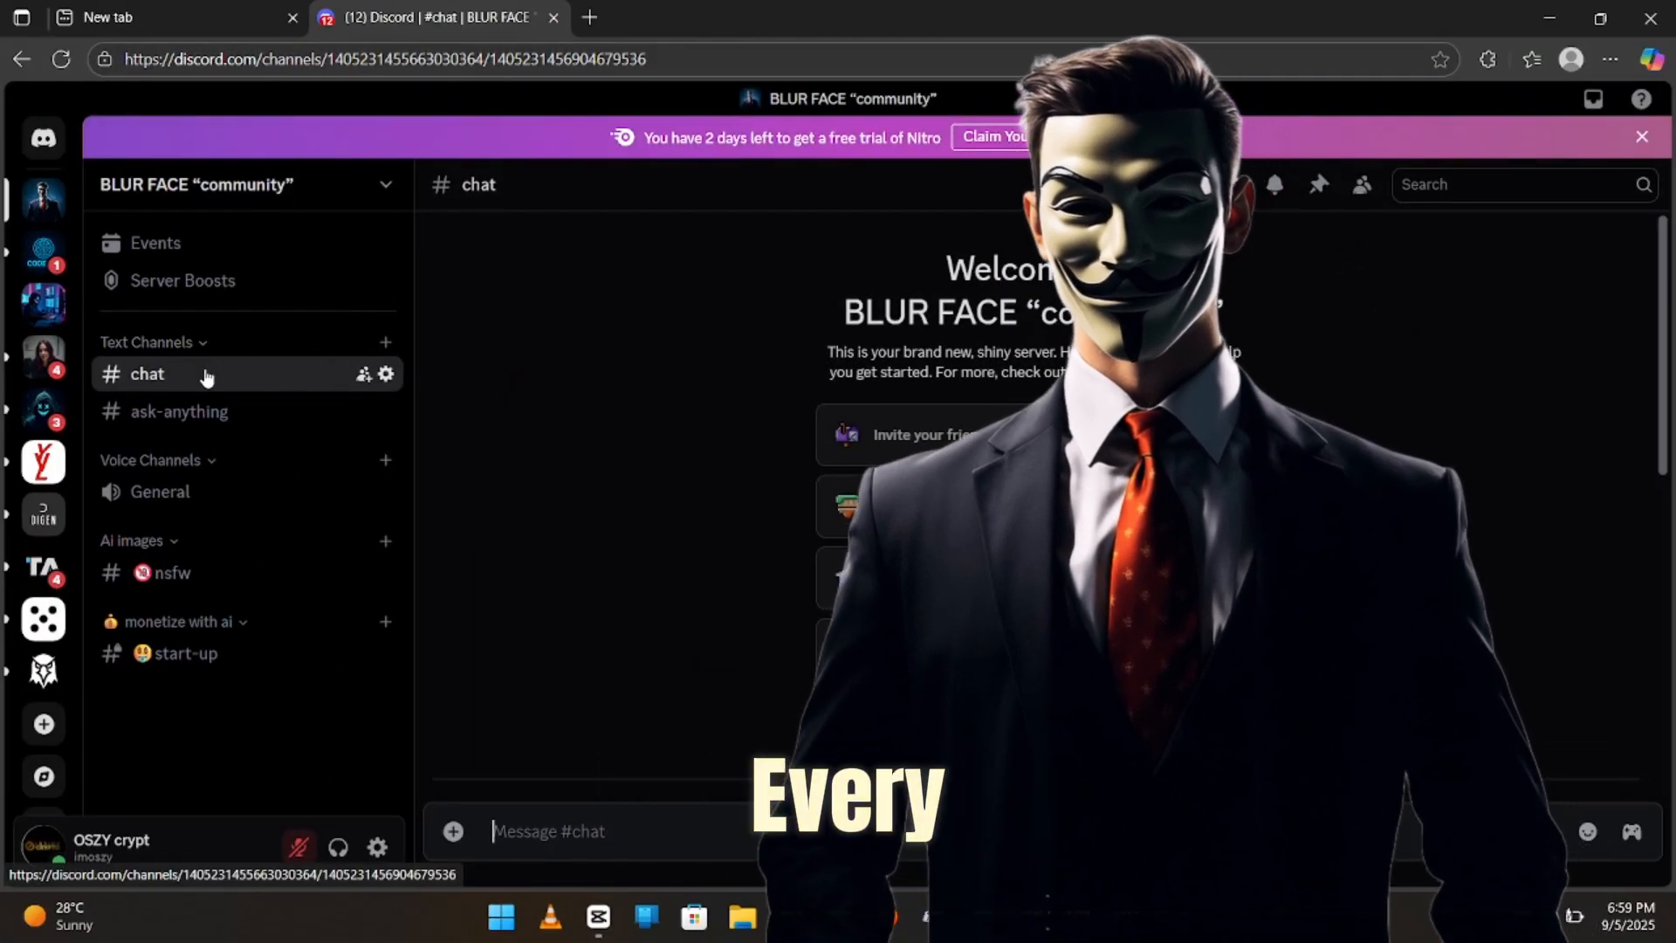
Open the BLUR FACE community server dropdown listing settings, channel creation and invites
{"action": "left_click", "coordinate": [197, 184]}
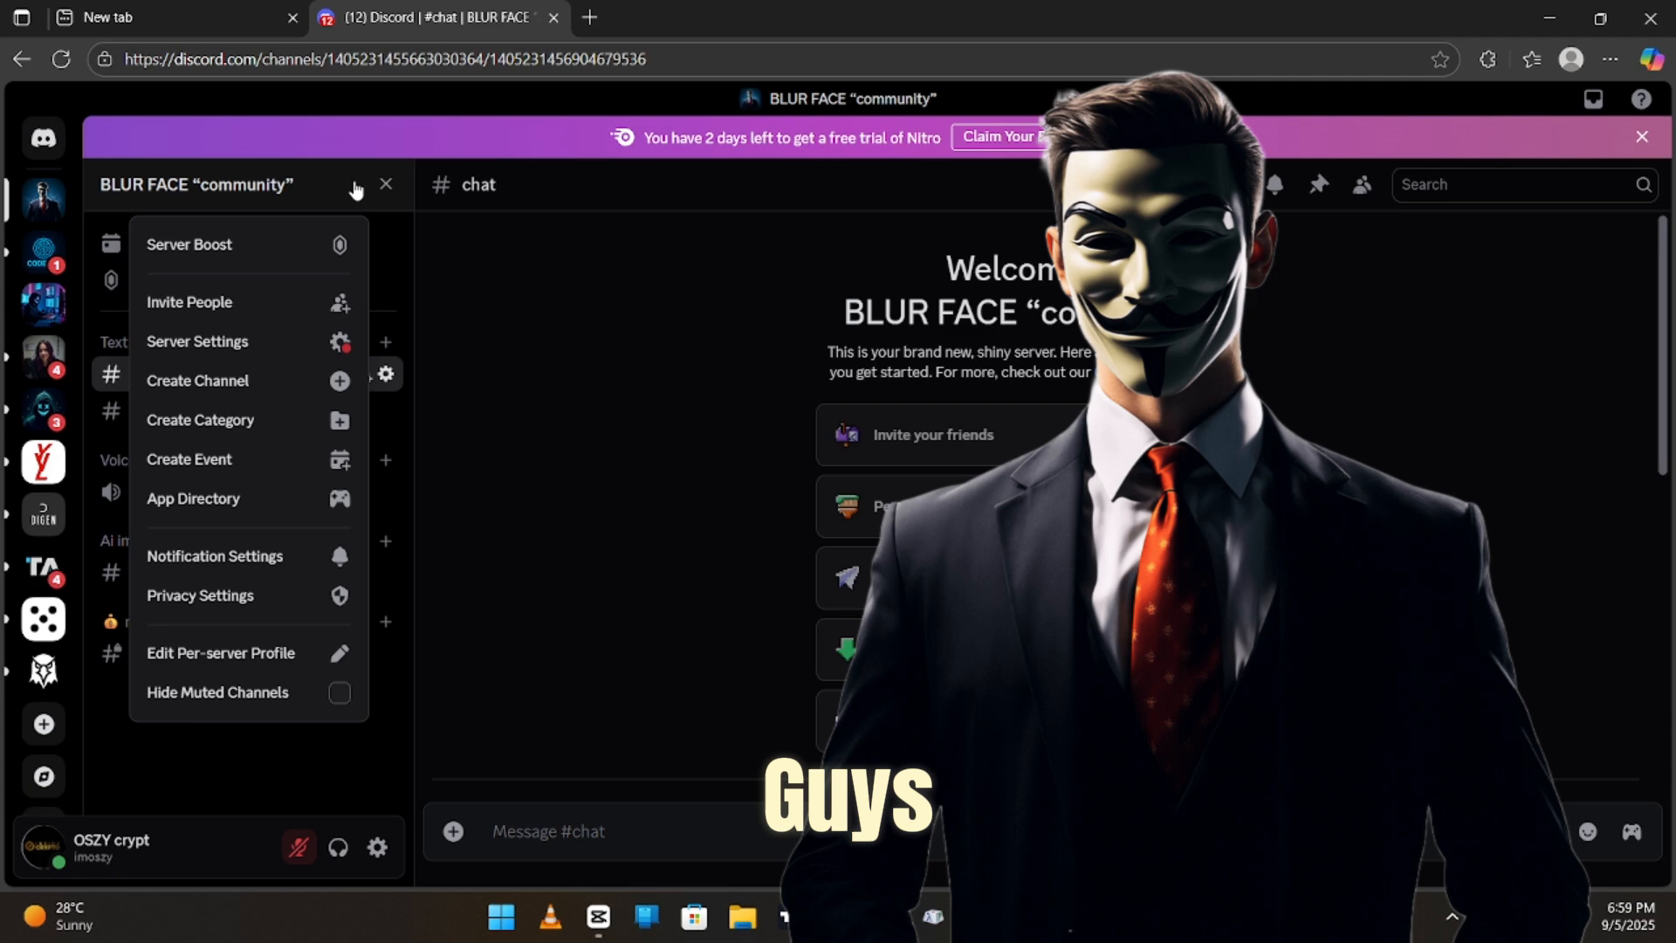